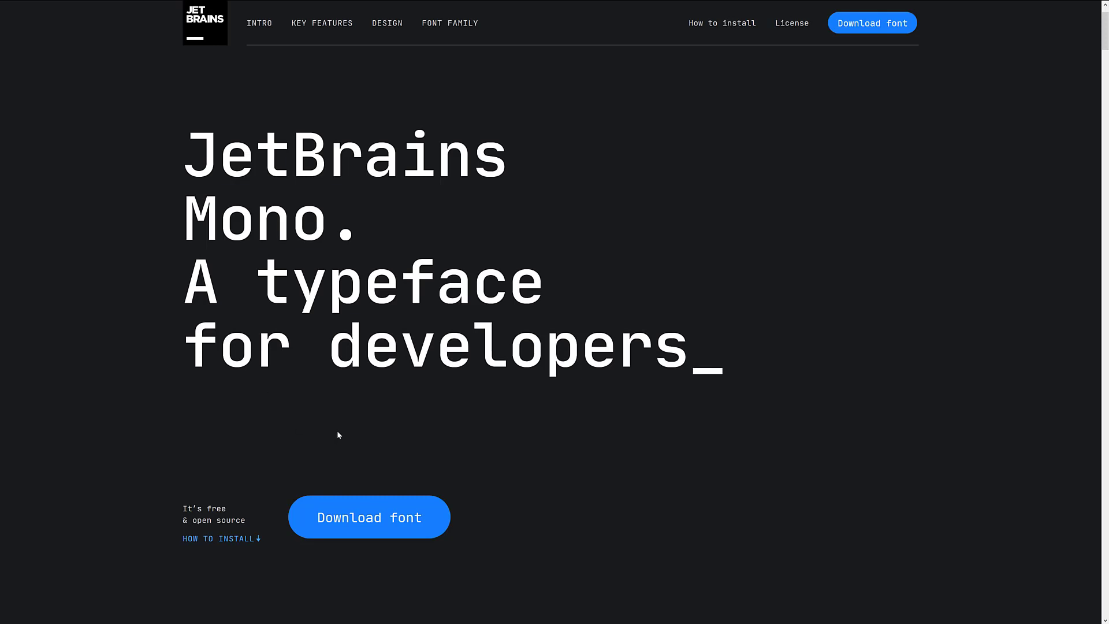
mouse_move(342, 433)
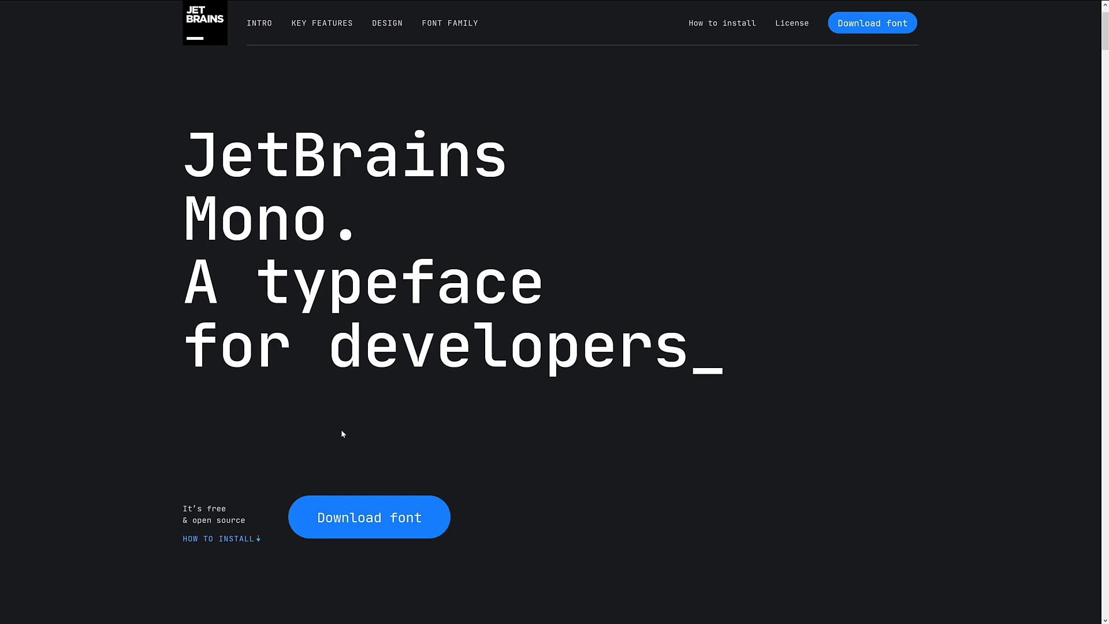
mouse_move(416, 406)
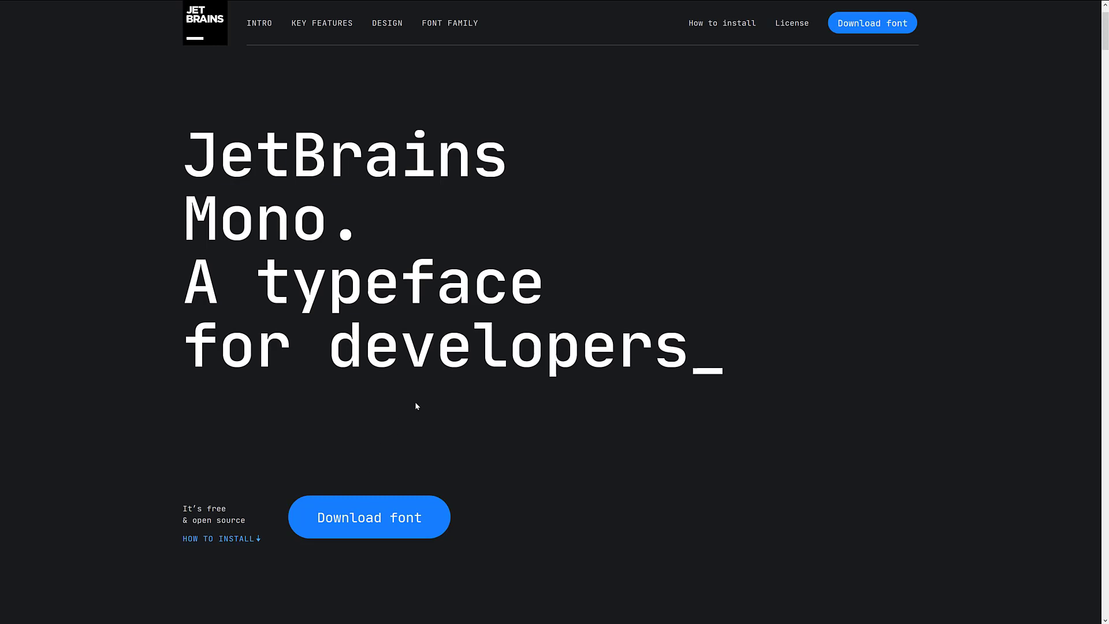
Scroll past the hero banner to the code samples and select the Python tab
scroll("down", 3)
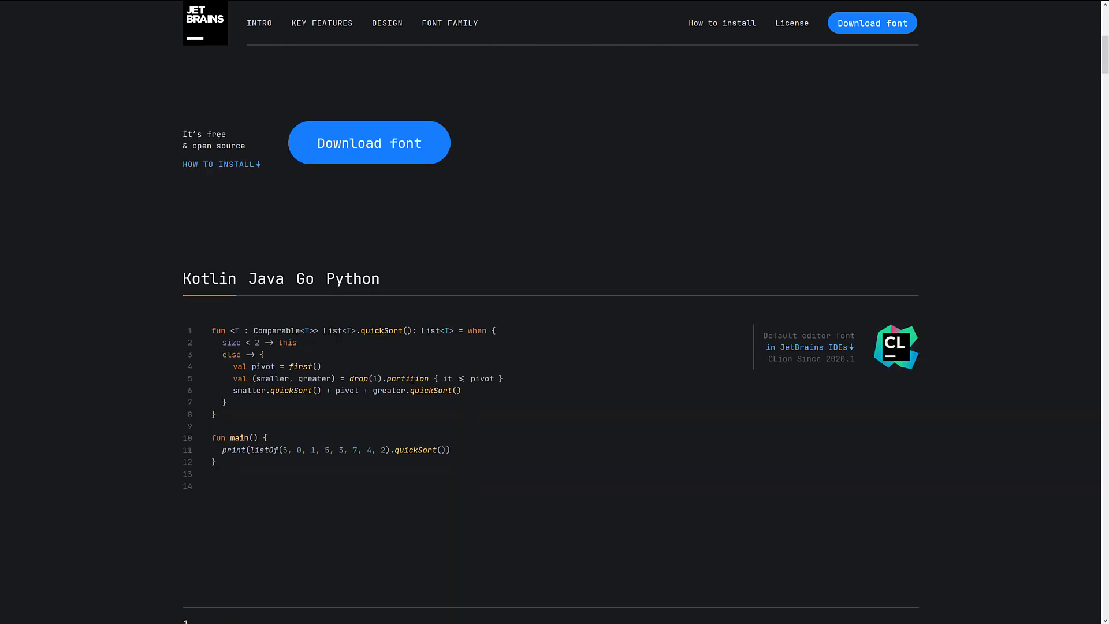
scroll("down", 3)
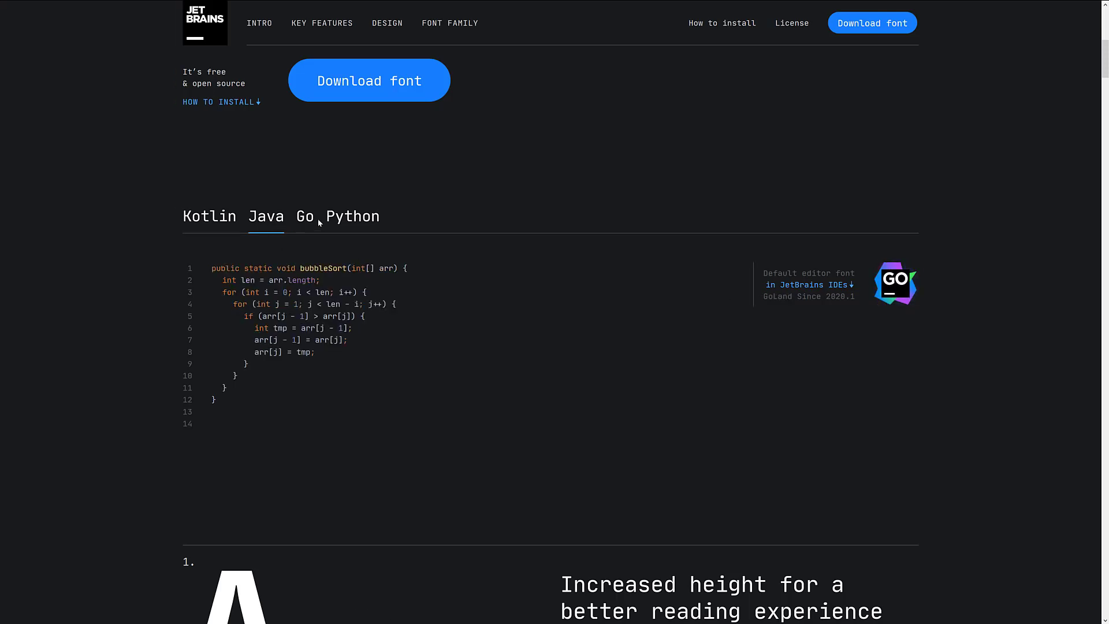
left_click(353, 216)
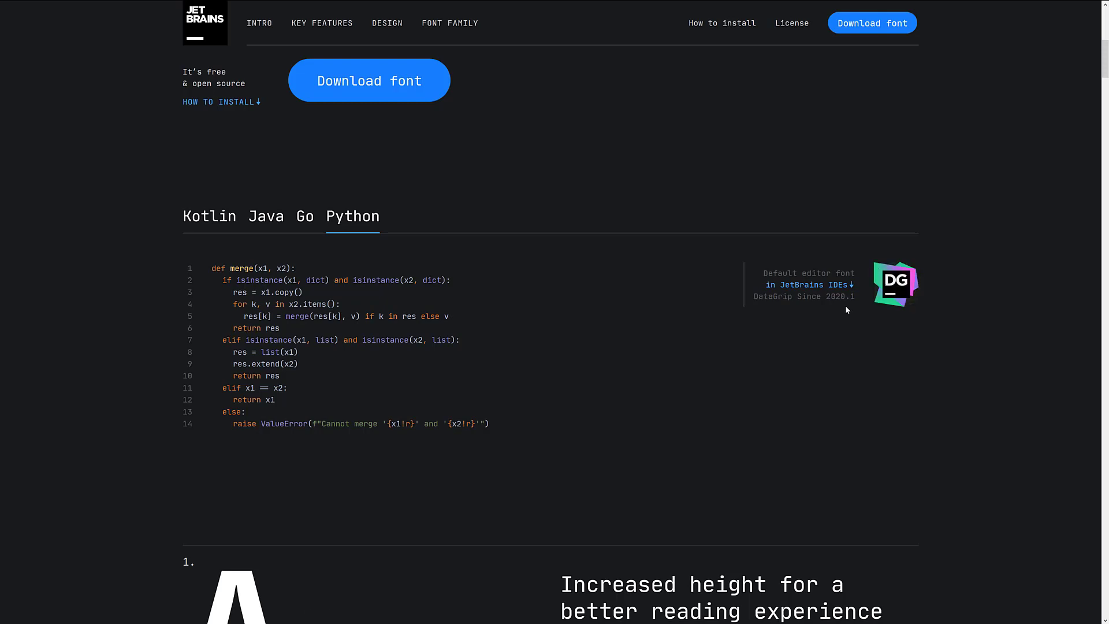
scroll("down", 3)
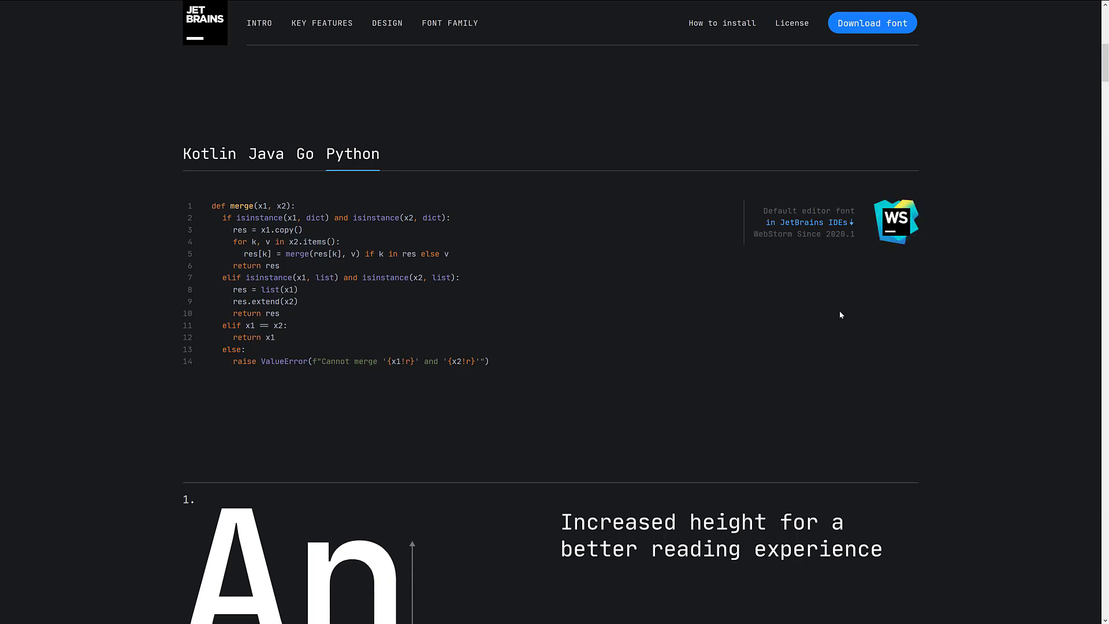
Scroll through the numbered key features list down to the Increased Letter Height section
scroll("down", 3)
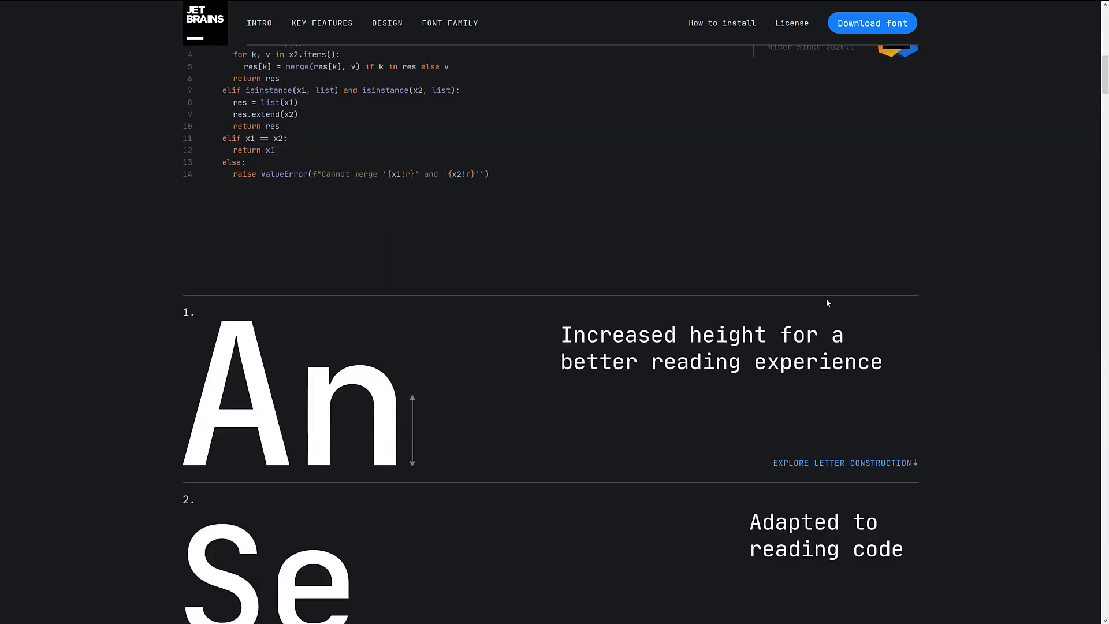
scroll("down", 3)
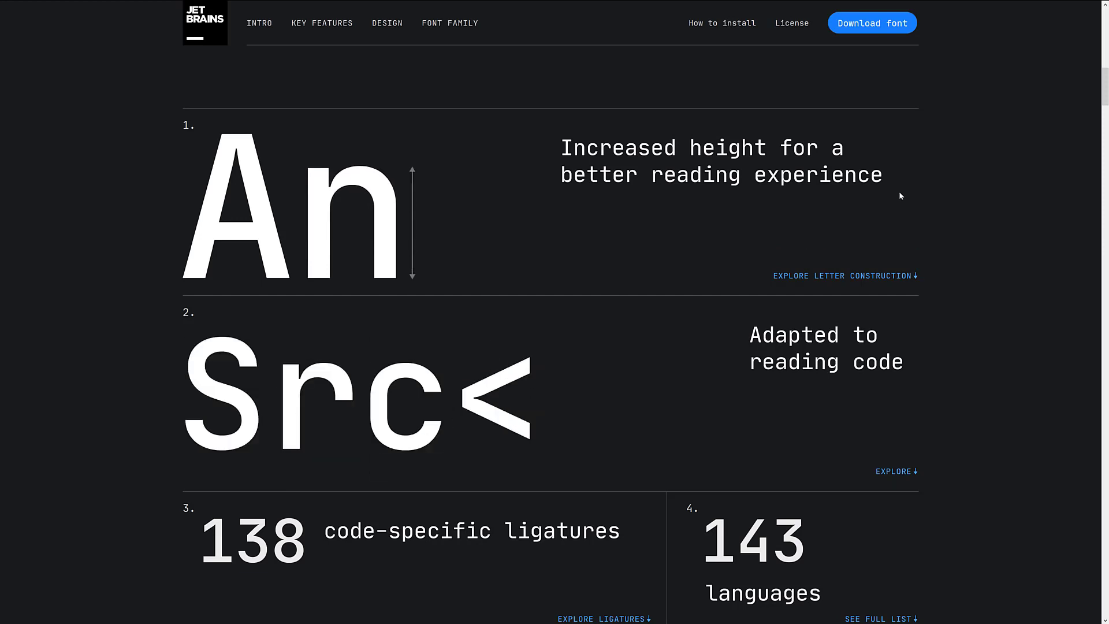
scroll("down", 3)
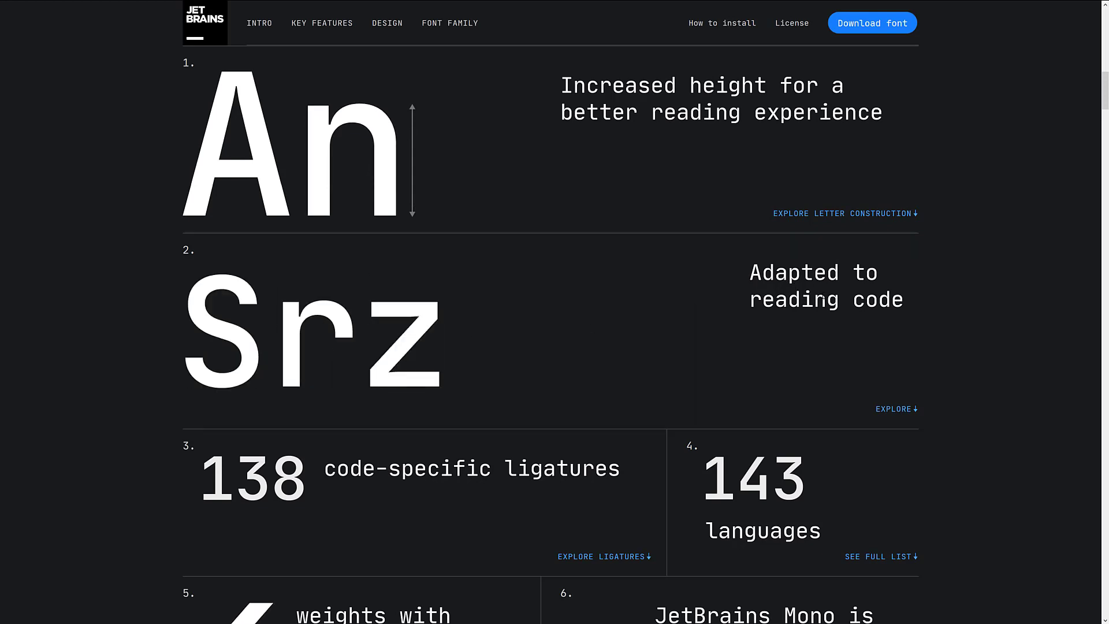
scroll("down", 3)
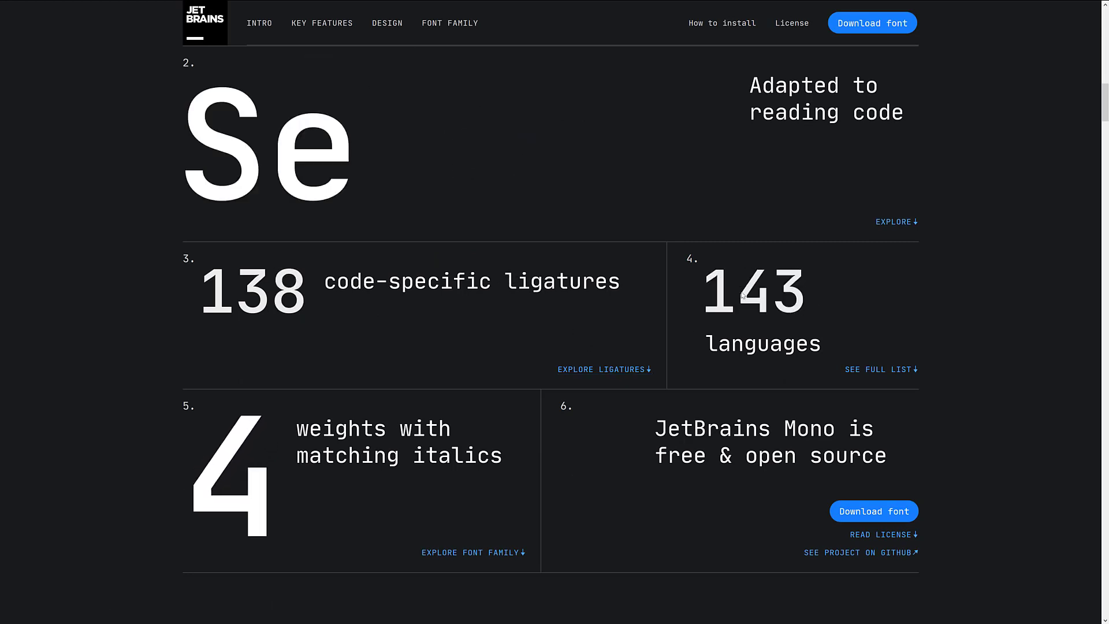
scroll("down", 3)
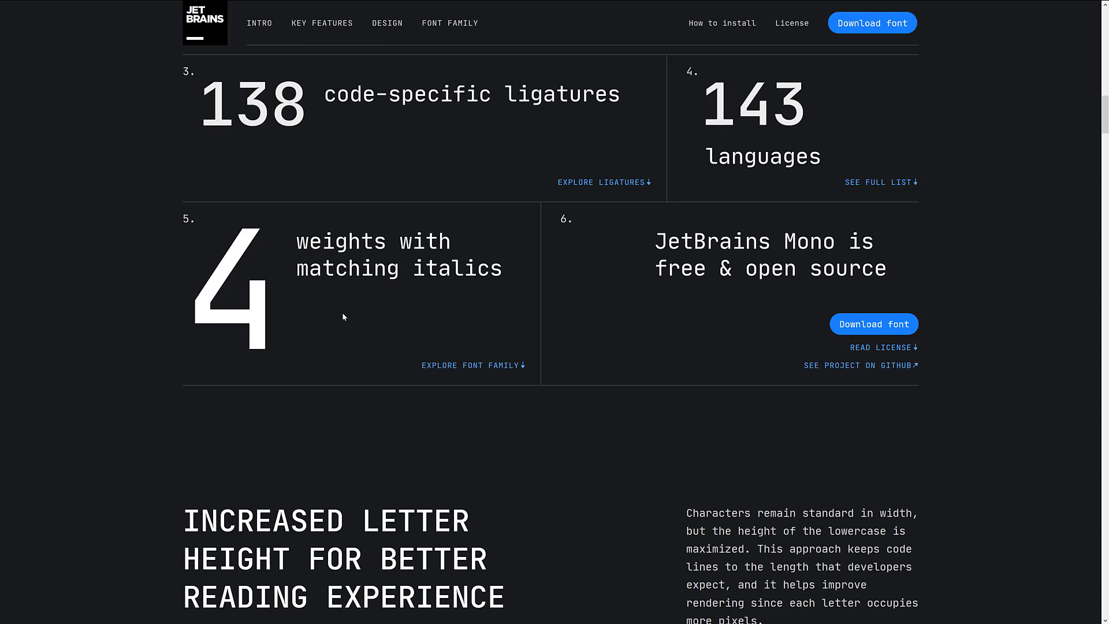
mouse_move(597, 278)
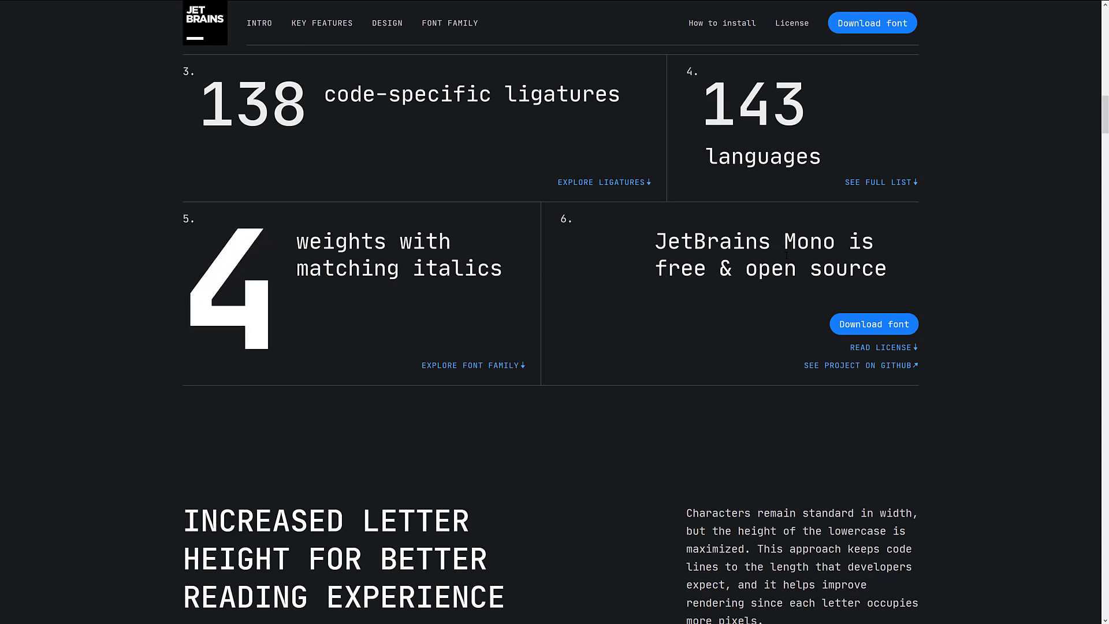
scroll("down", 3)
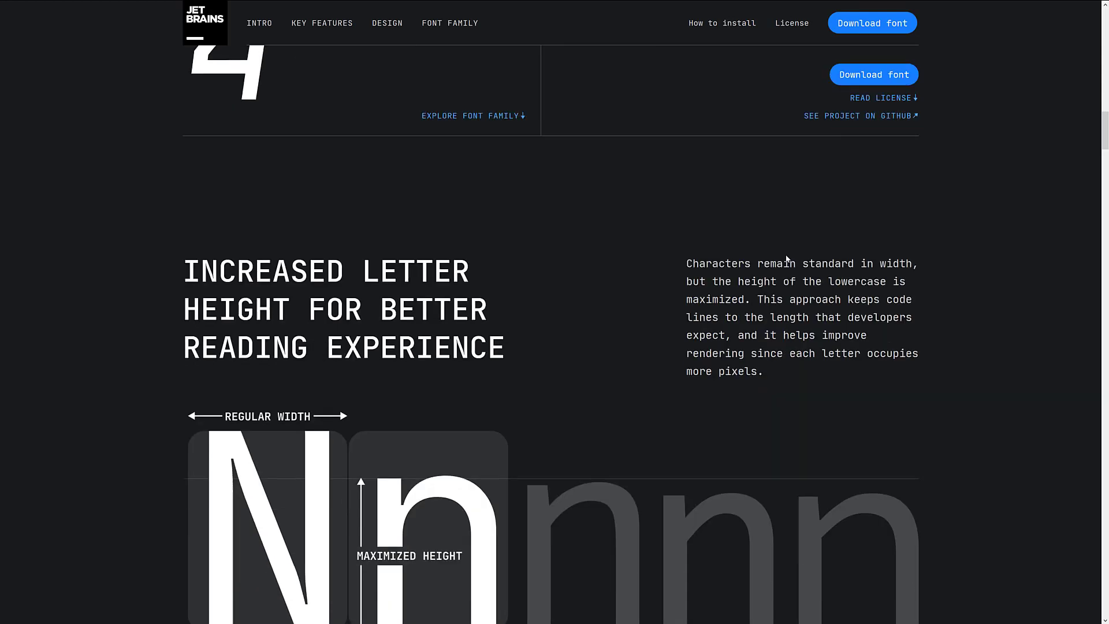
Reach the Comparison section and sweep the slider between JetBrains Mono and Consolas at 13px
scroll("down", 3)
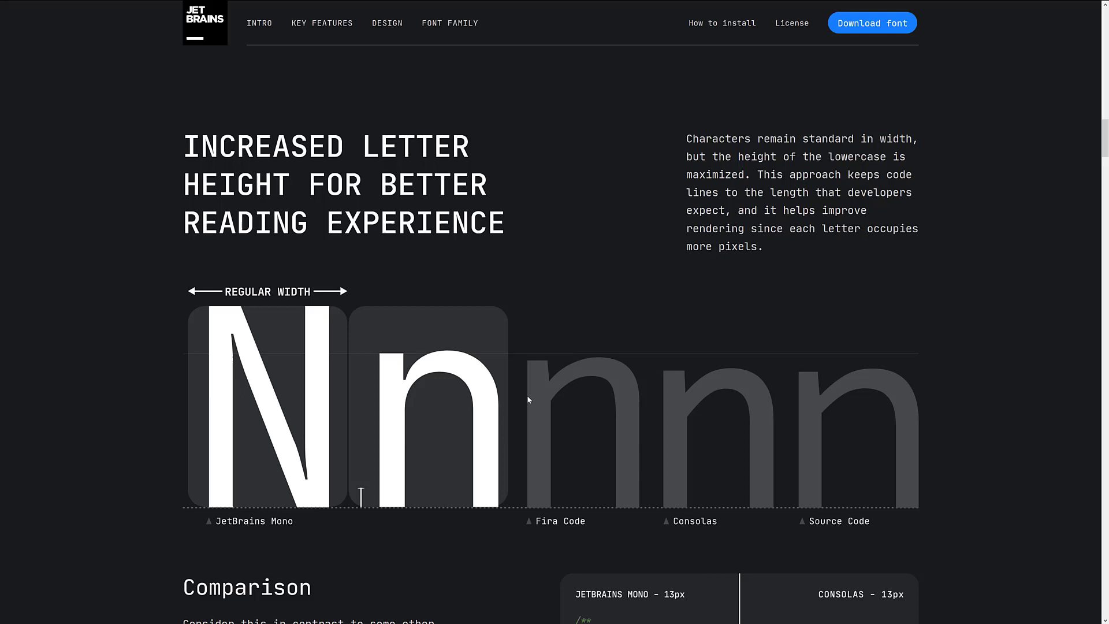
scroll("down", 3)
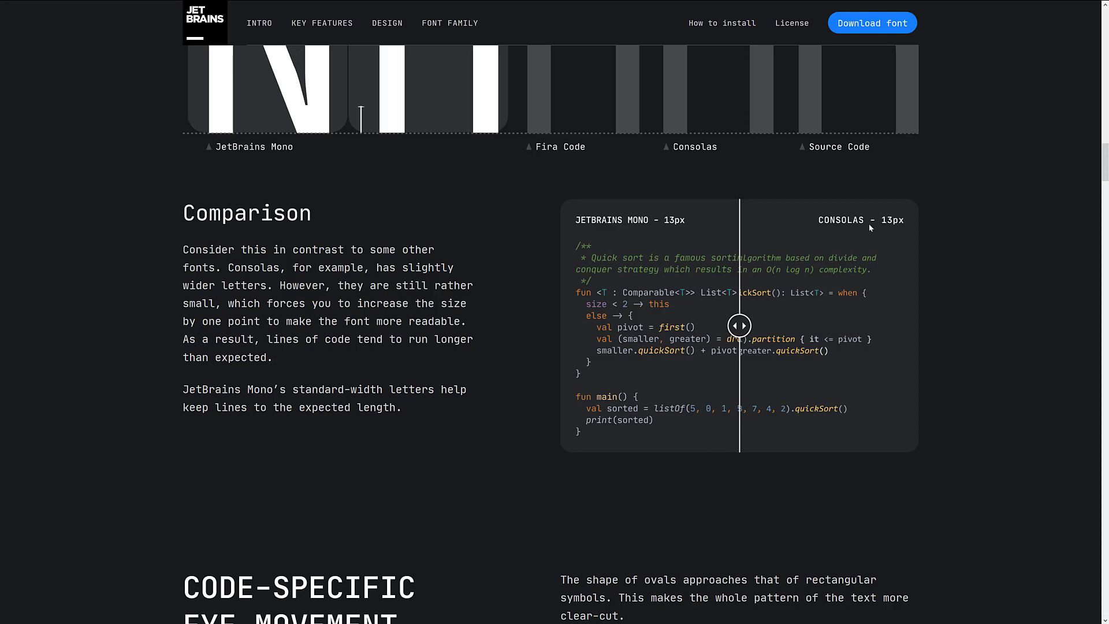
left_click_drag(738, 325, 656, 326)
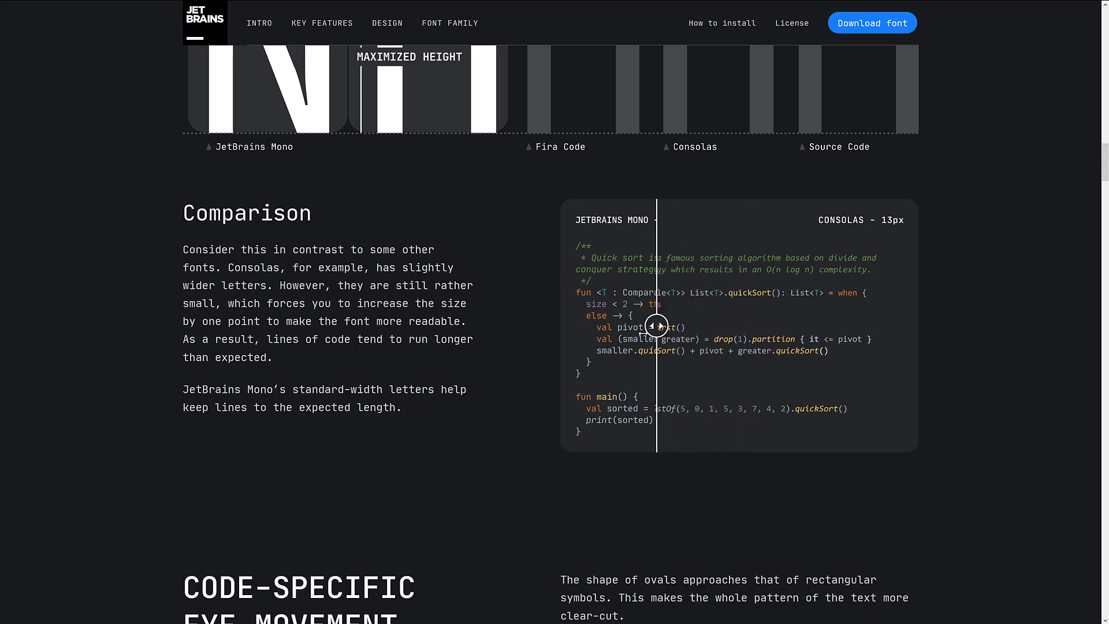
left_click_drag(656, 325, 706, 326)
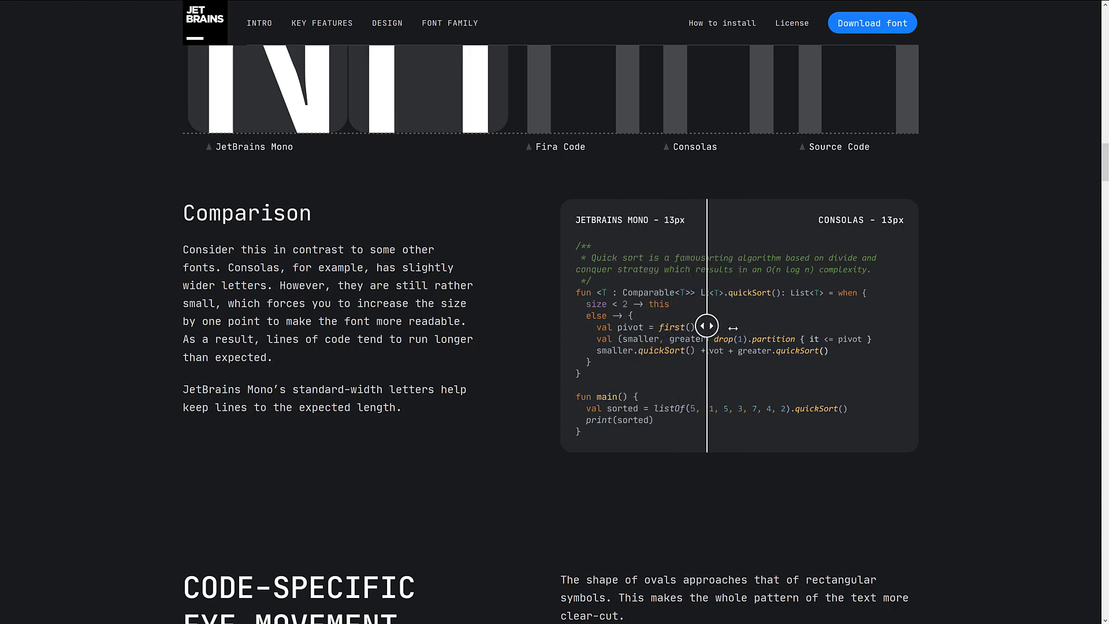
left_click_drag(707, 326, 633, 325)
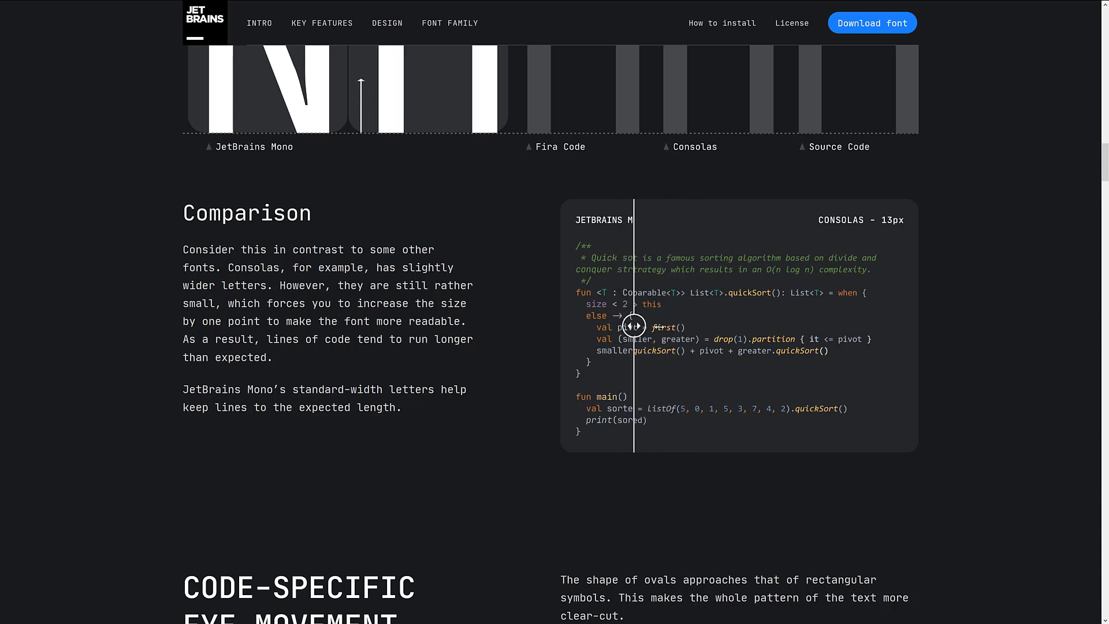
left_click_drag(633, 326, 742, 326)
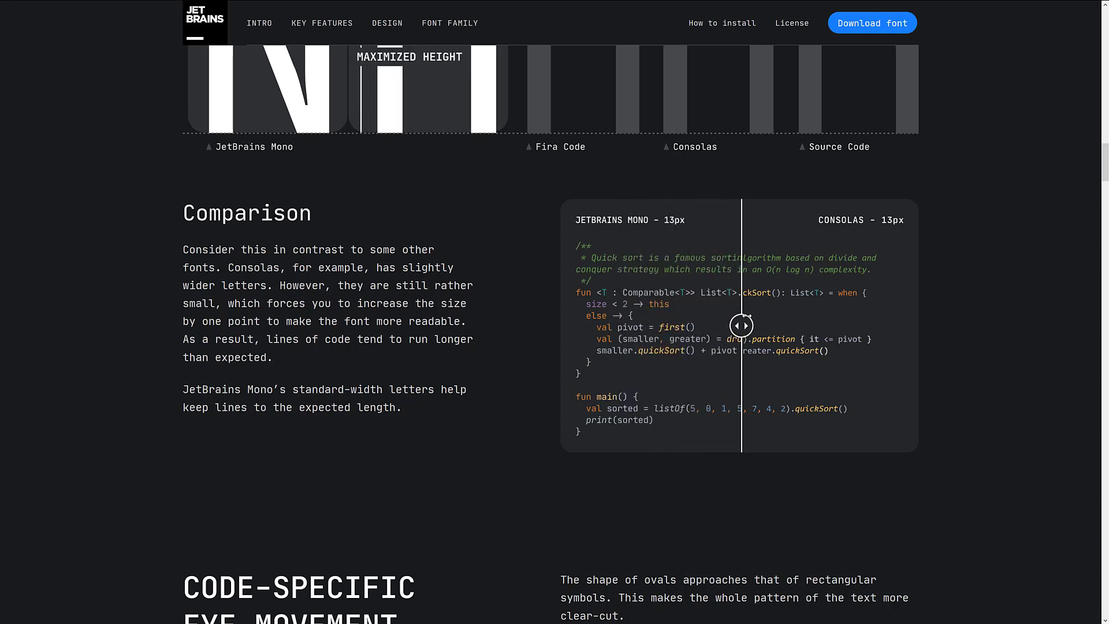
left_click_drag(742, 326, 720, 326)
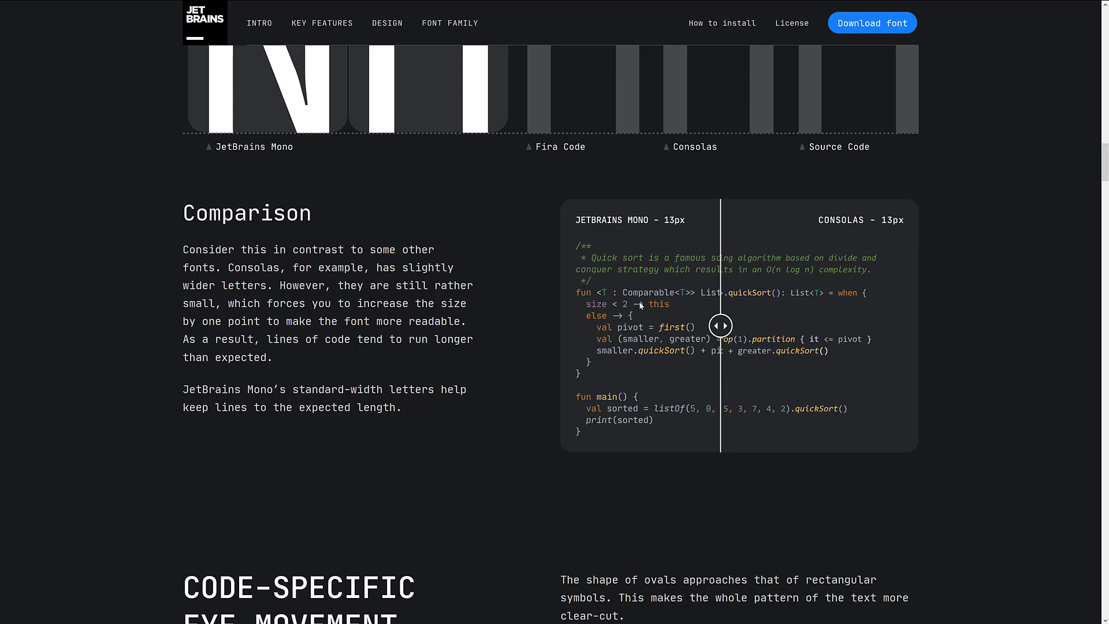
left_click_drag(720, 326, 629, 326)
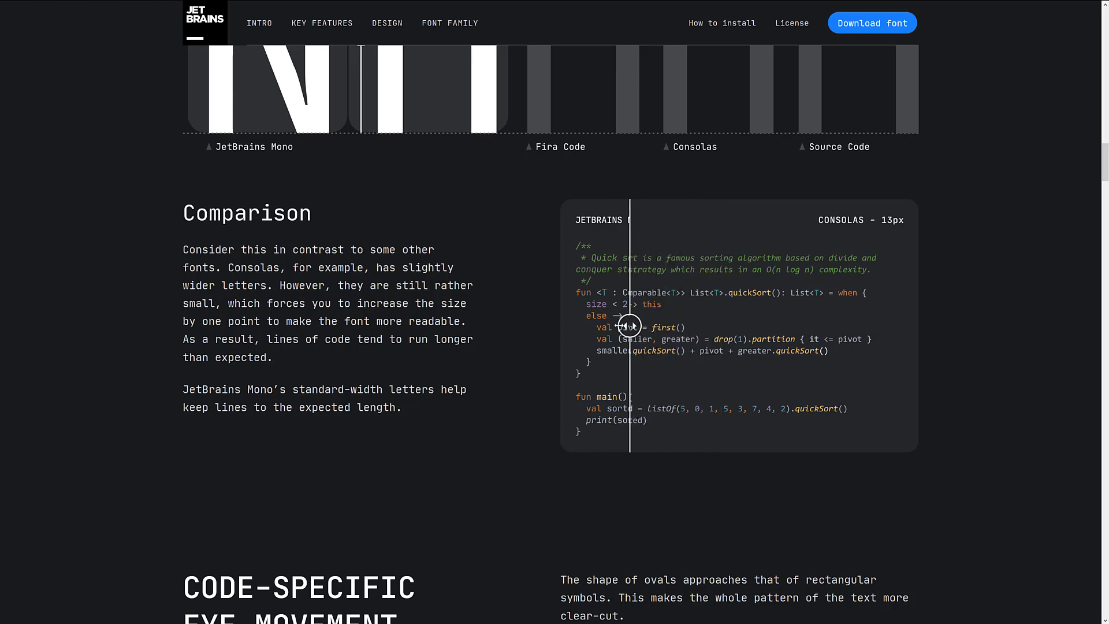
Keep sweeping the comparison slider, leaving nearly the whole sample in JetBrains Mono
left_click_drag(628, 326, 664, 325)
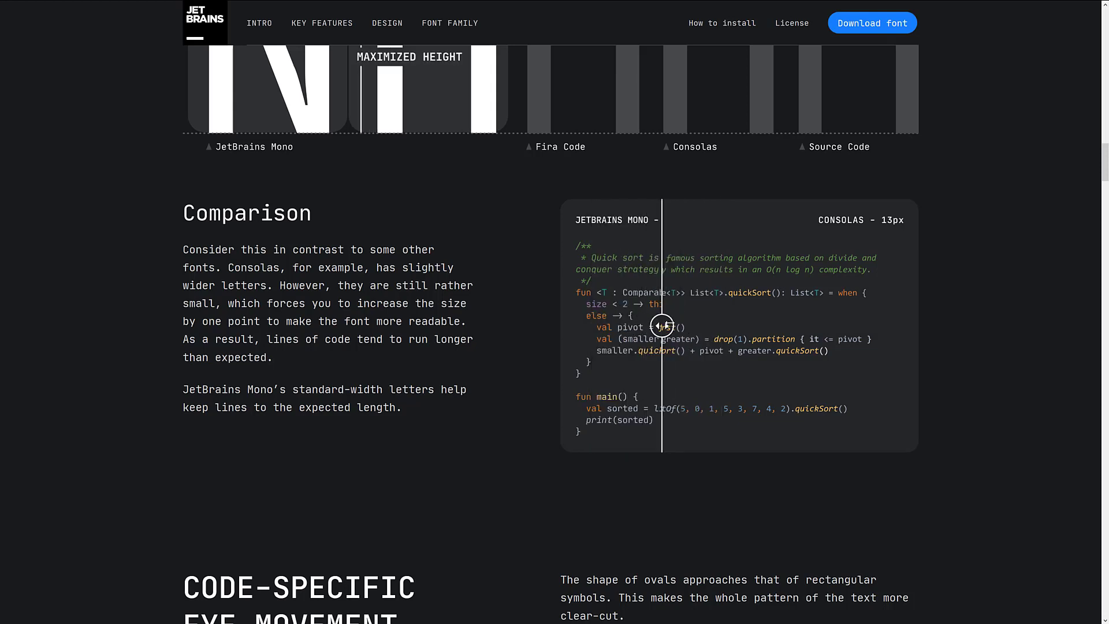
left_click_drag(664, 326, 767, 326)
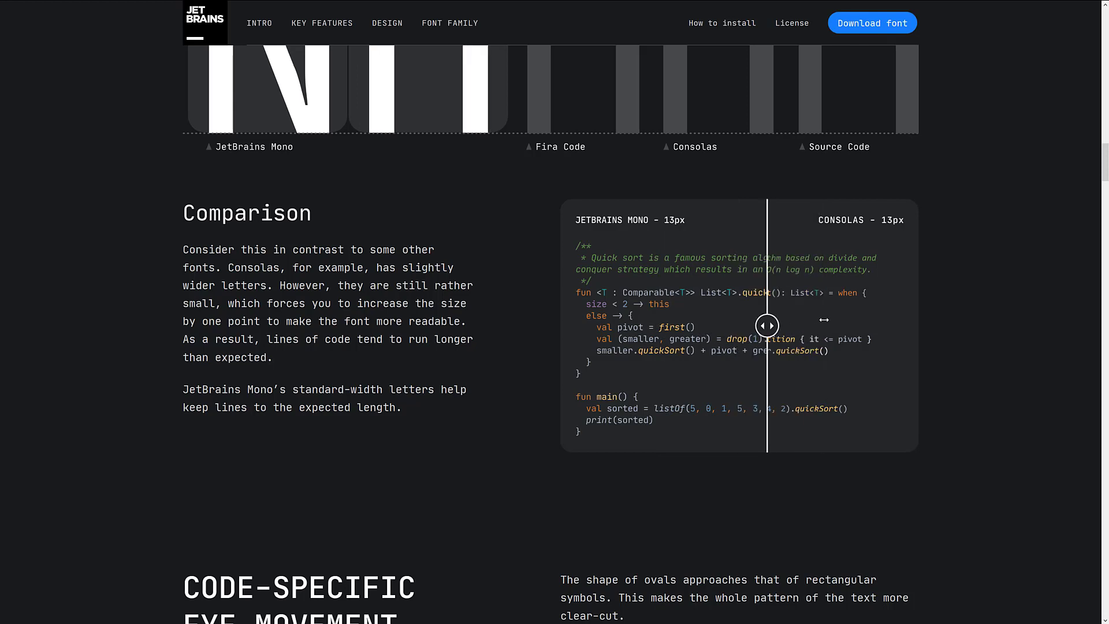
left_click_drag(768, 326, 894, 326)
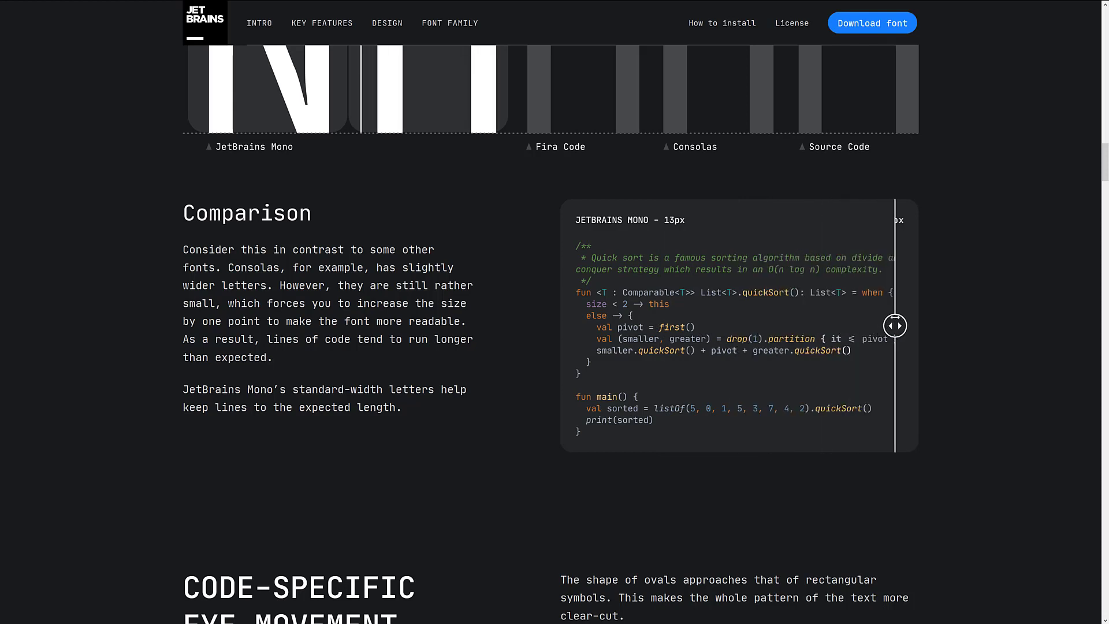
left_click_drag(894, 326, 749, 326)
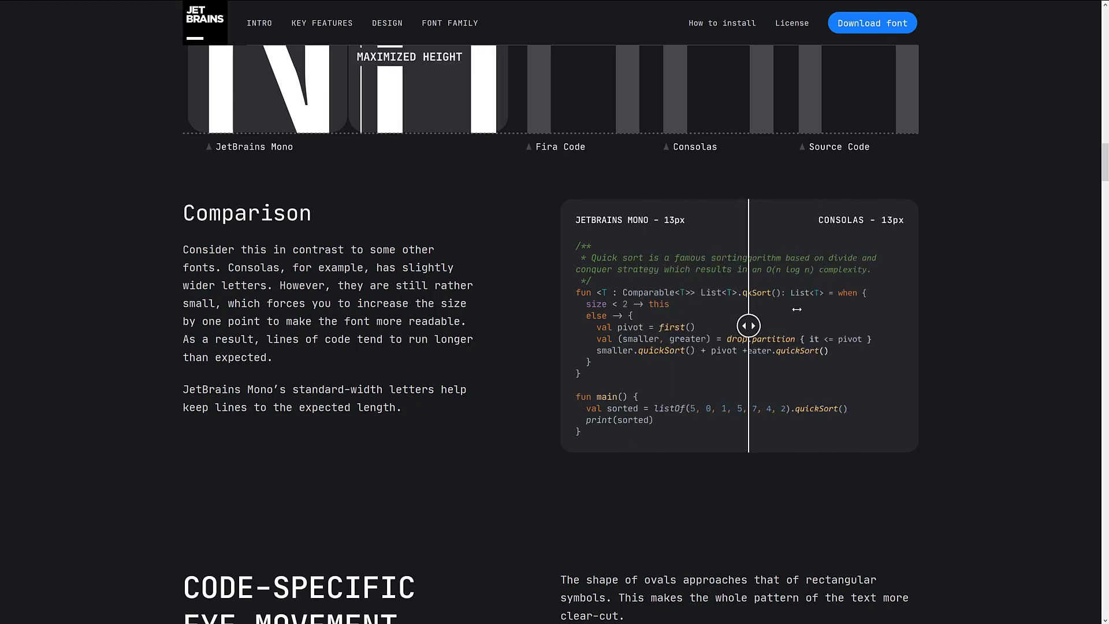
left_click_drag(748, 326, 905, 326)
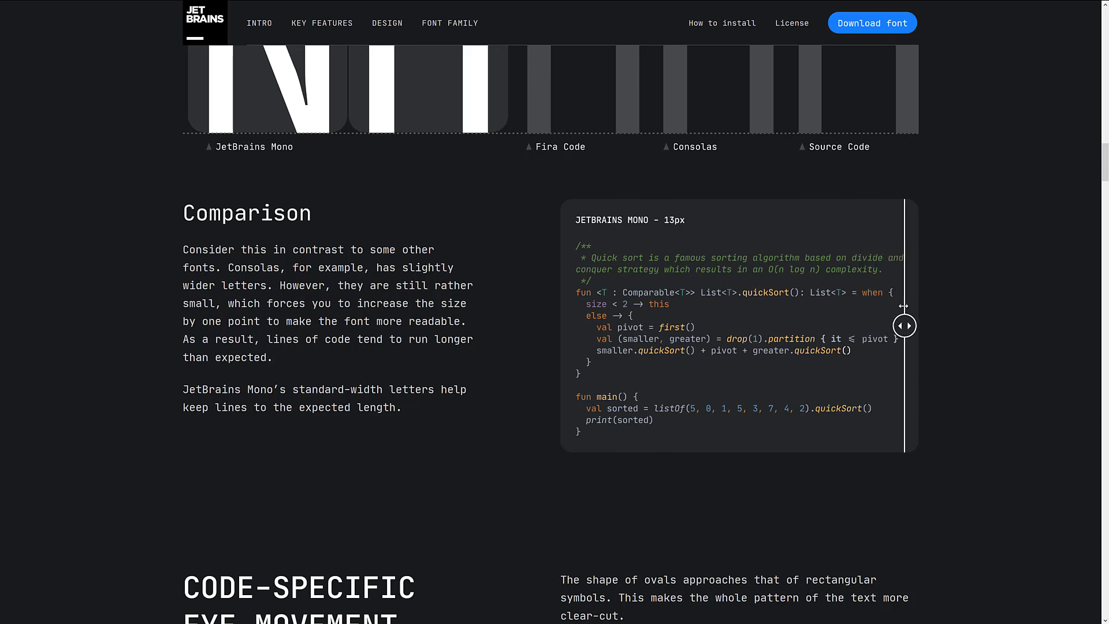
left_click_drag(903, 326, 744, 325)
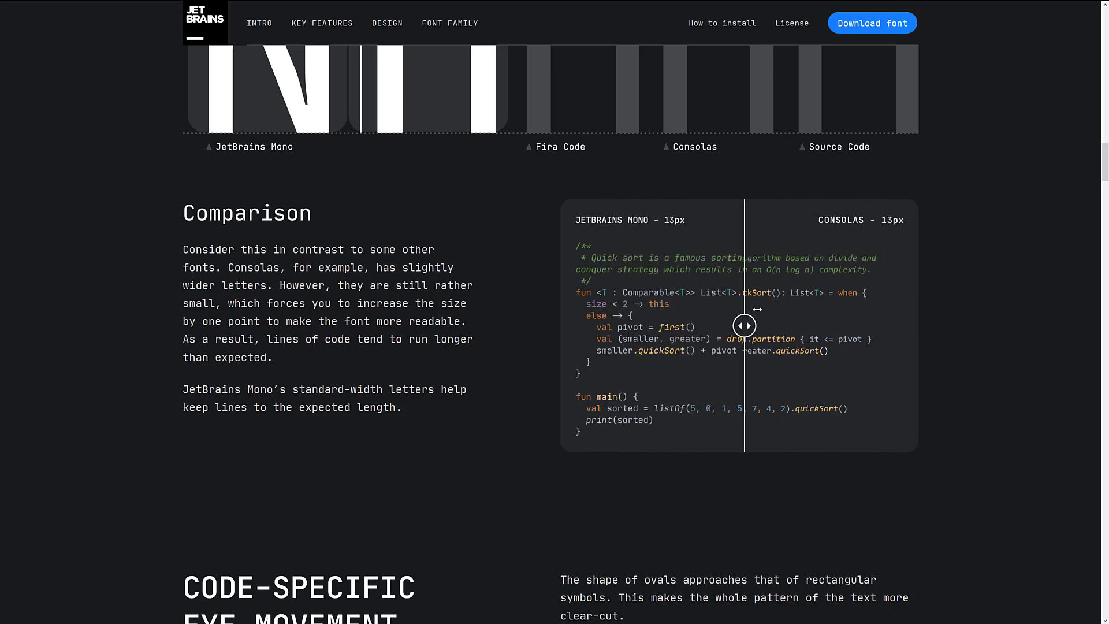
left_click_drag(743, 326, 885, 326)
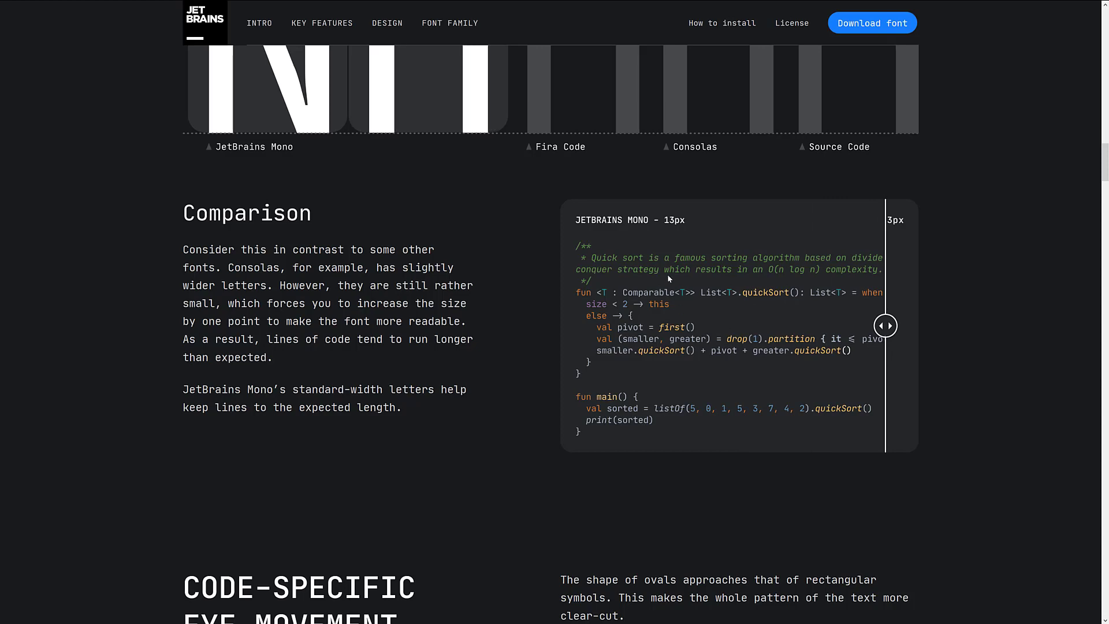
Scroll past code-specific eye movement to the Functional Construction letterform comparisons
scroll("down", 3)
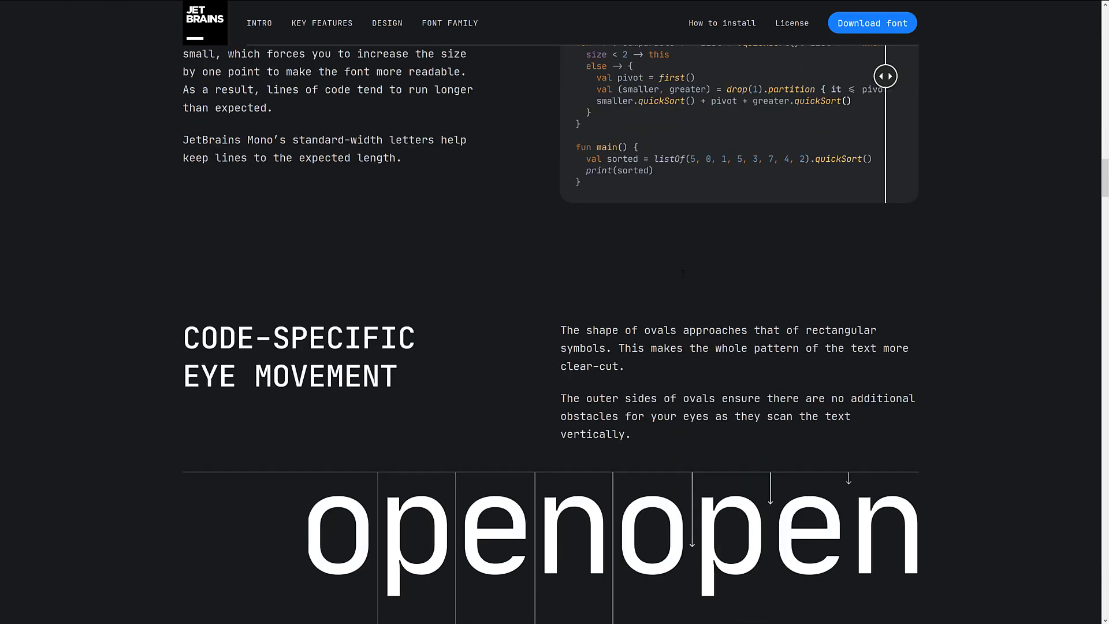
scroll("down", 3)
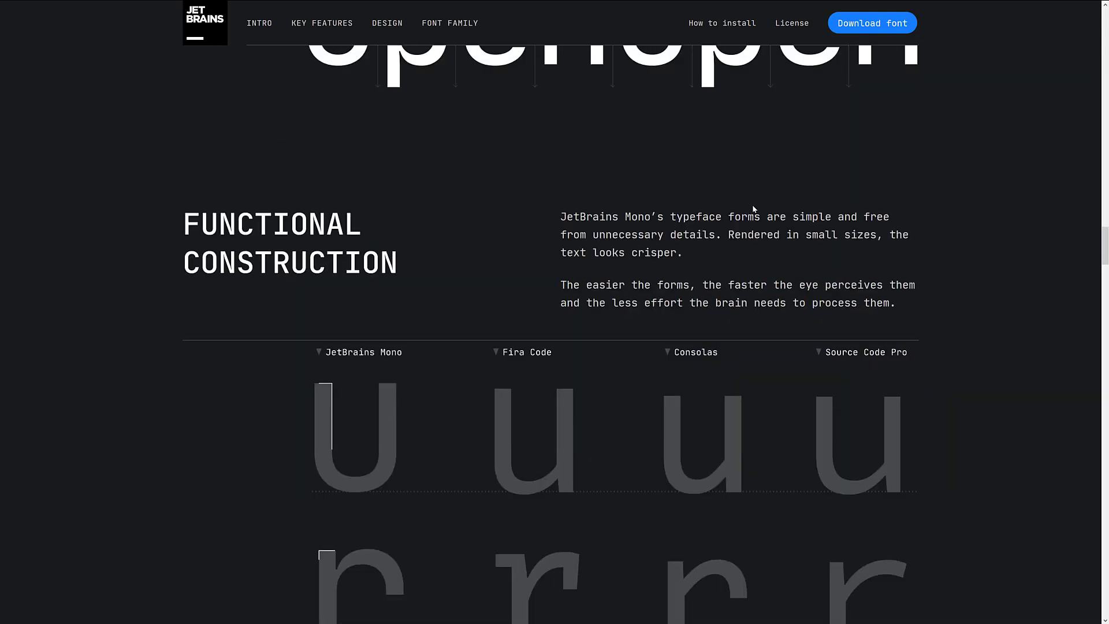
Scroll through the u, r and g comparison rows to the Distinctiveness of symbols section
scroll("down", 3)
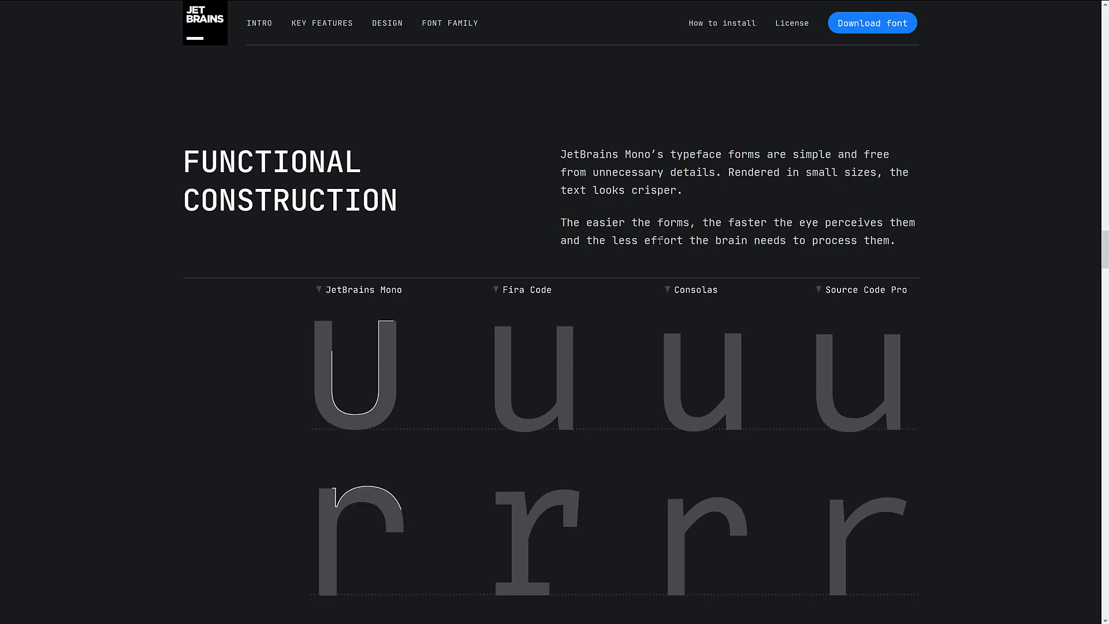
scroll("down", 3)
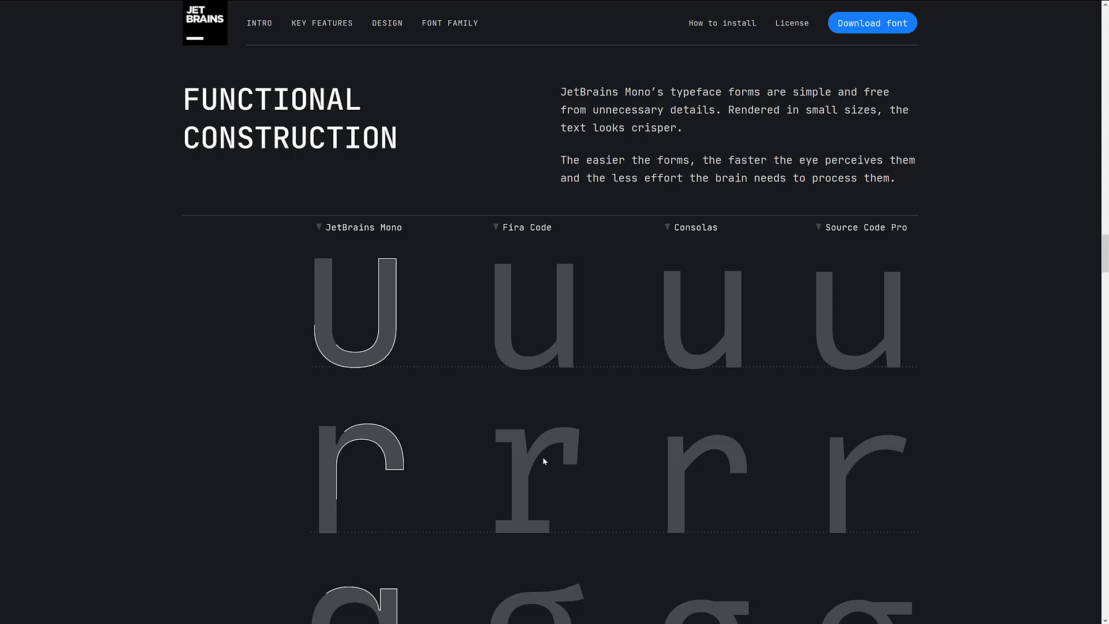
scroll("down", 3)
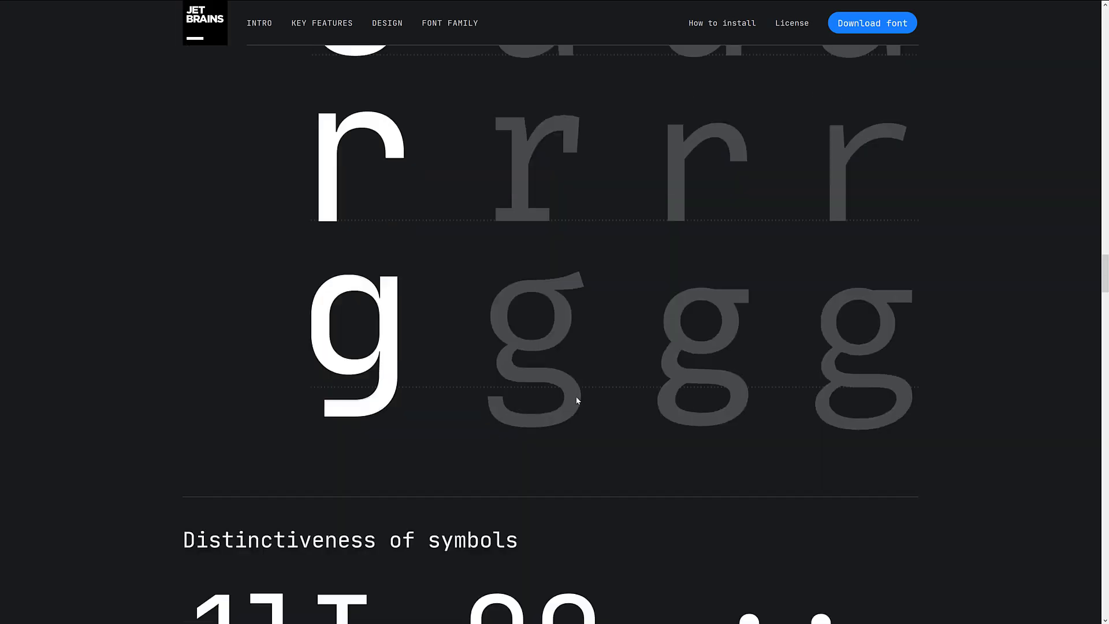
scroll("down", 3)
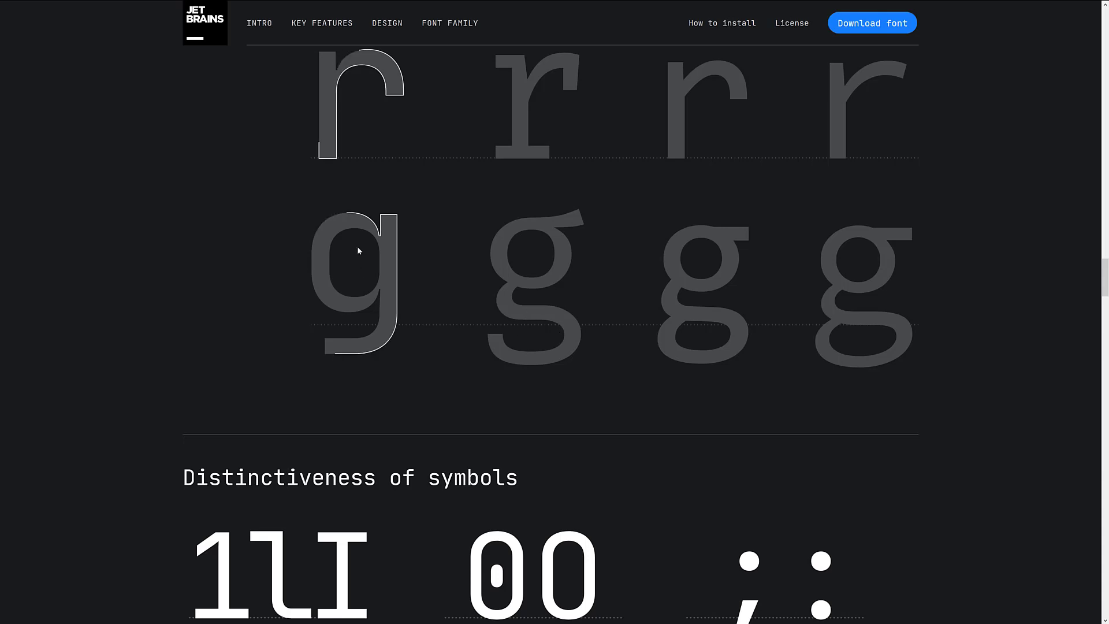
scroll("down", 3)
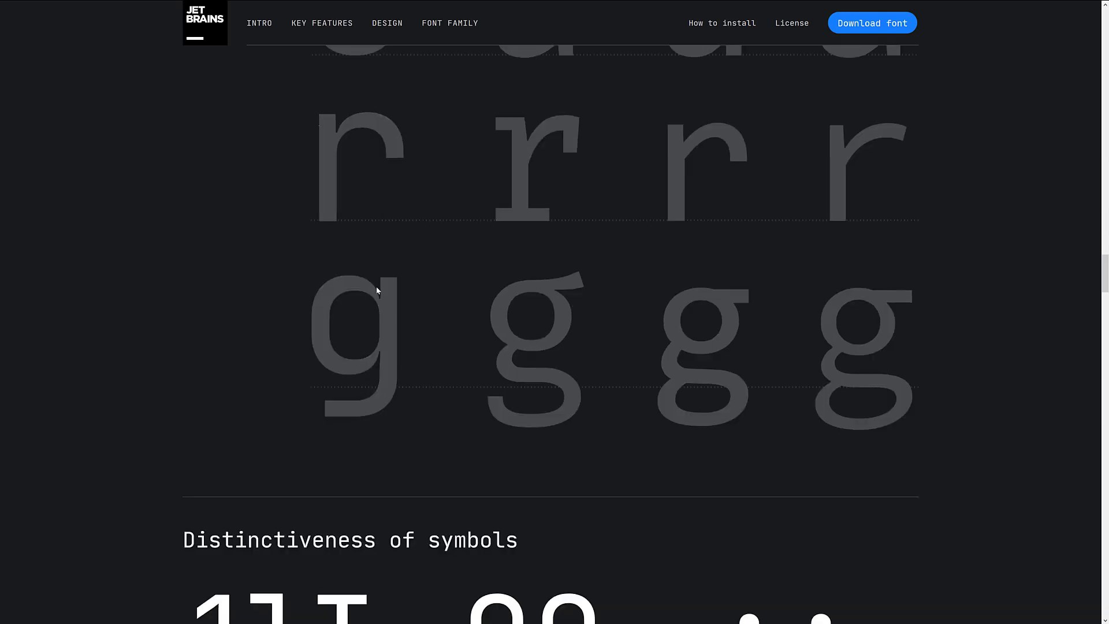
scroll("down", 3)
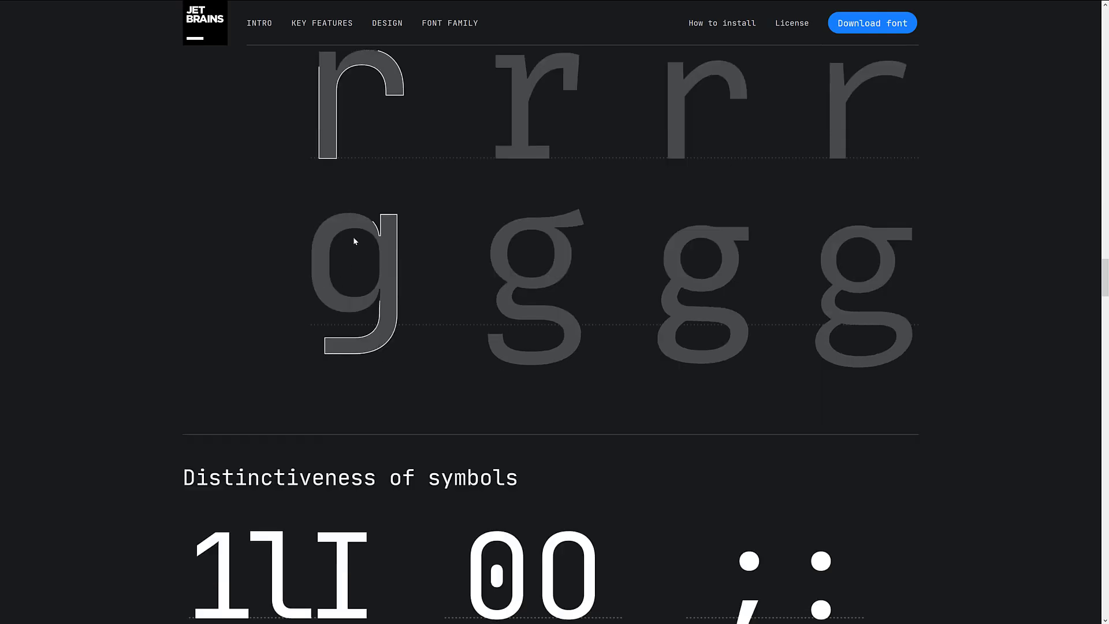
scroll("down", 3)
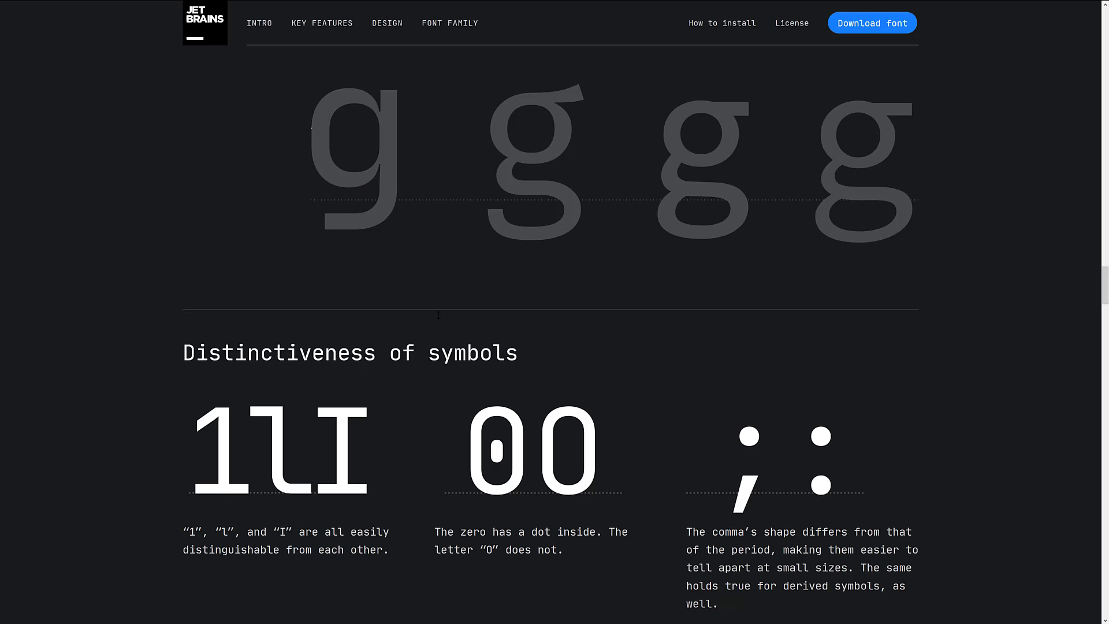
Scroll through the 1, l, I, zero, O and punctuation explanation until Cut strokes appears
scroll("down", 3)
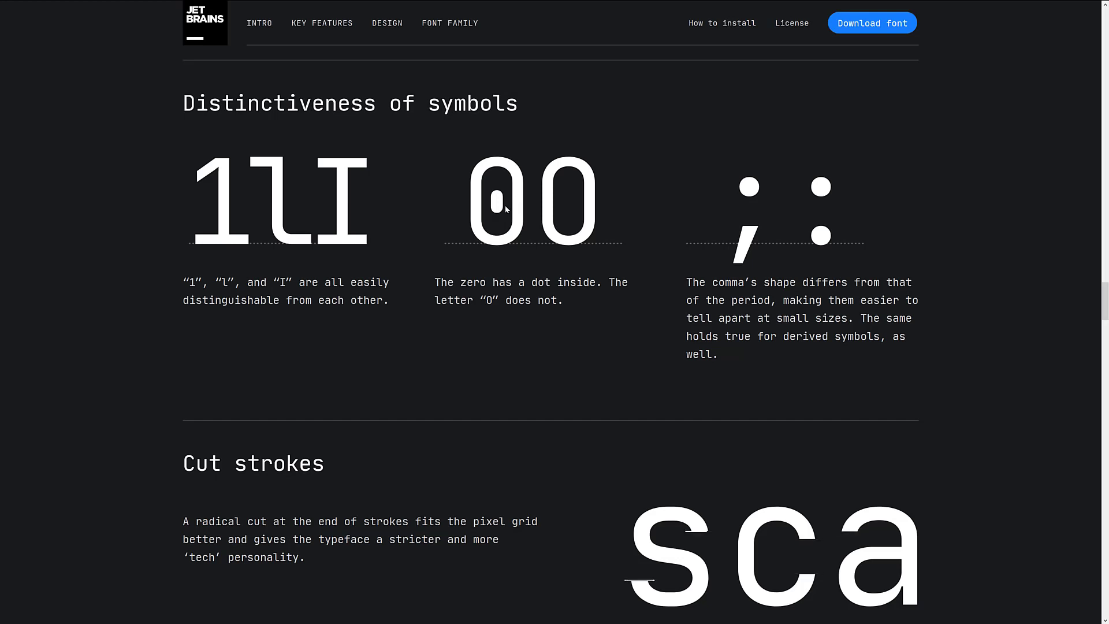
mouse_move(459, 206)
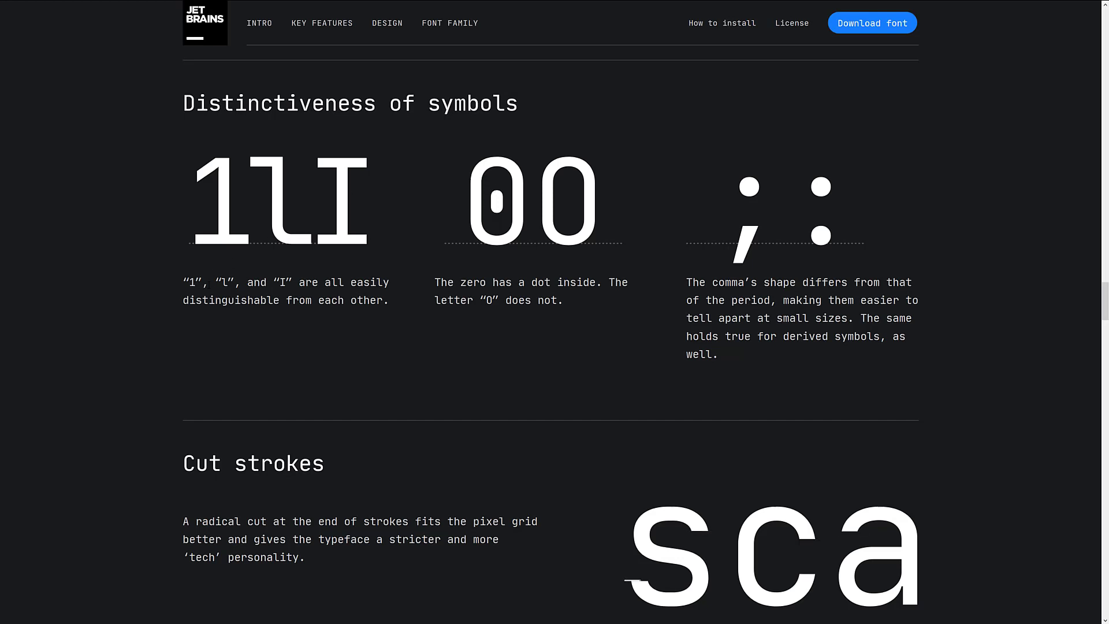
mouse_move(307, 178)
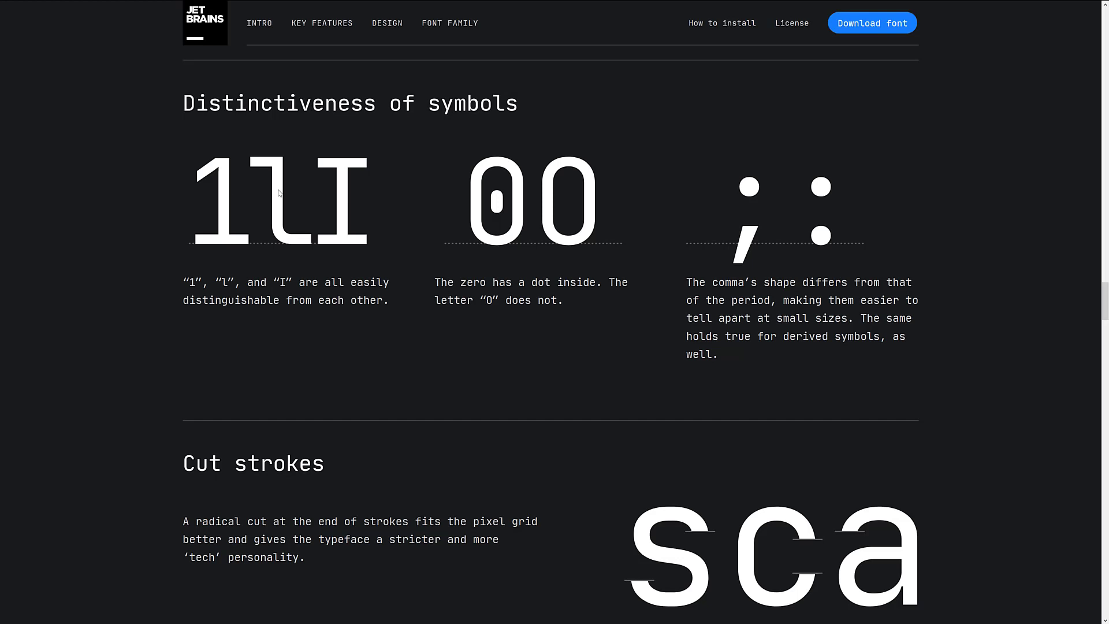
mouse_move(254, 207)
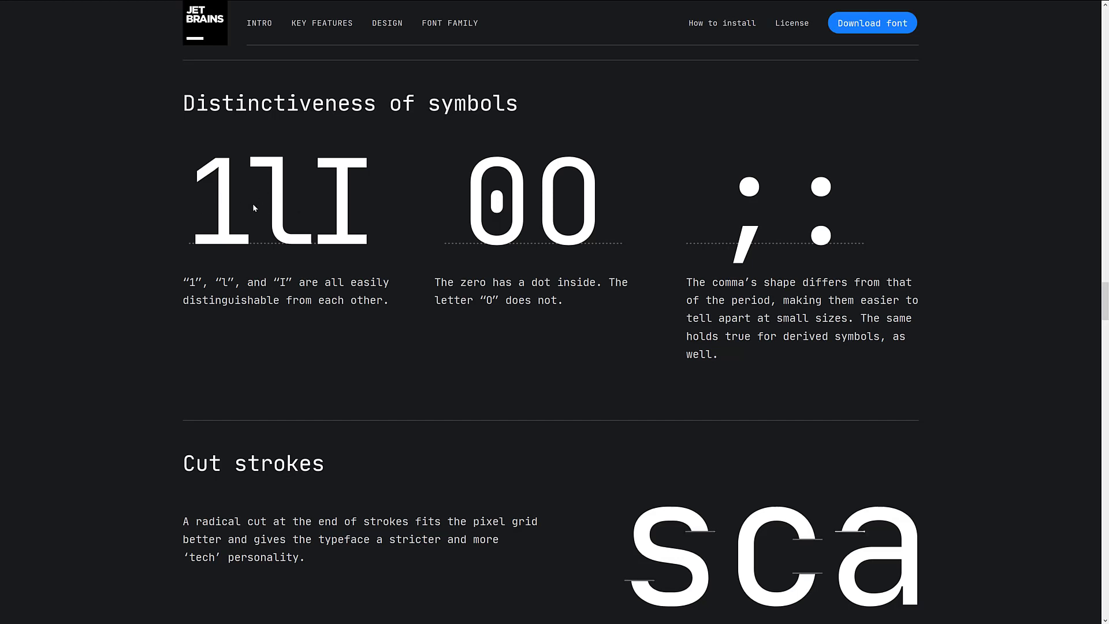
mouse_move(340, 208)
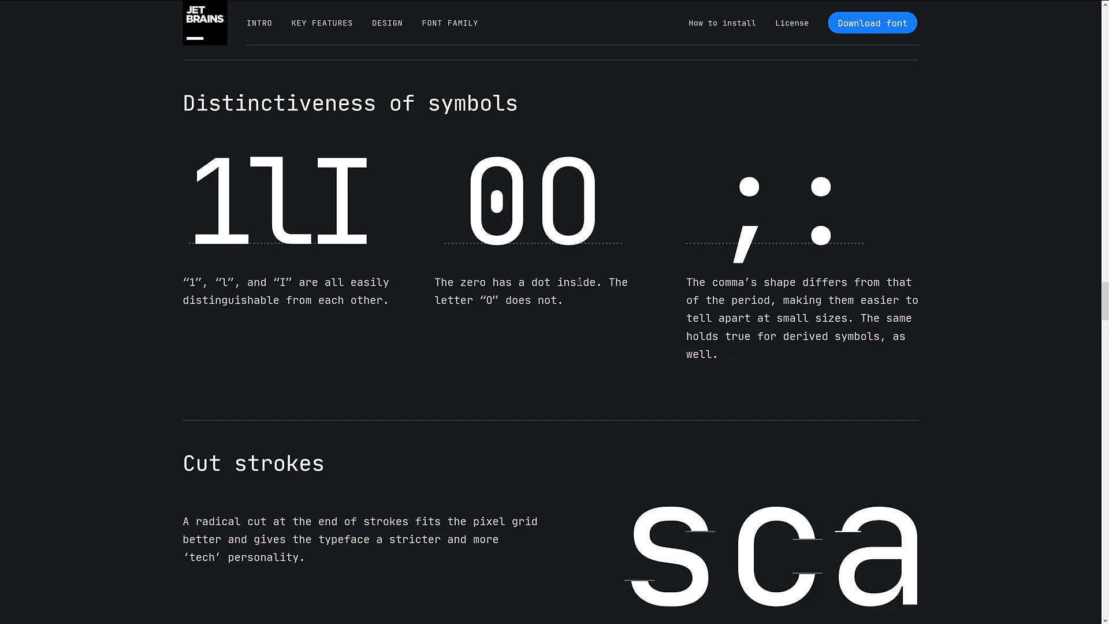
mouse_move(775, 331)
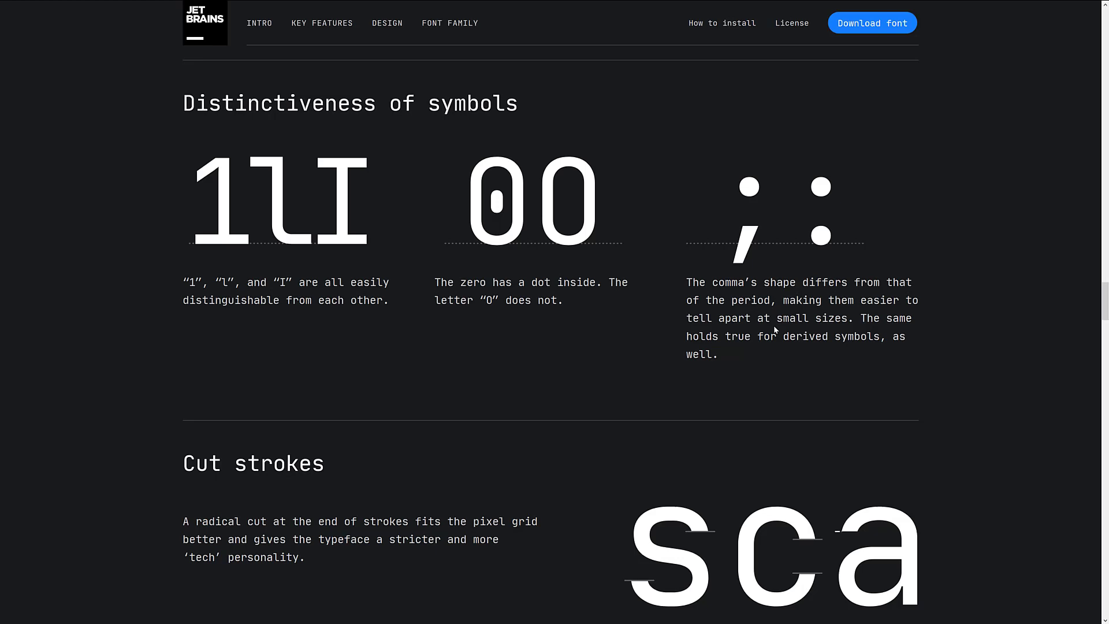
scroll("down", 3)
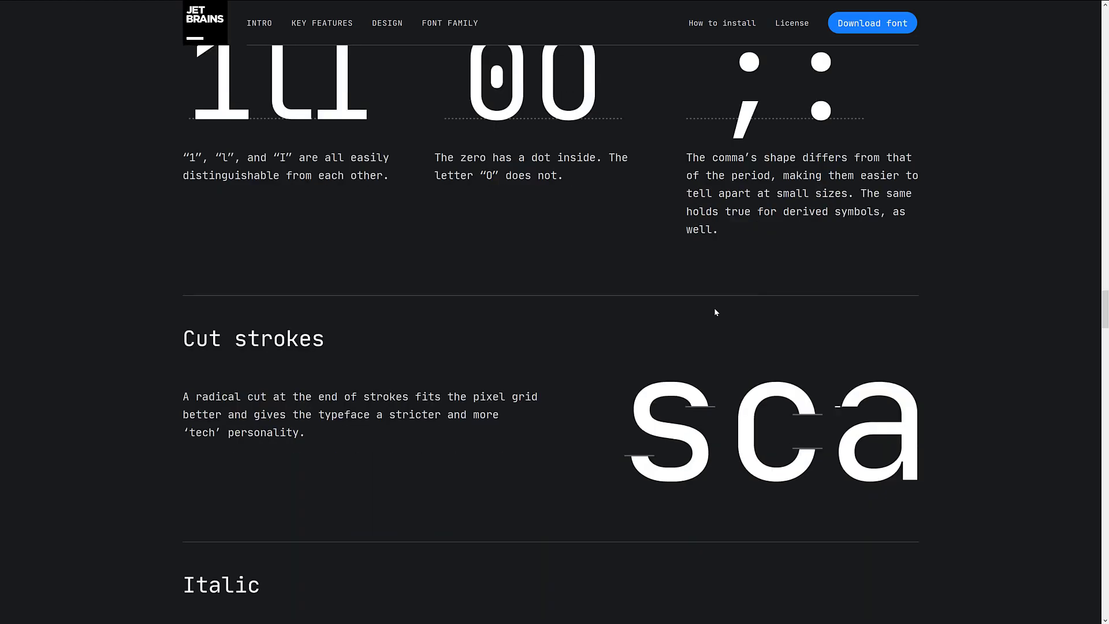
Scroll past Cut strokes and the Italic 9° angle explanation to Ligatures for Code
scroll("down", 3)
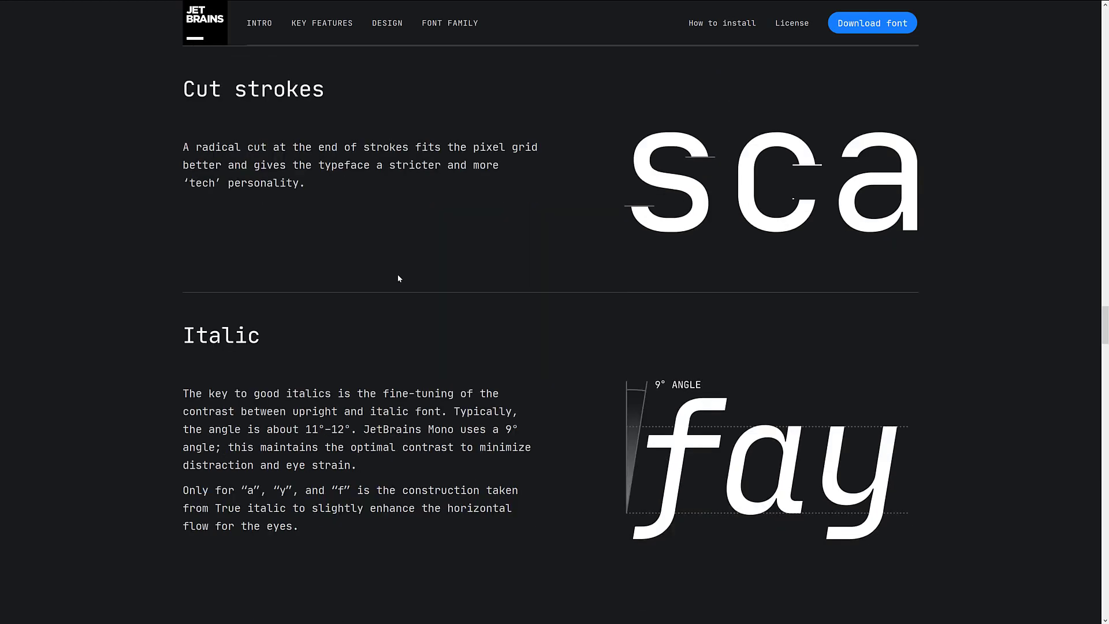
scroll("down", 3)
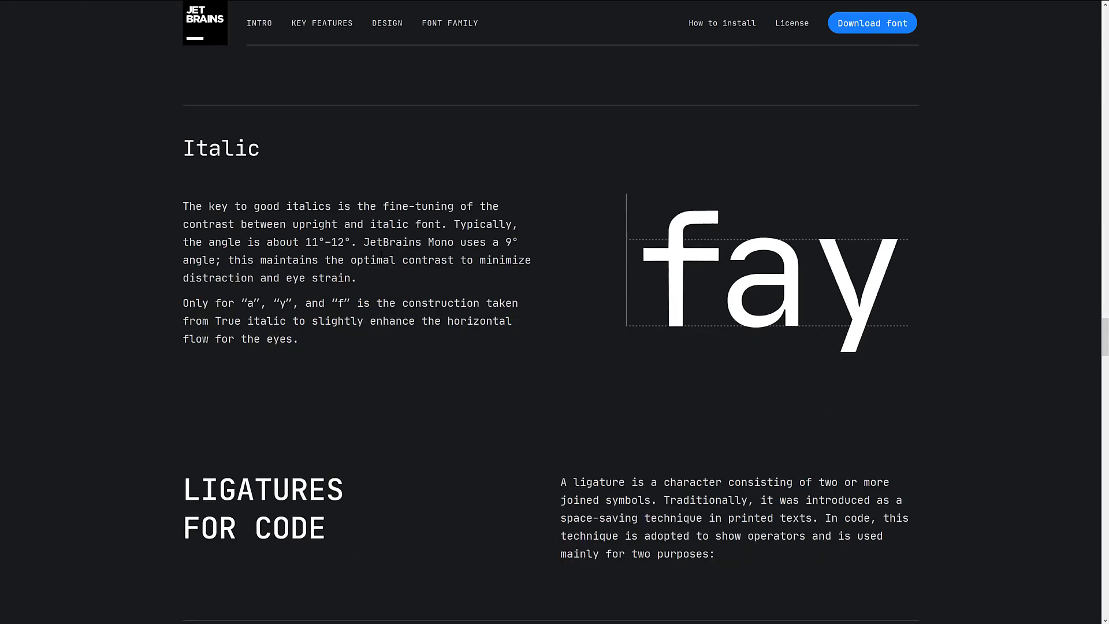
scroll("down", 3)
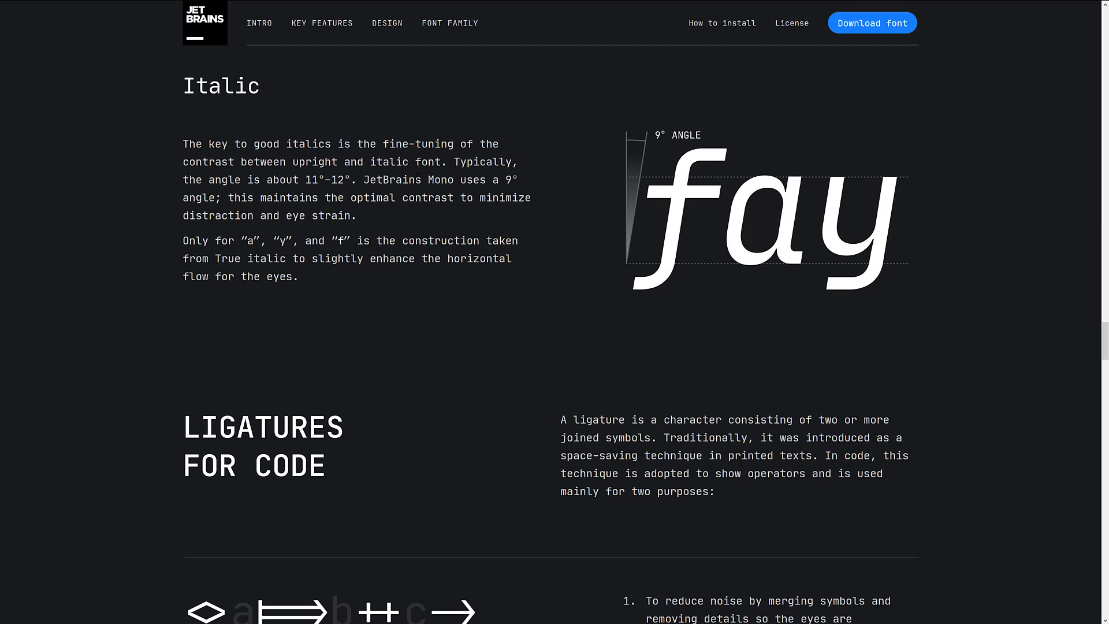
scroll("down", 3)
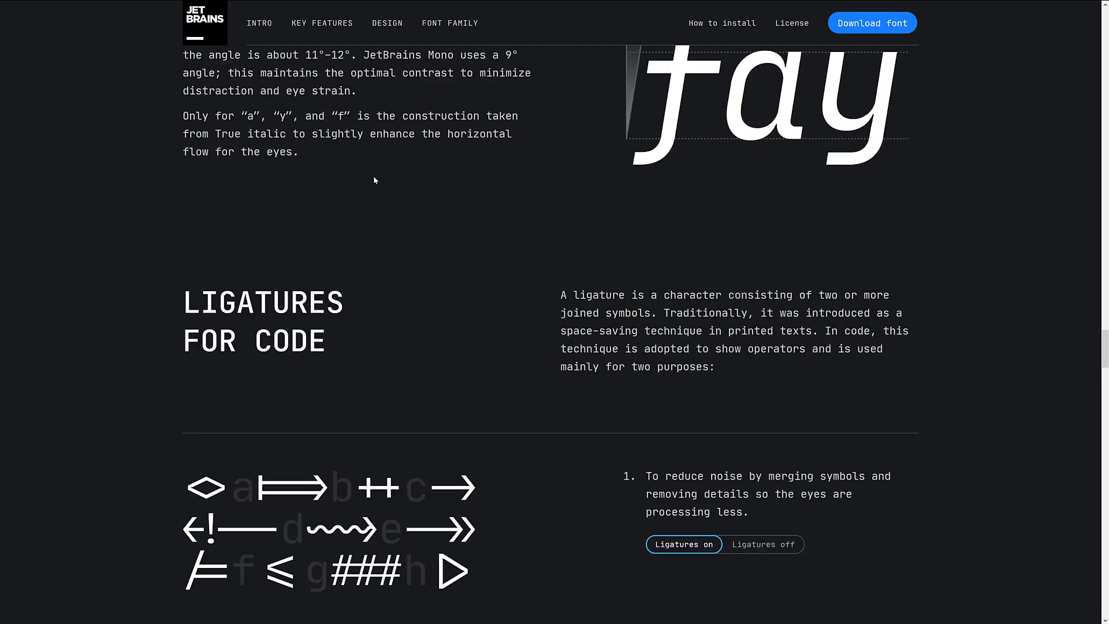
scroll("down", 3)
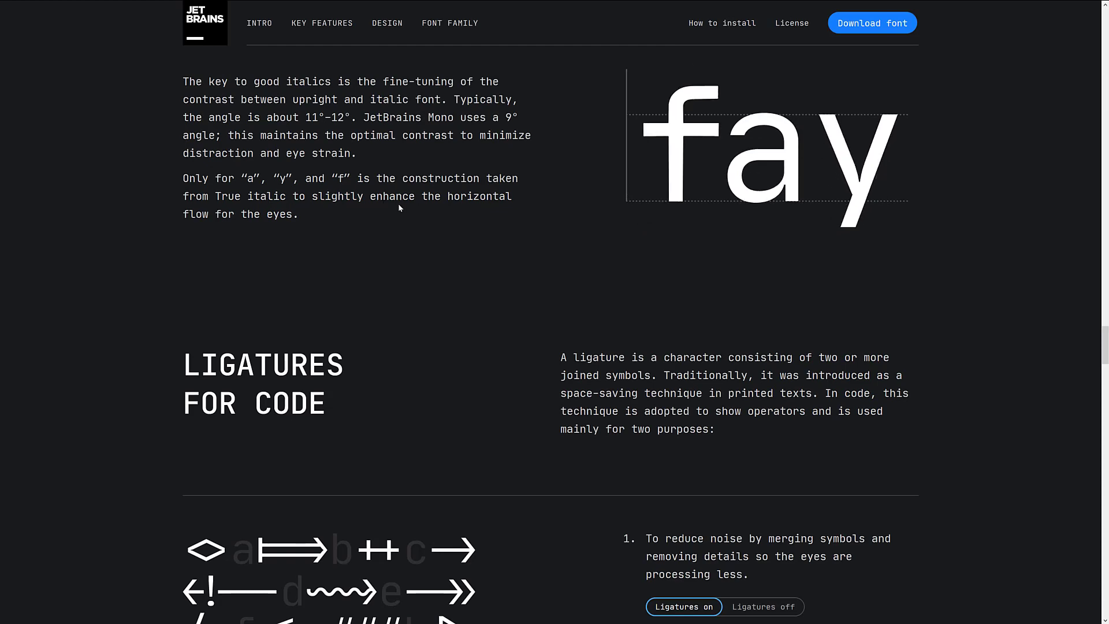
scroll("down", 3)
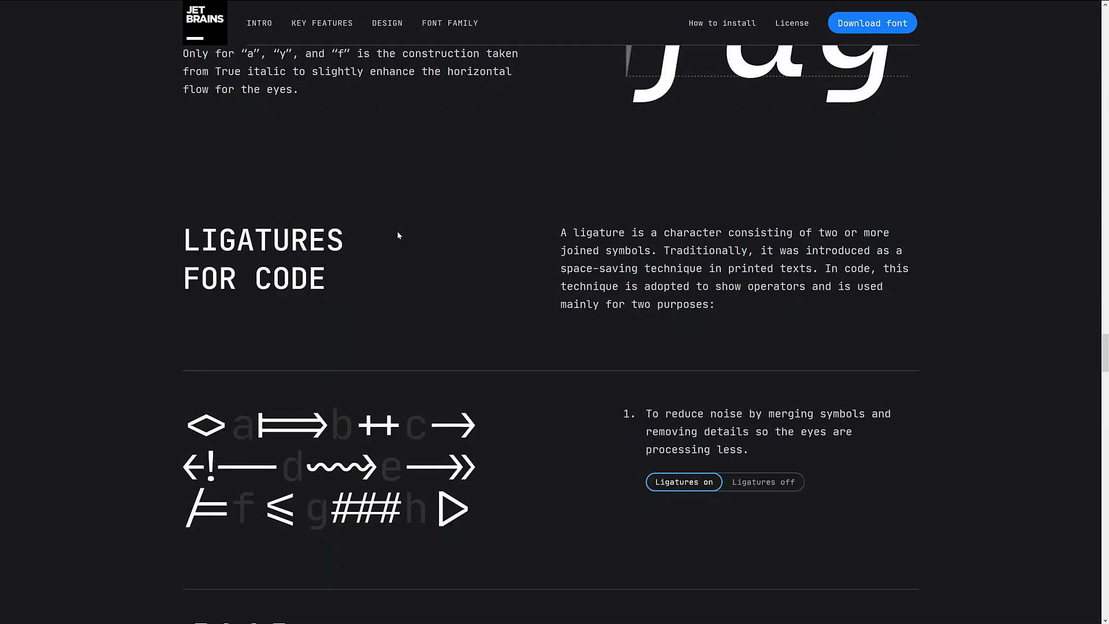
Toggle the first ligature example's operators between ligatures on and off, ending on
scroll("down", 3)
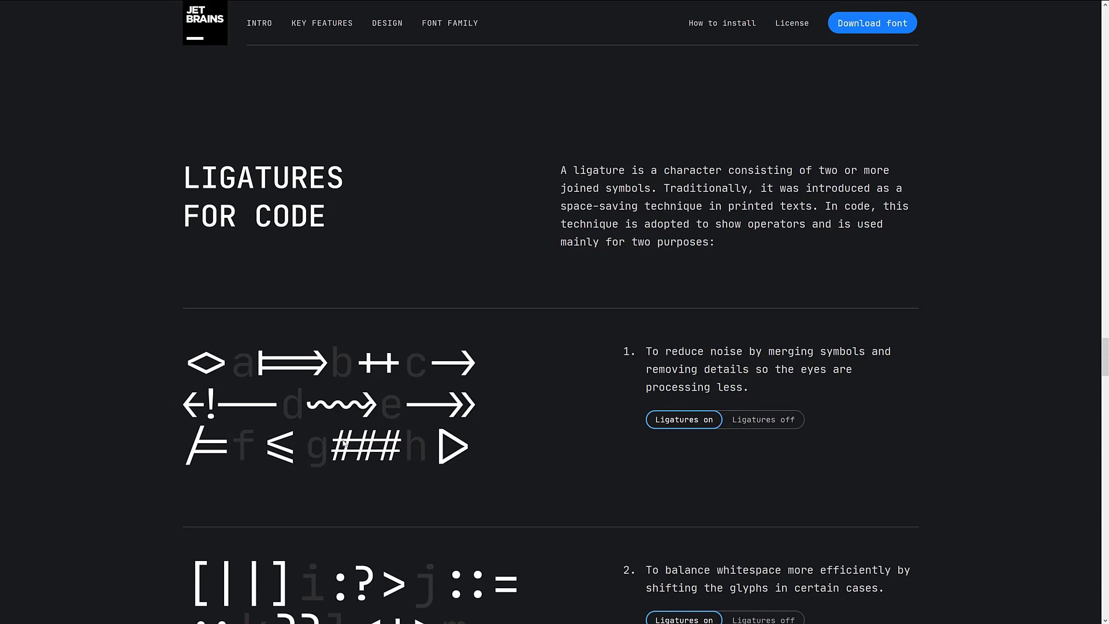
left_click(764, 419)
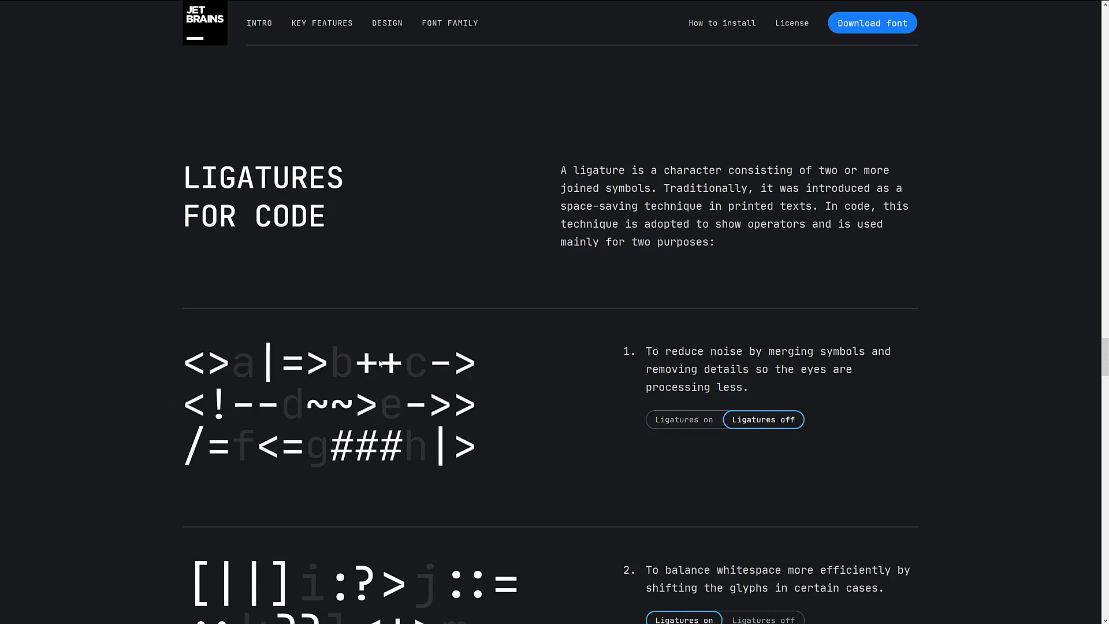
left_click(683, 418)
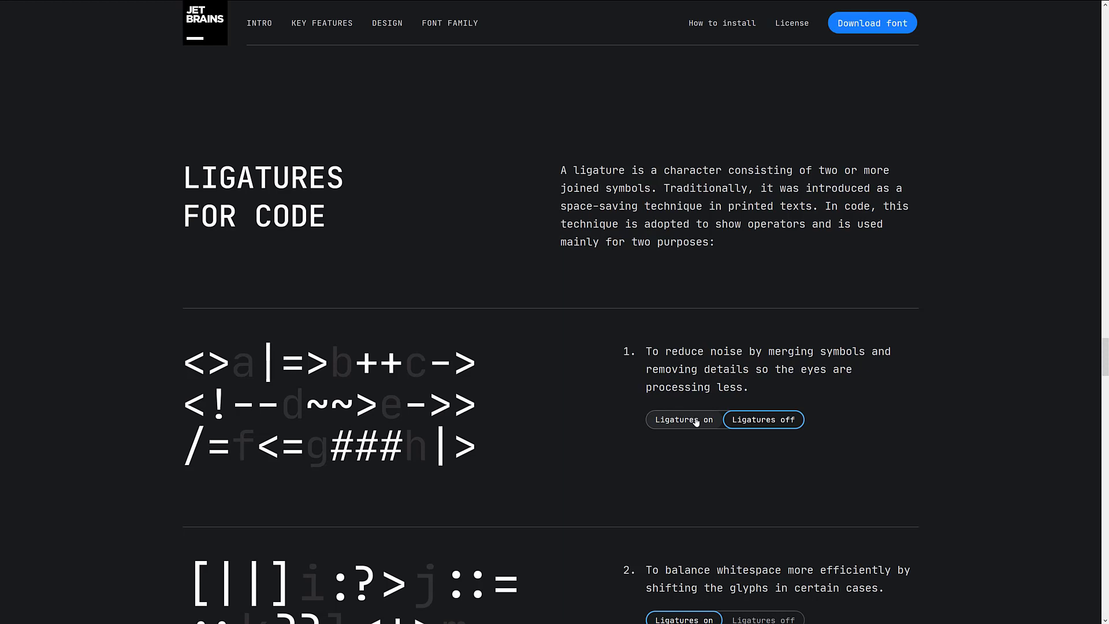
left_click(683, 419)
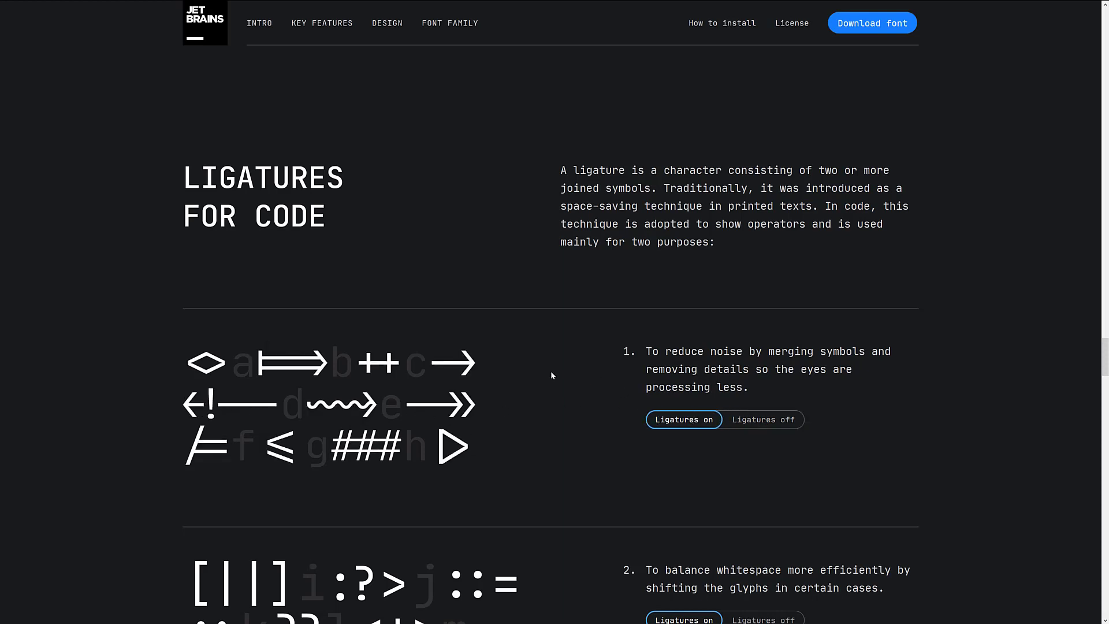
left_click(763, 418)
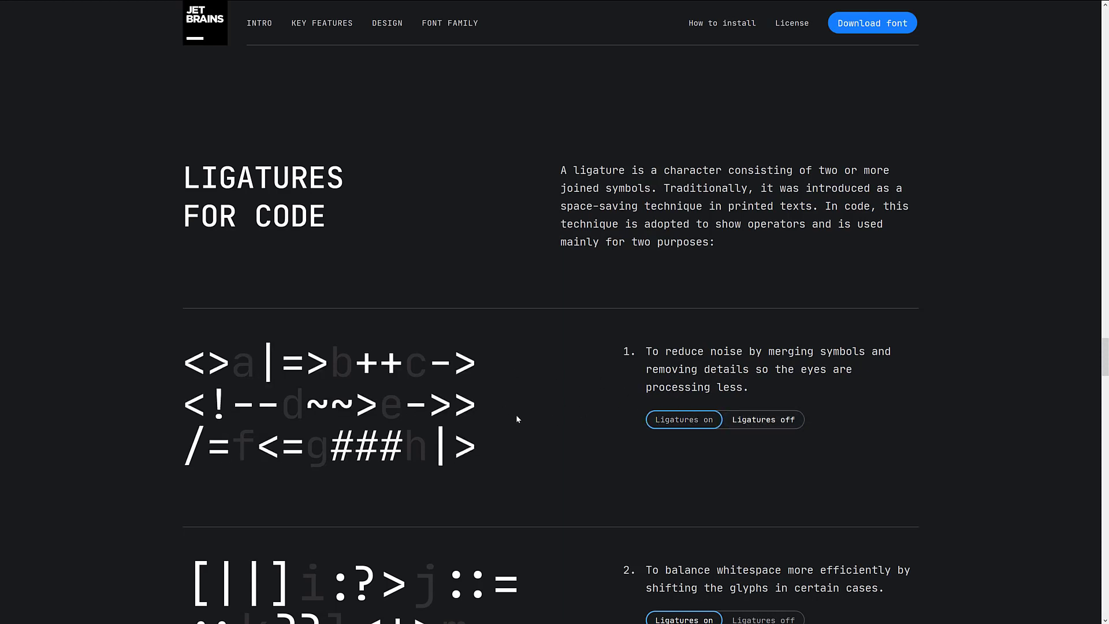
left_click(763, 419)
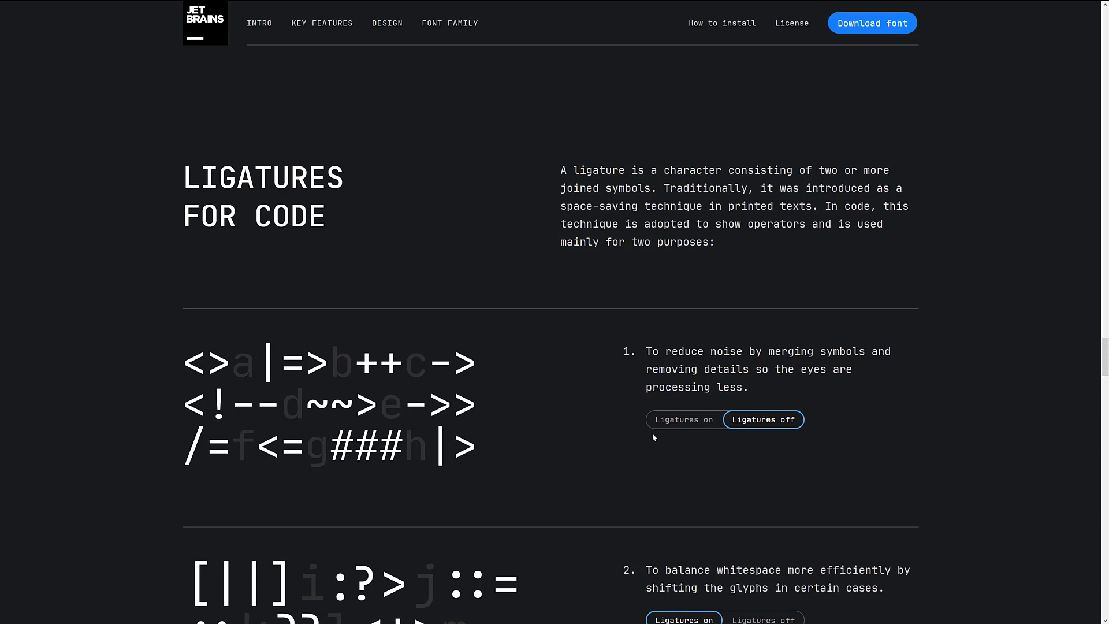
left_click(683, 420)
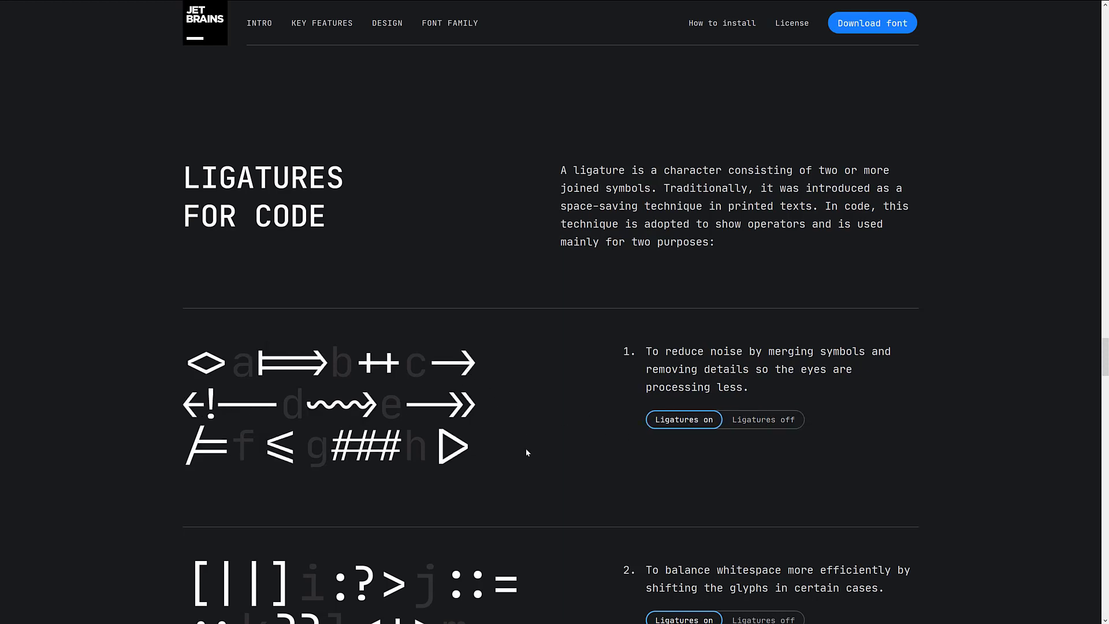
Toggle the second whitespace-balancing example on and off, leaving ligatures off
scroll("down", 3)
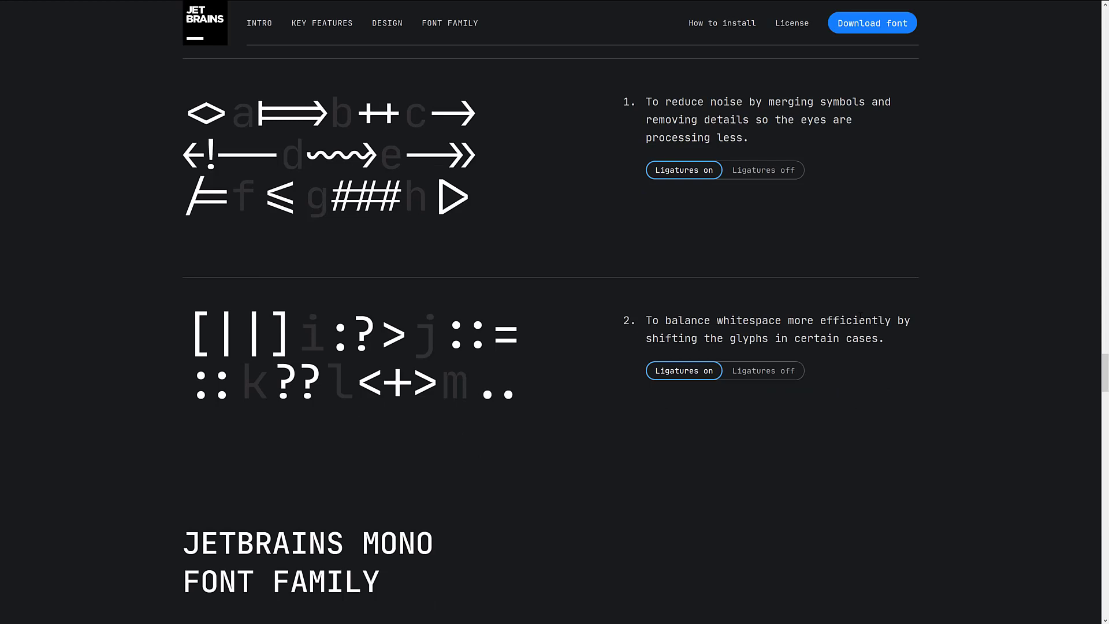
mouse_move(635, 366)
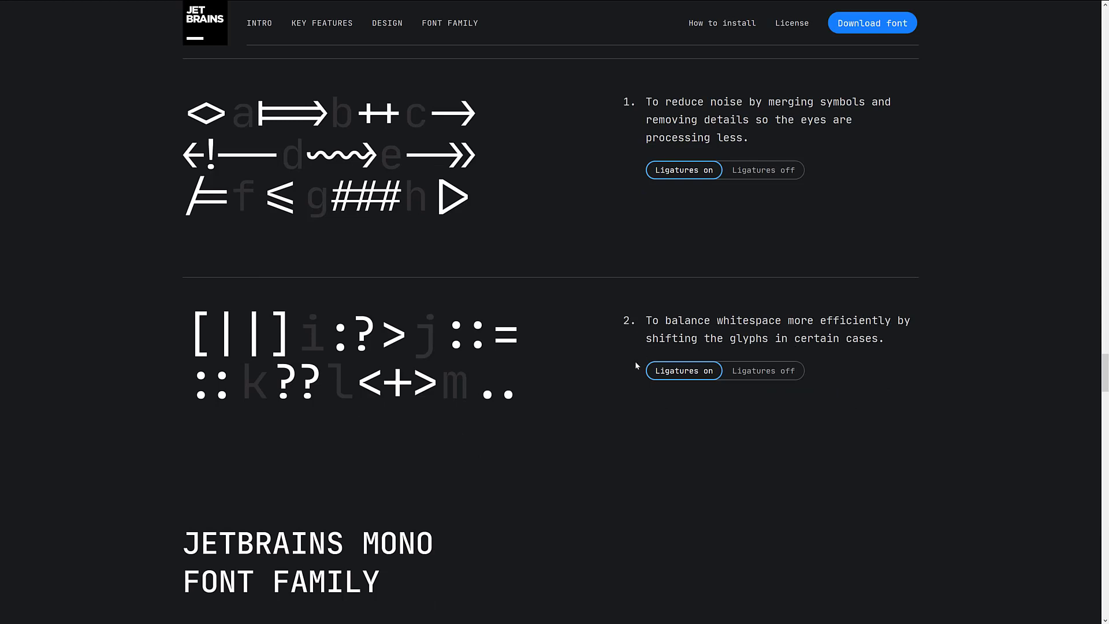
left_click(763, 370)
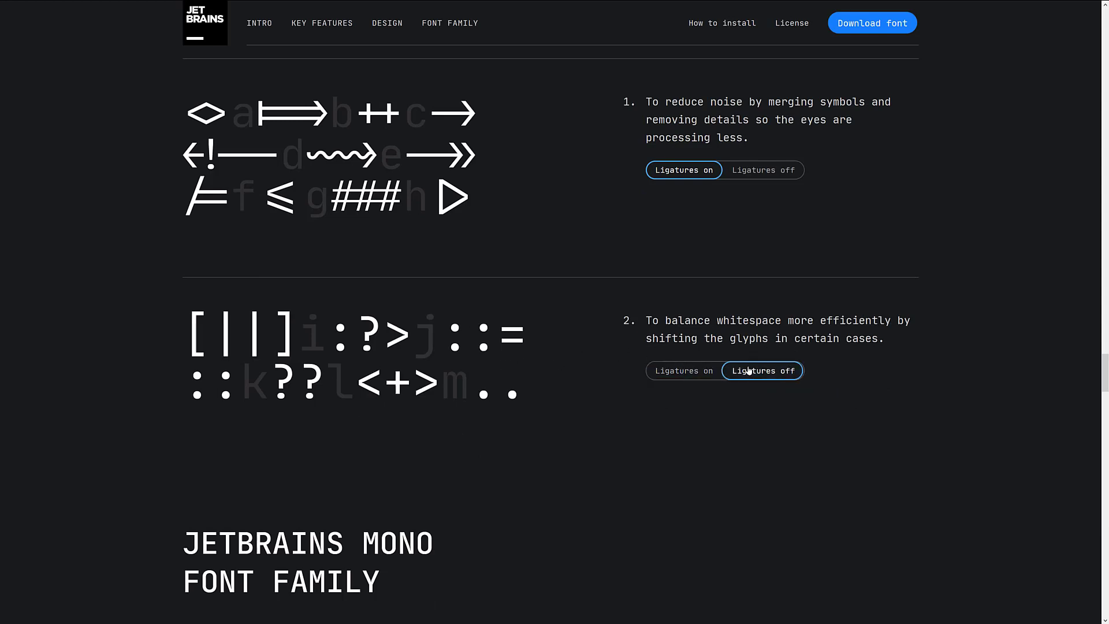
left_click(762, 371)
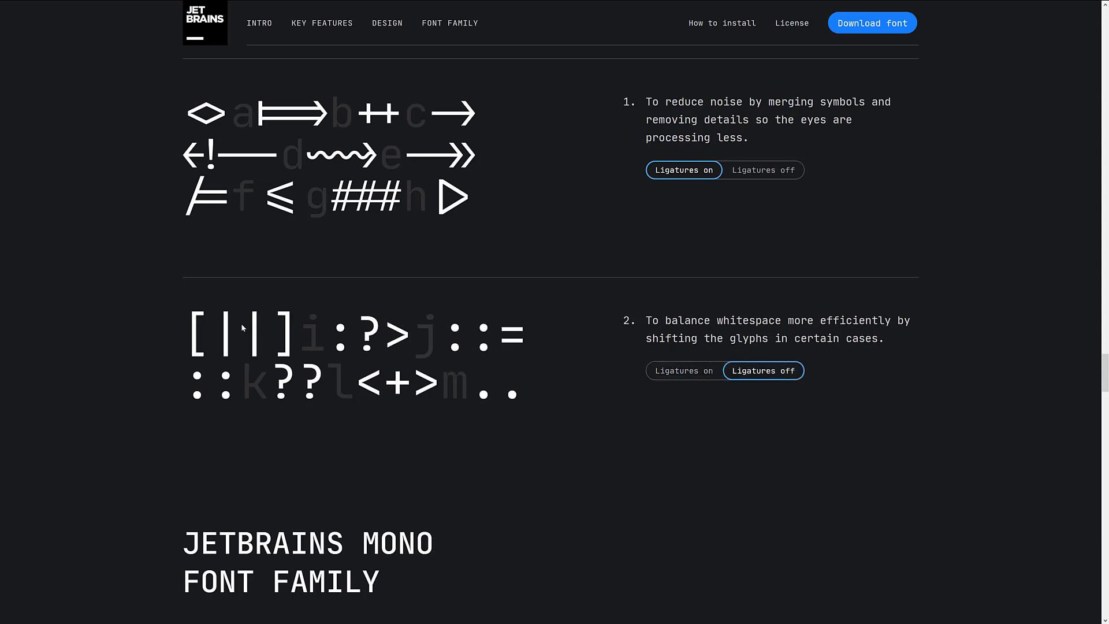
left_click(683, 370)
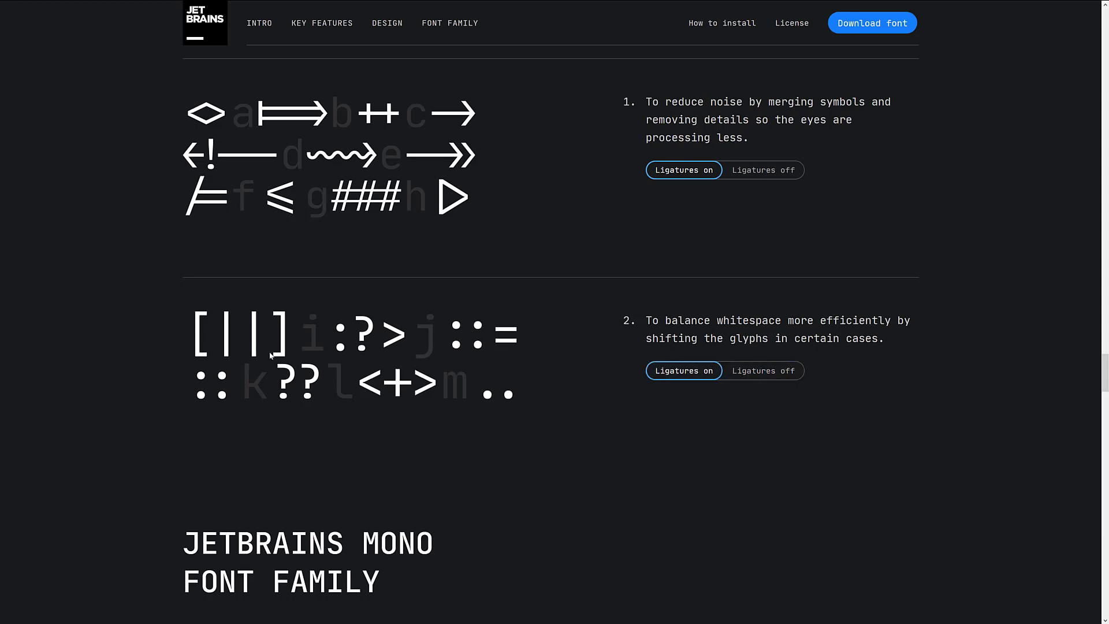
left_click(764, 370)
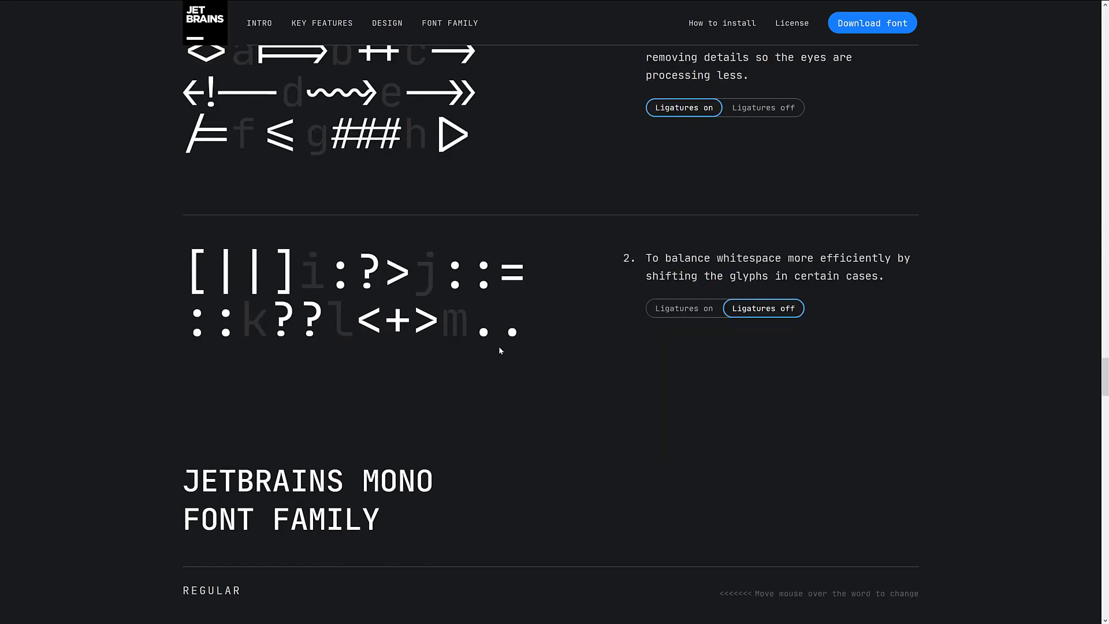
Preview the Font Family glyphs in Italic, Medium, Bold, ExtraBold and ExtraBold Italic
scroll("down", 3)
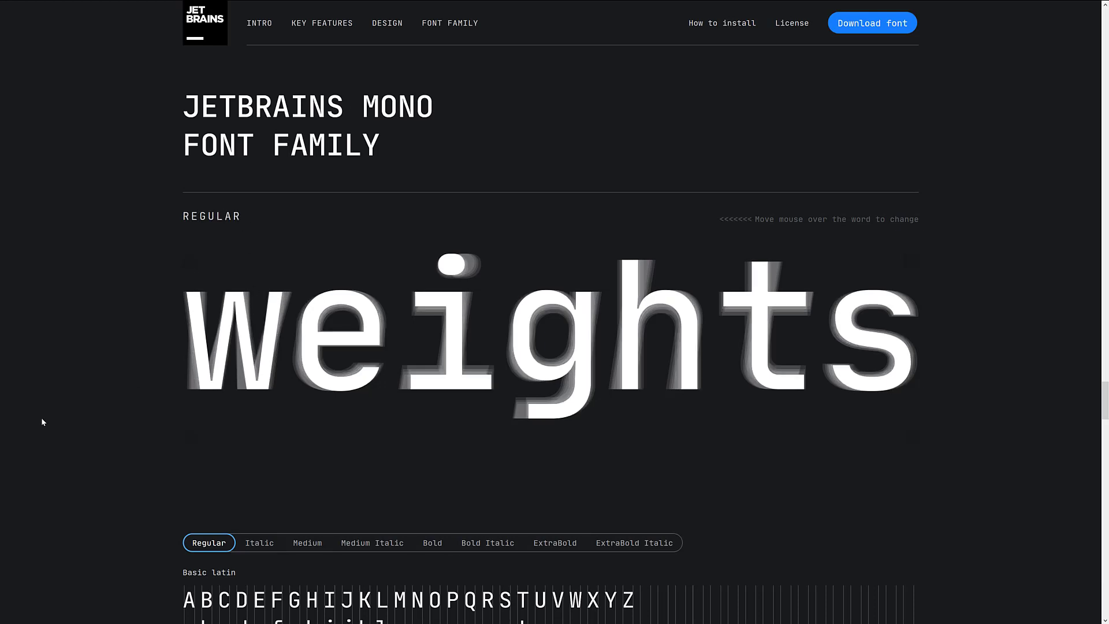
mouse_move(140, 414)
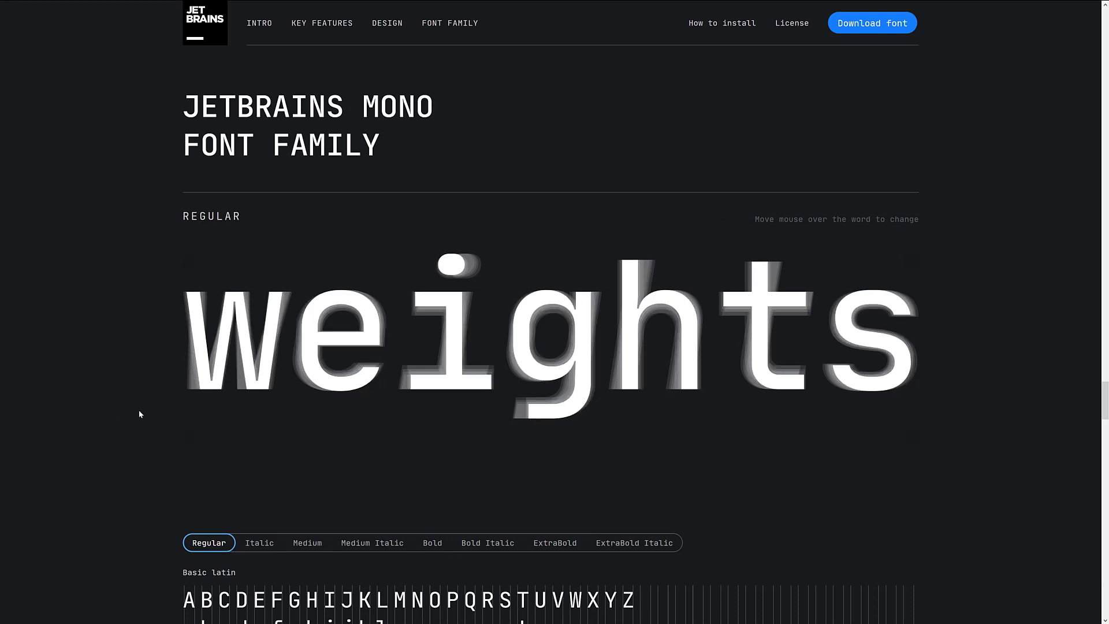
scroll("down", 3)
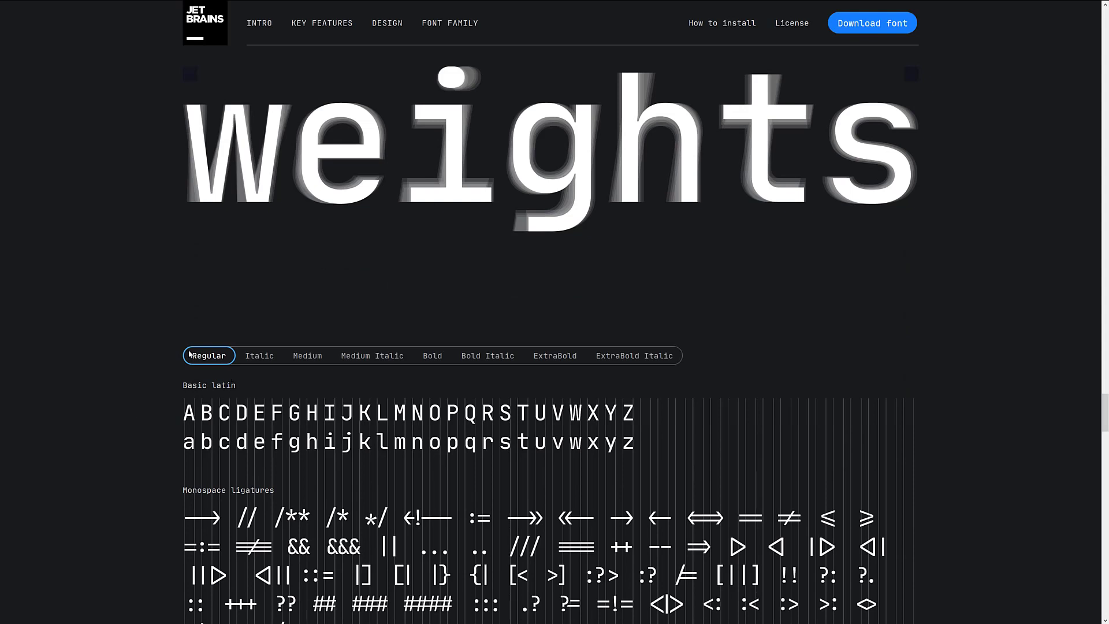
left_click(259, 355)
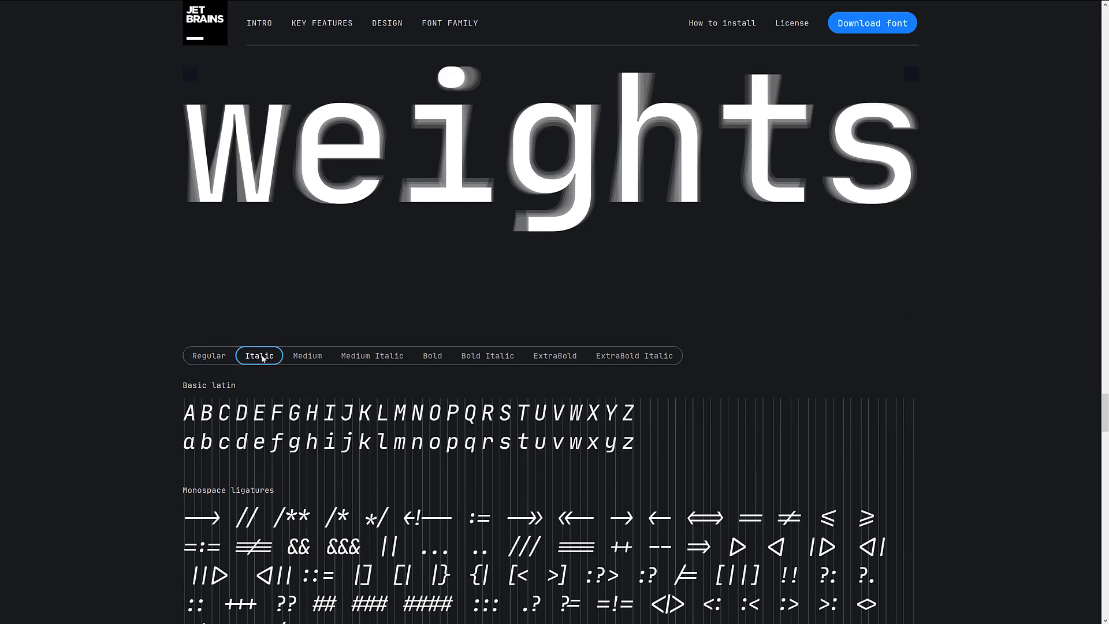
left_click(371, 355)
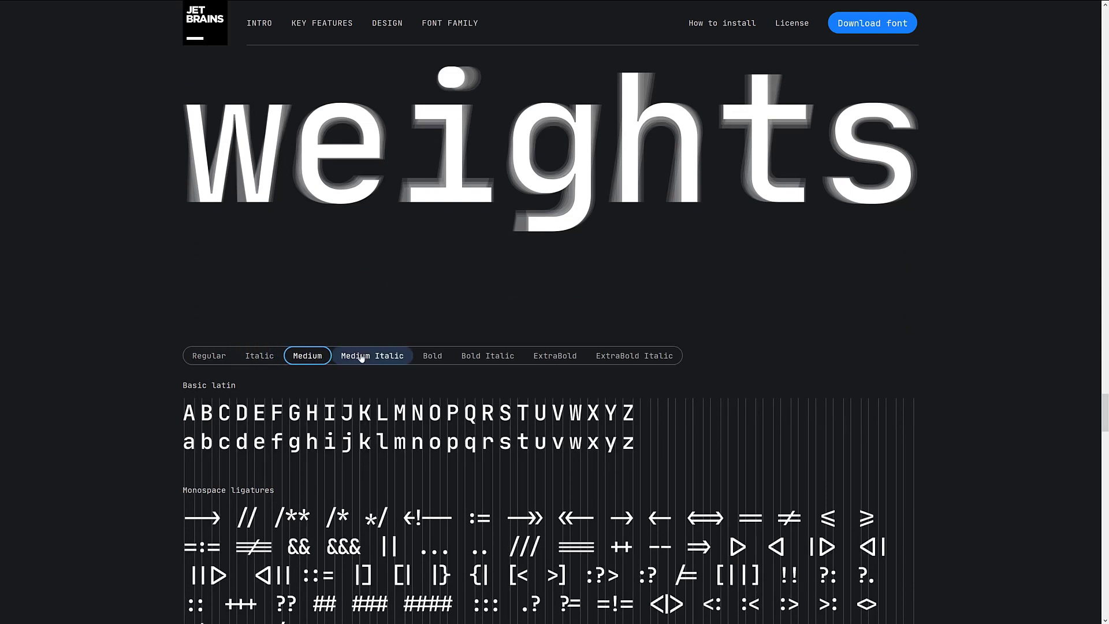
left_click(431, 355)
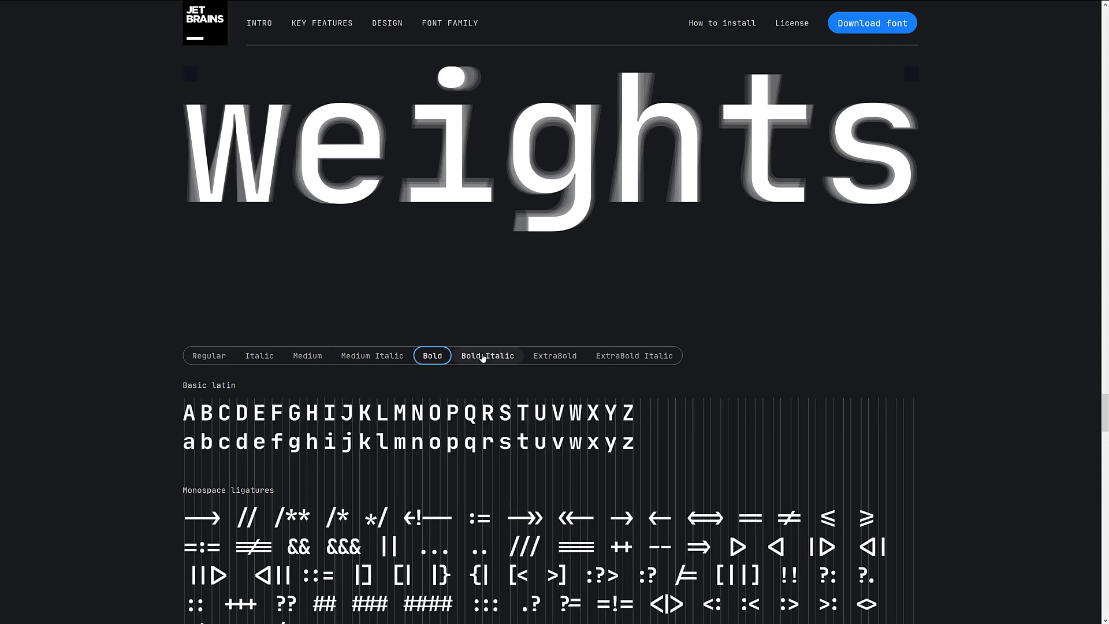
left_click(554, 355)
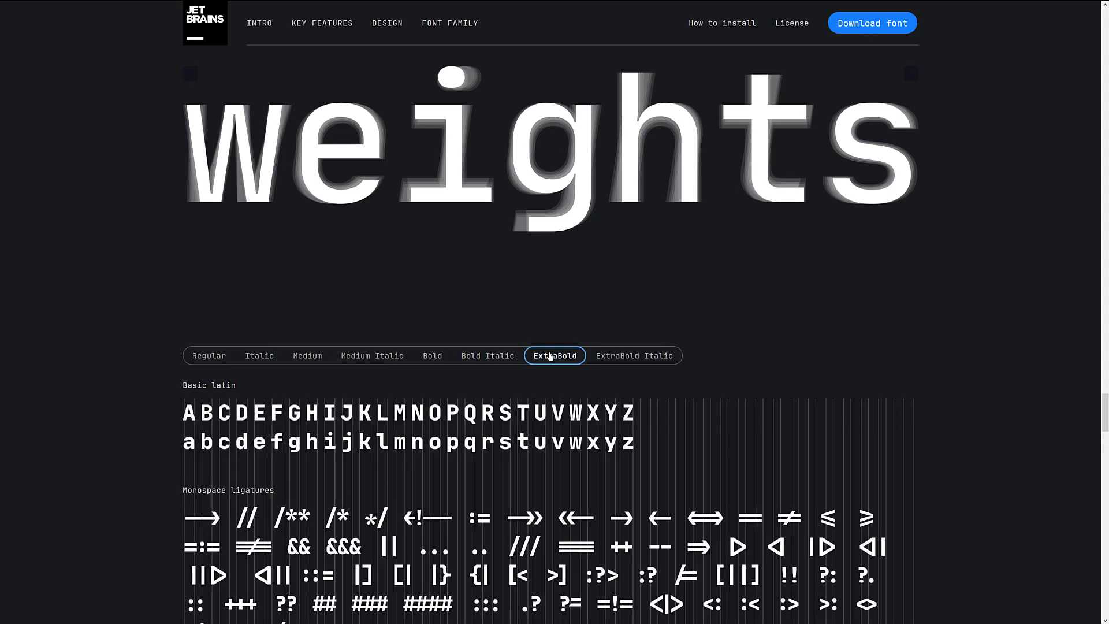
left_click(633, 354)
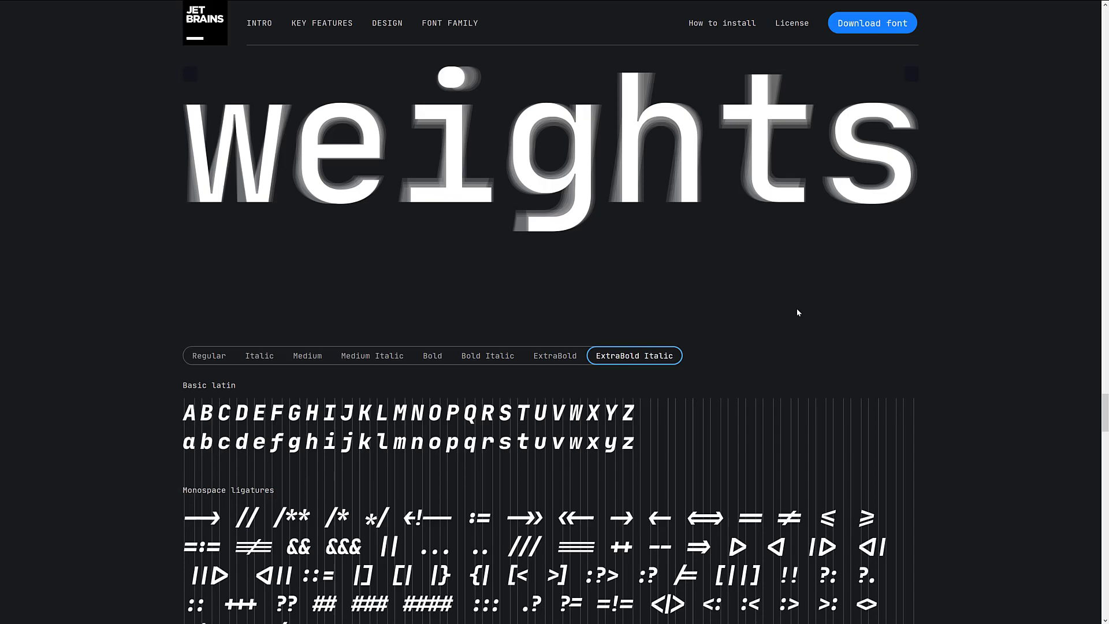
scroll("down", 3)
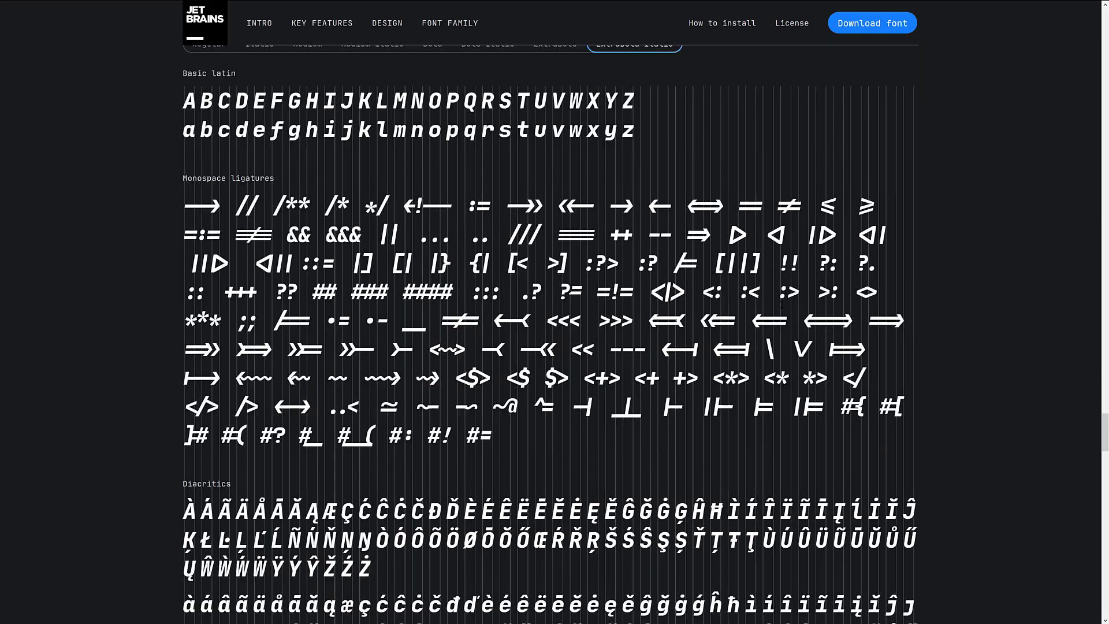
scroll("down", 3)
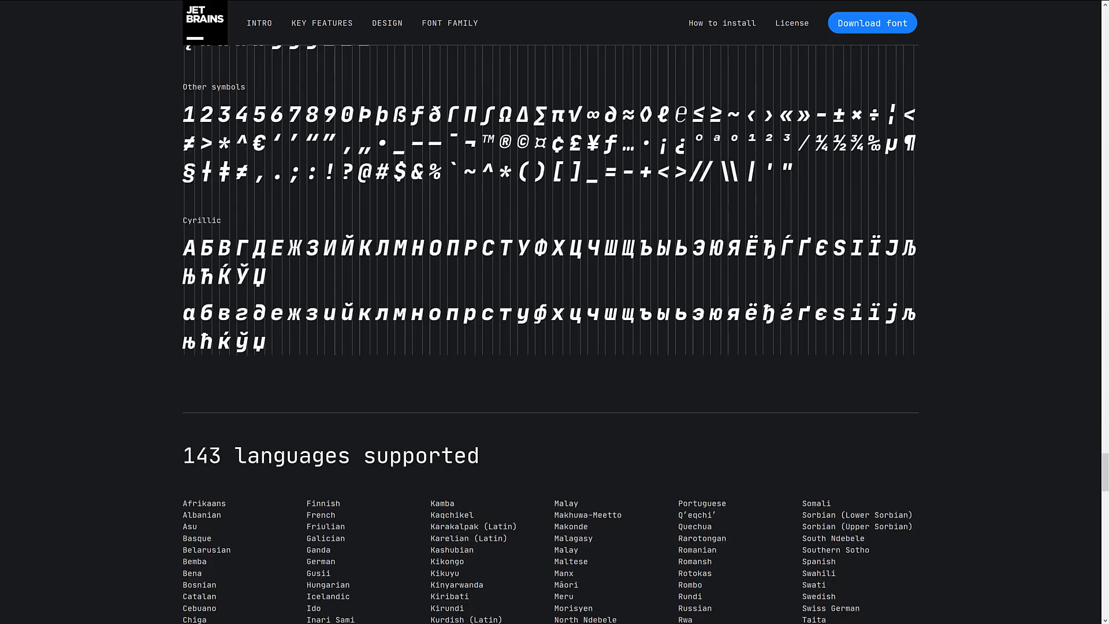
Scroll past the supported languages list to the How to Install section
scroll("down", 3)
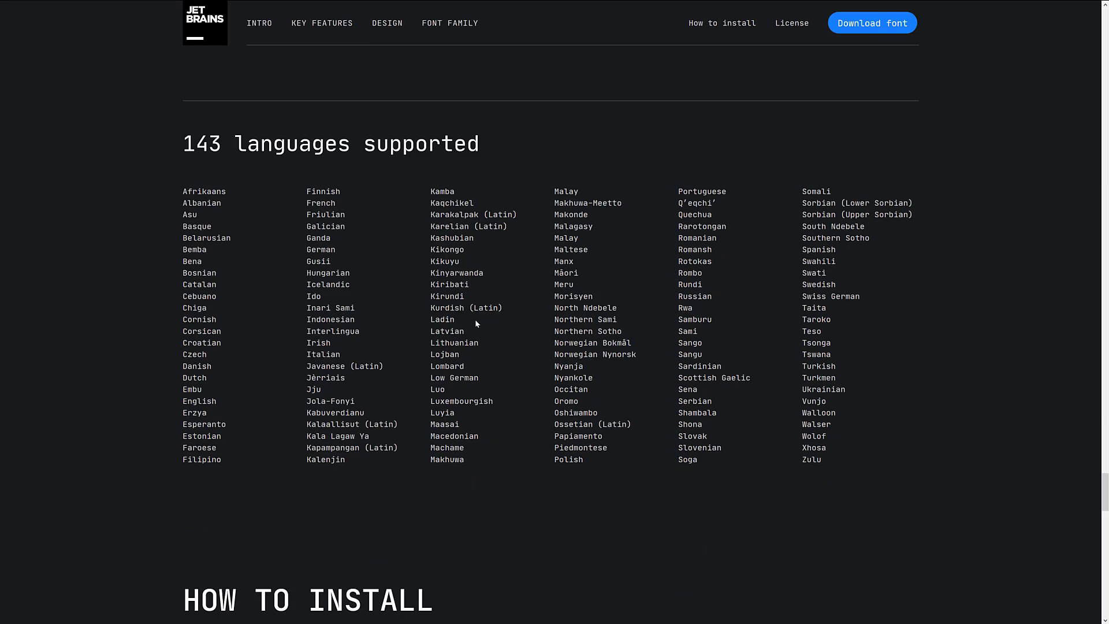
scroll("down", 3)
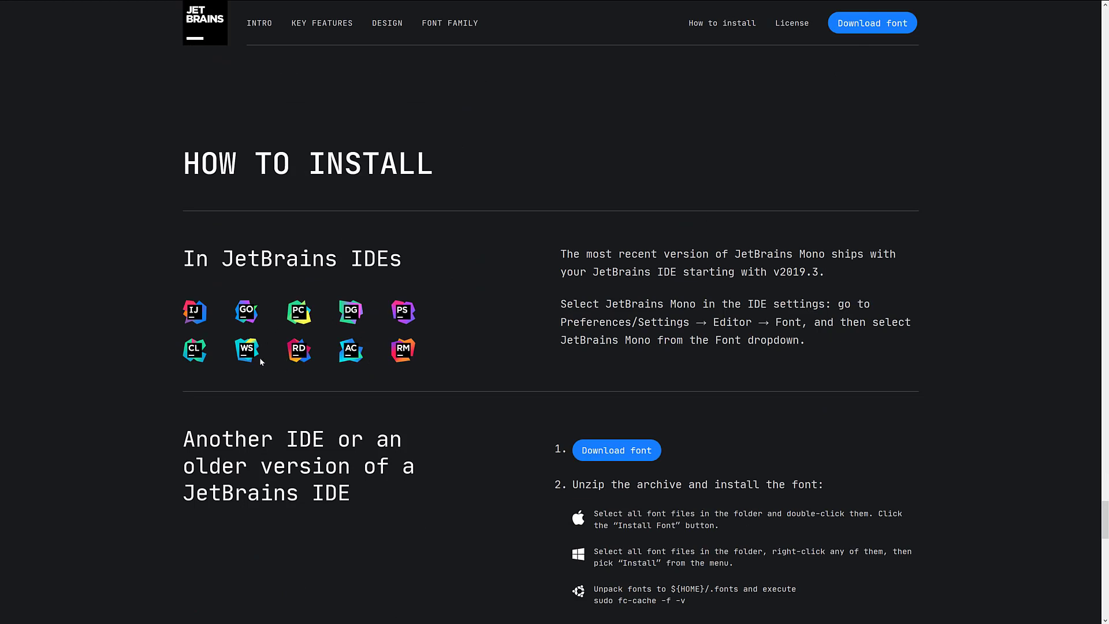
mouse_move(515, 235)
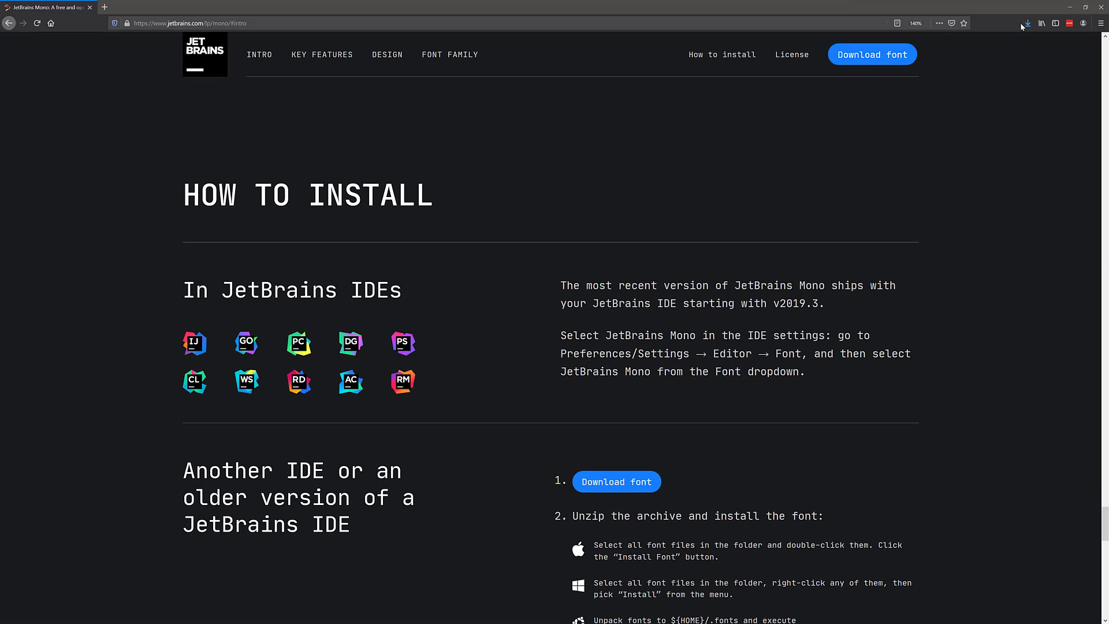
scroll("down", 3)
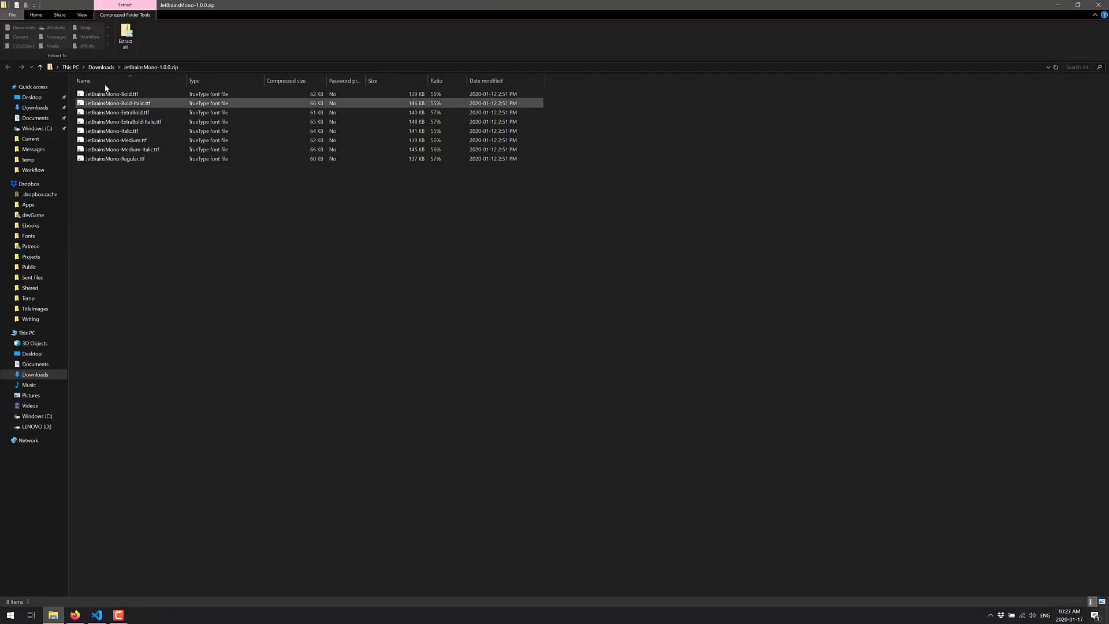
Install JetBrainsMono-Bold.ttf from its font preview window and return to the archive
right_click(111, 93)
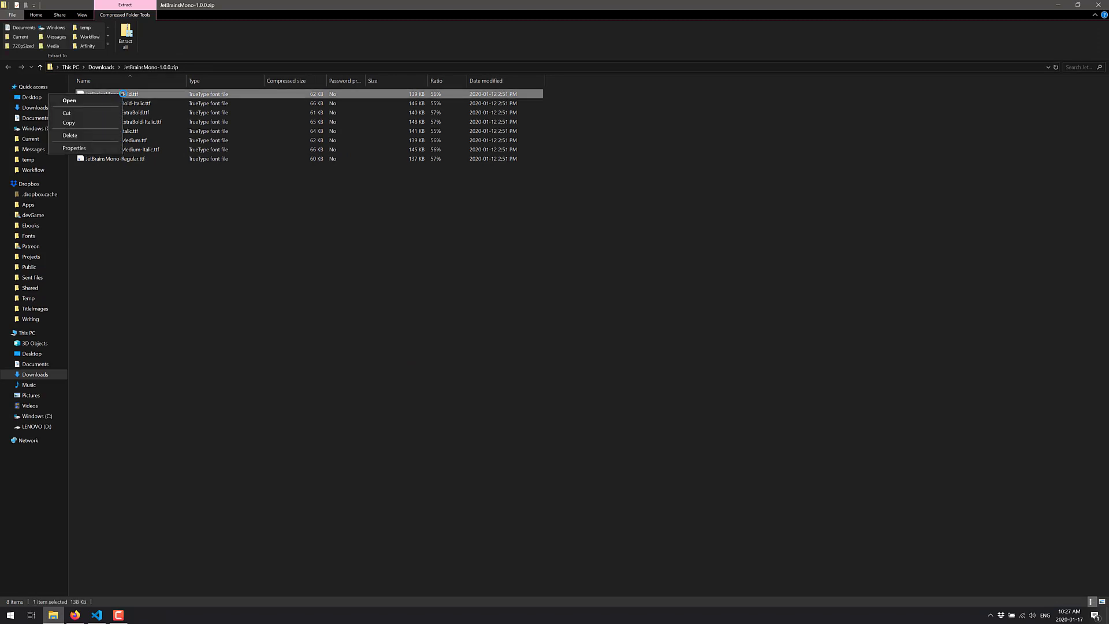
left_click(68, 100)
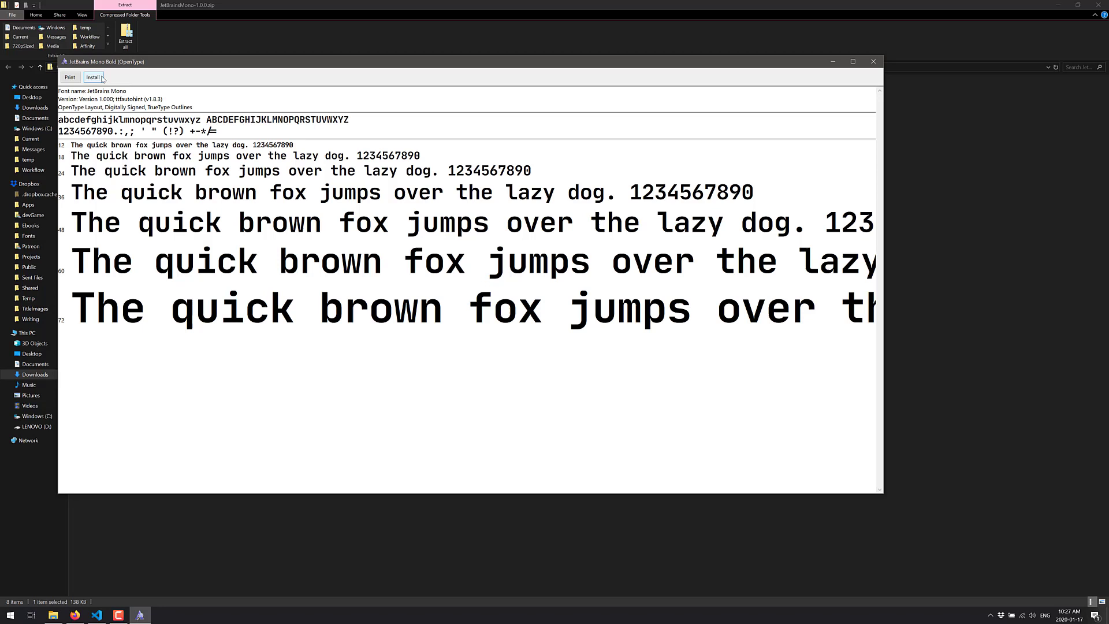
left_click(92, 77)
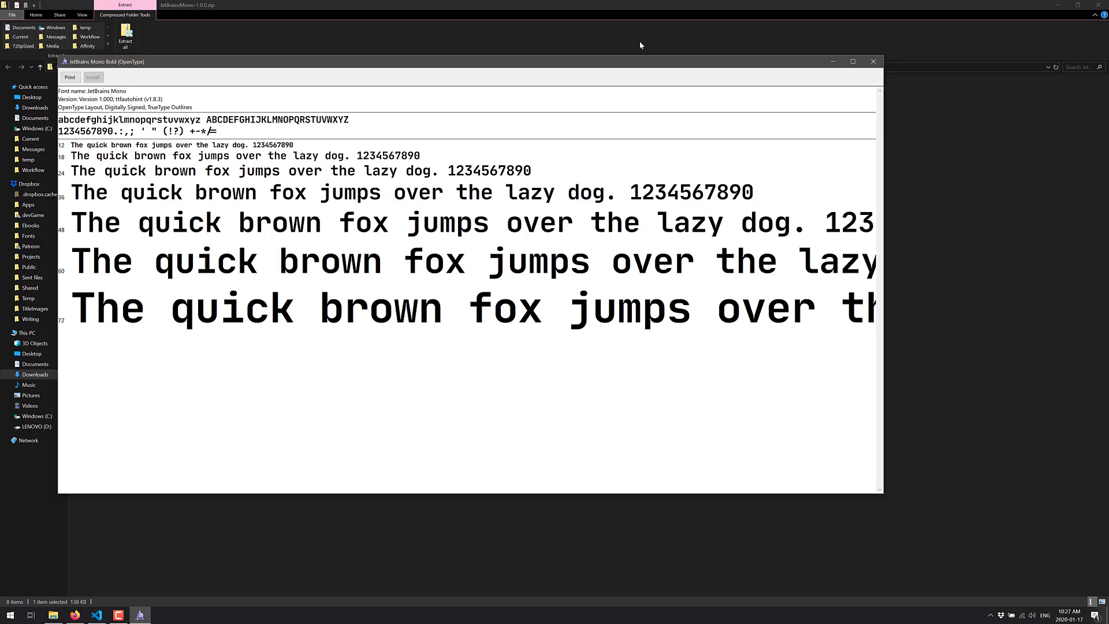
left_click(873, 61)
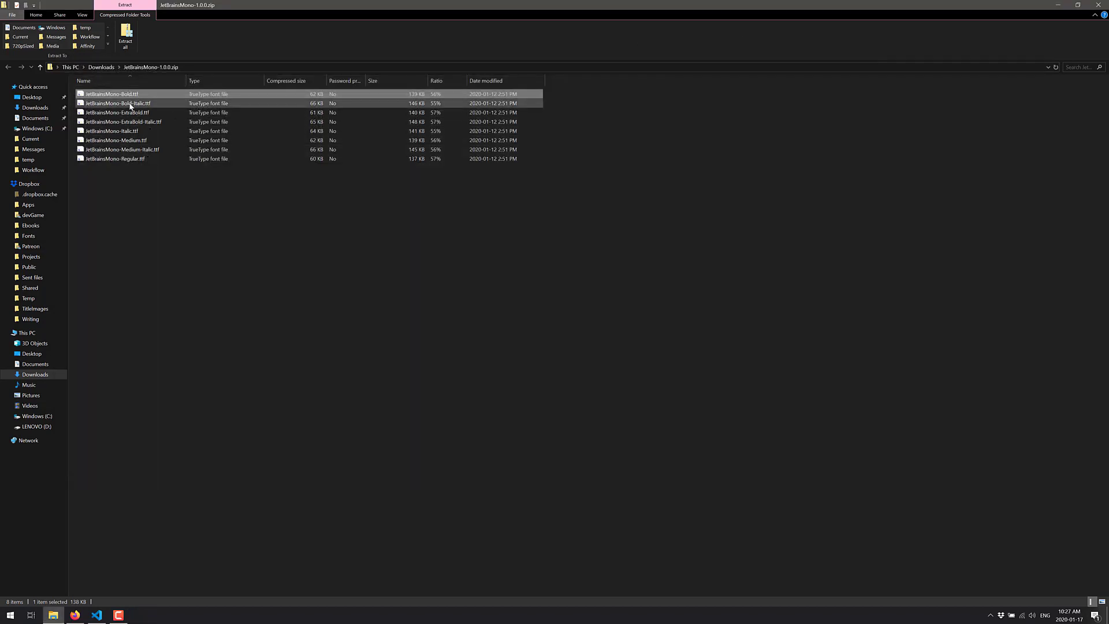
Select the remaining JetBrains Mono TTF files from Bold Italic through Regular
left_click(113, 158)
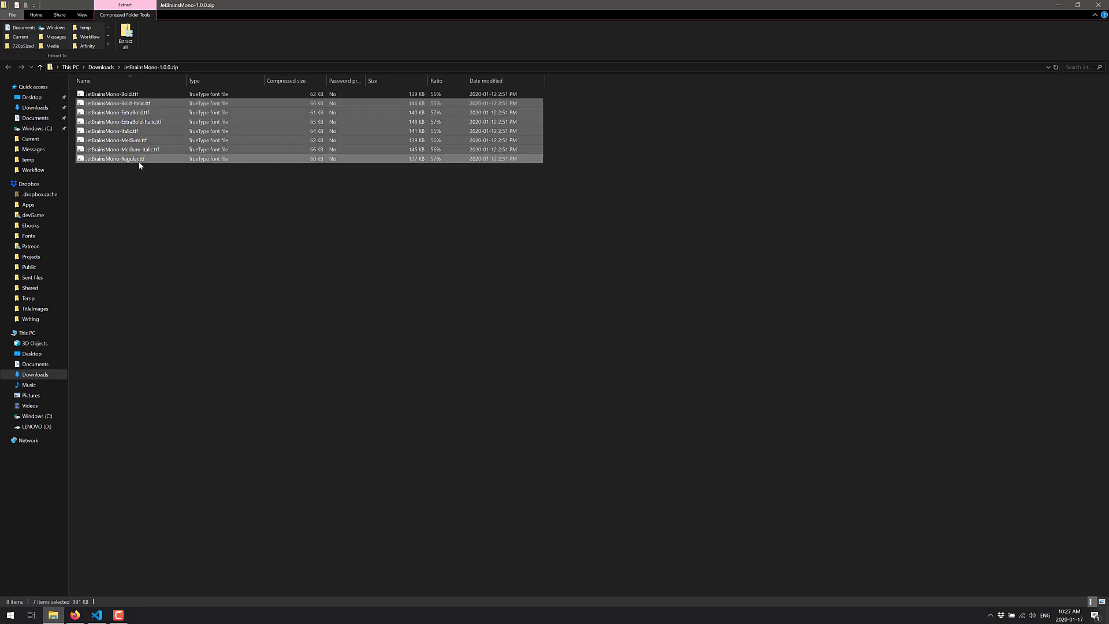
left_click(9, 613)
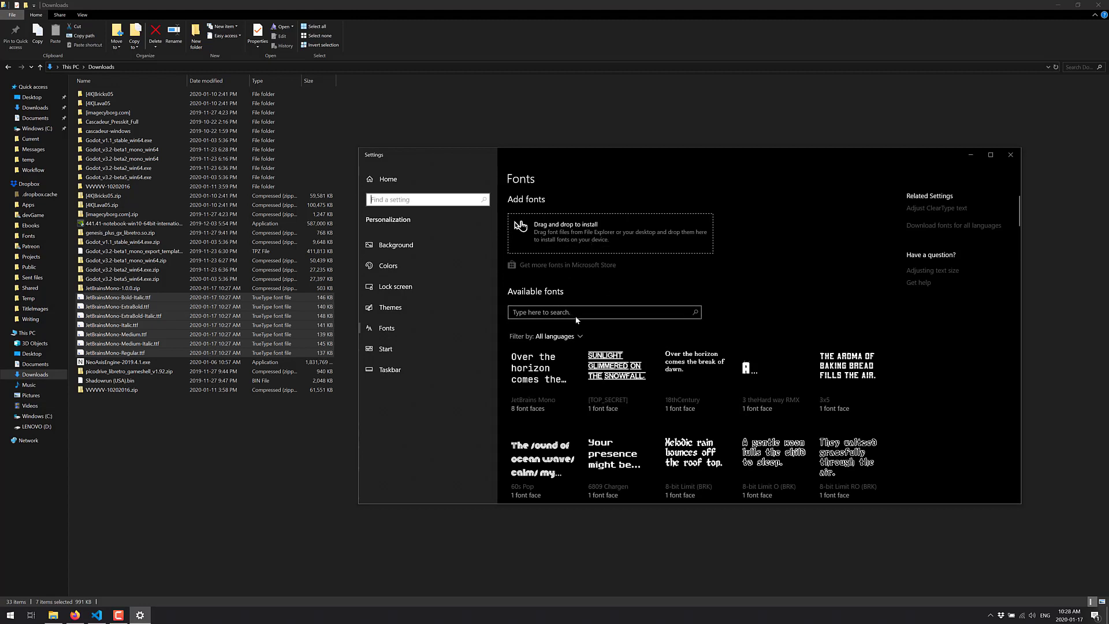
Search the installed fonts for 'jetbrain' and show the JetBrains Mono family page
left_click(603, 312)
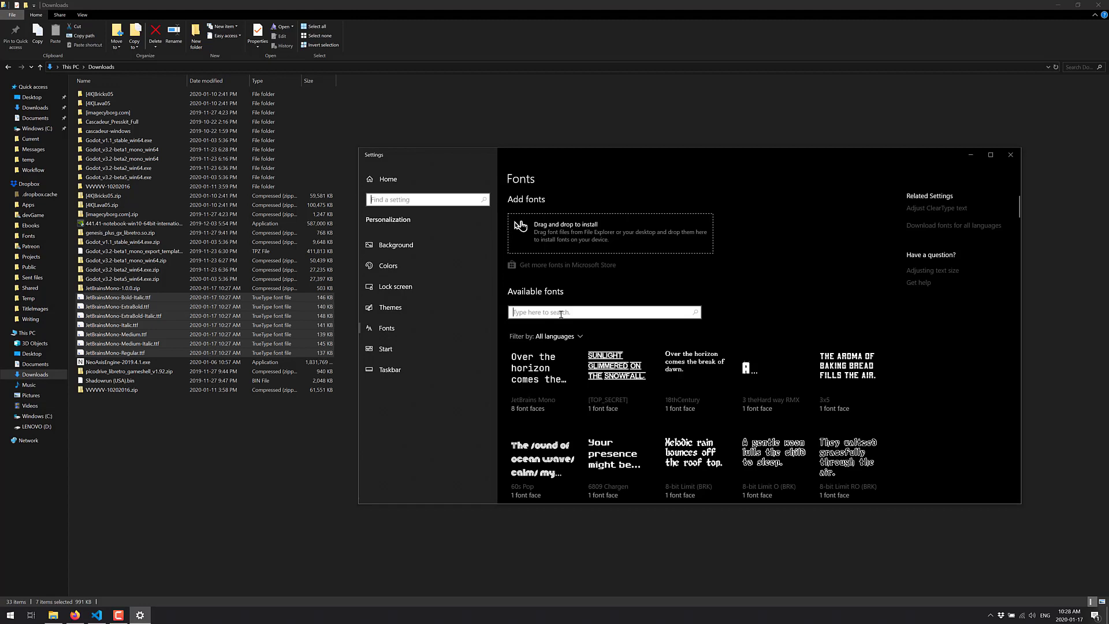
mouse_move(577, 241)
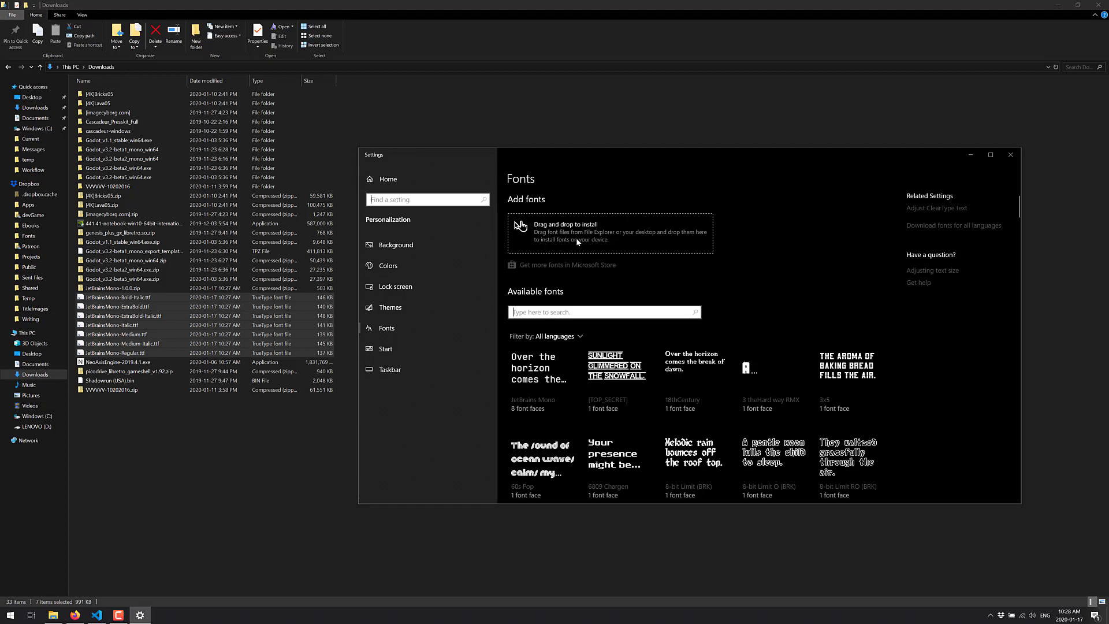
type("jetbrain")
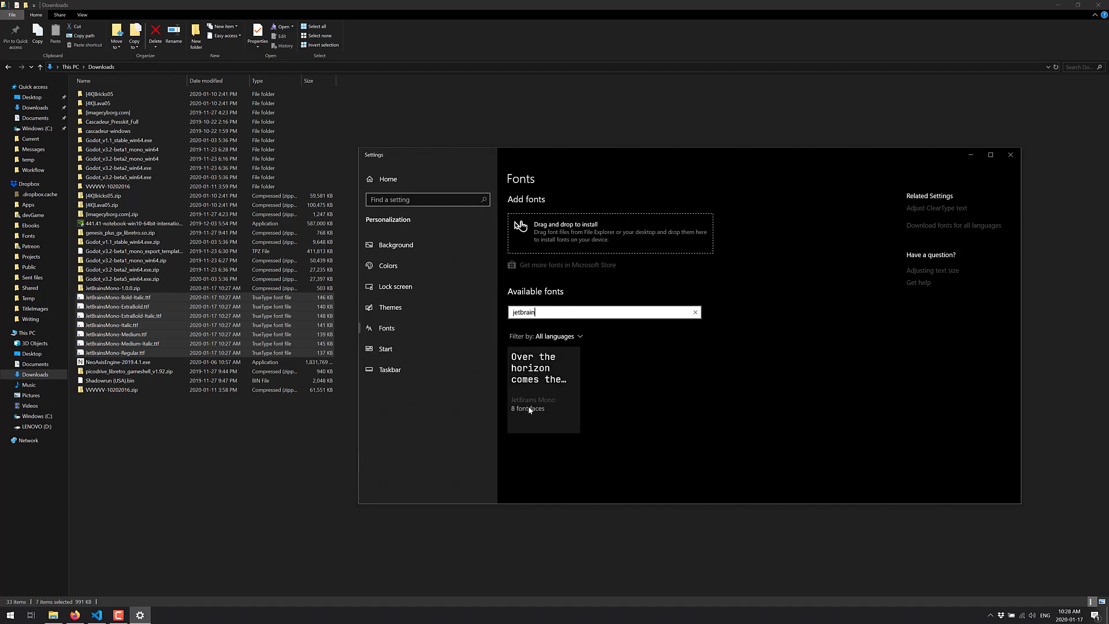
mouse_move(528, 409)
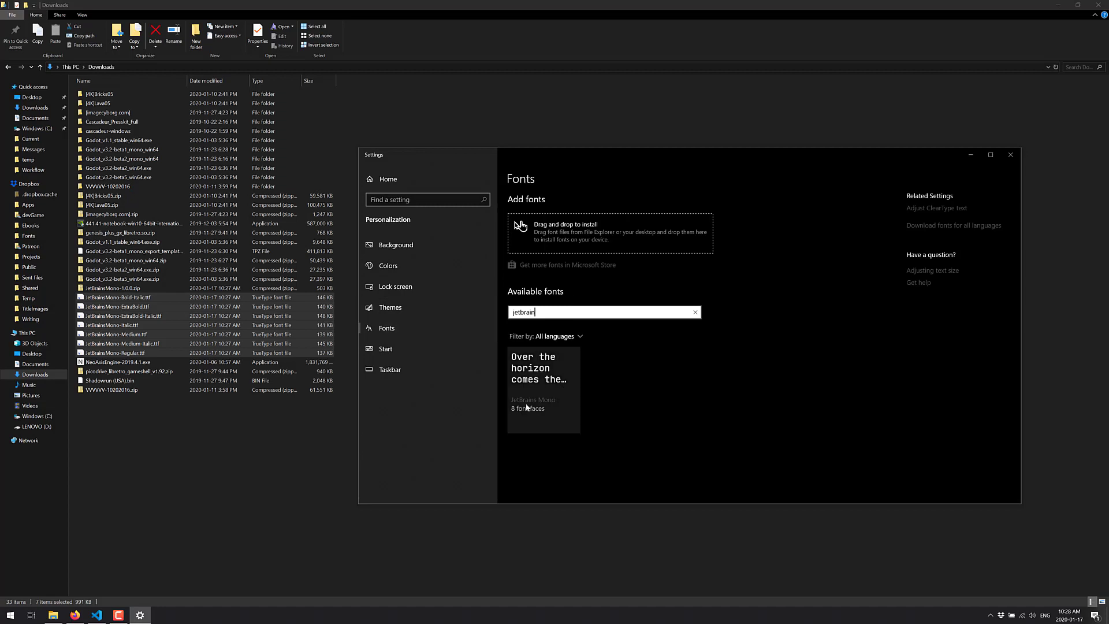
left_click(543, 389)
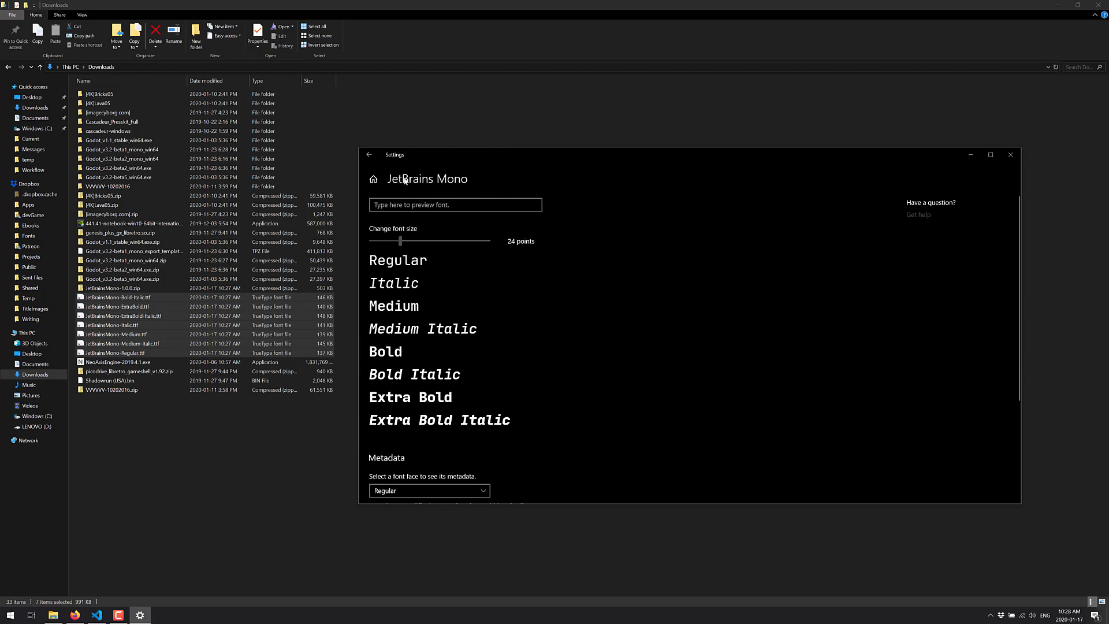
mouse_move(458, 176)
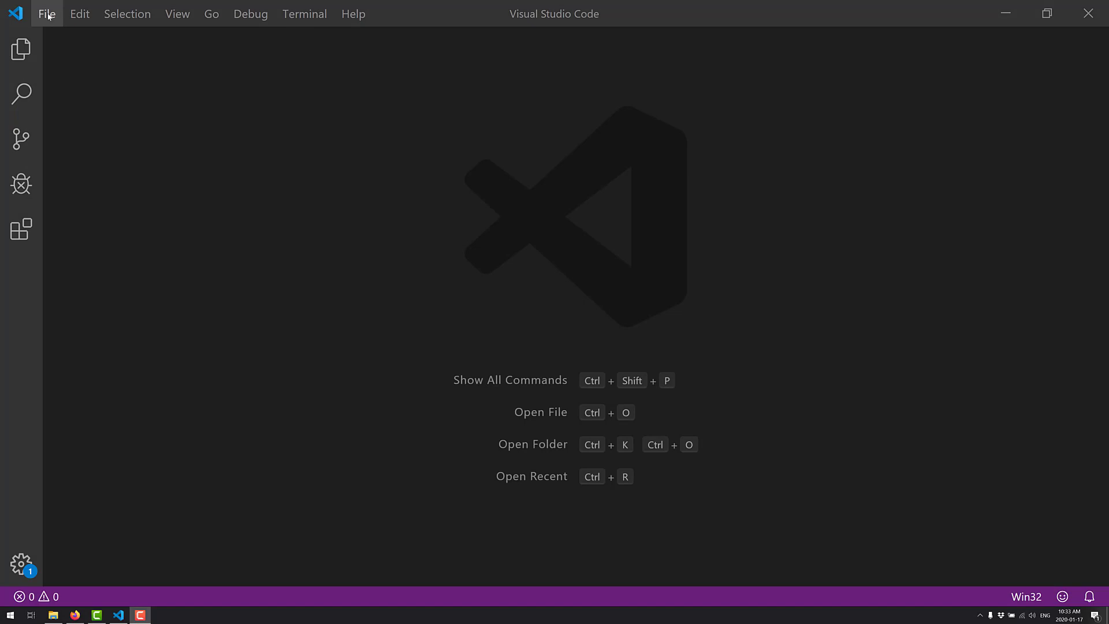
Reach the user Settings editor via File > Preferences
left_click(47, 14)
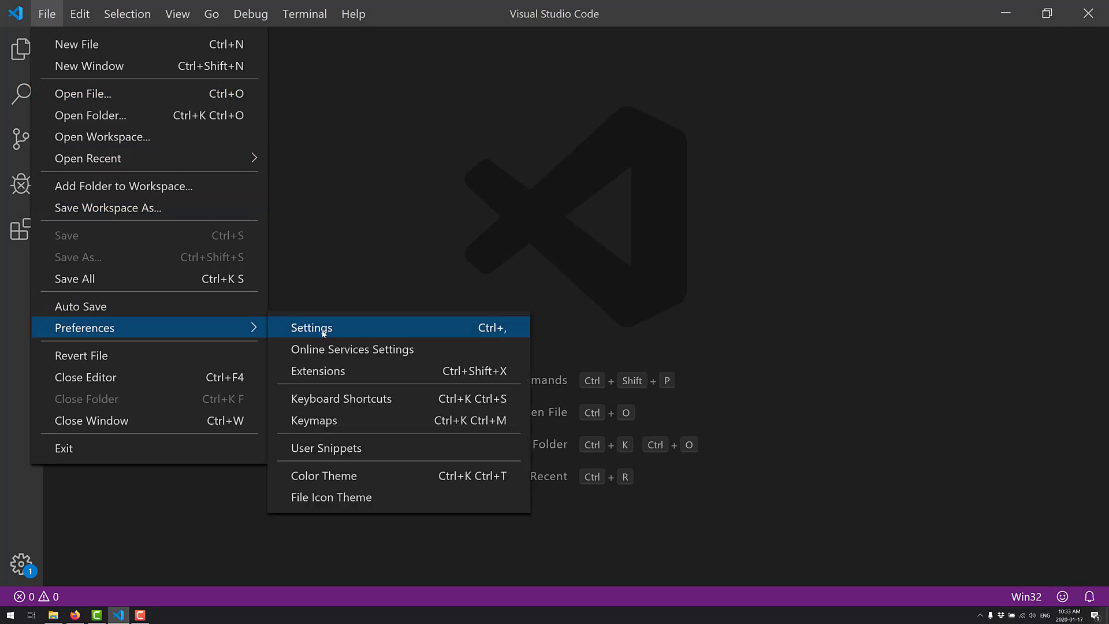
left_click(311, 327)
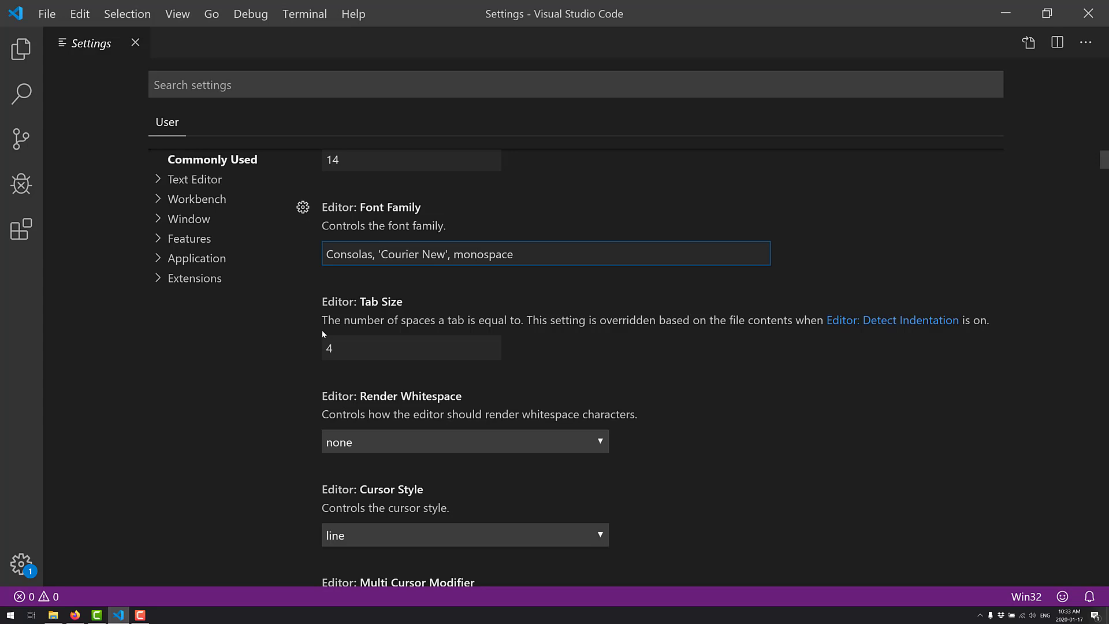
mouse_move(523, 253)
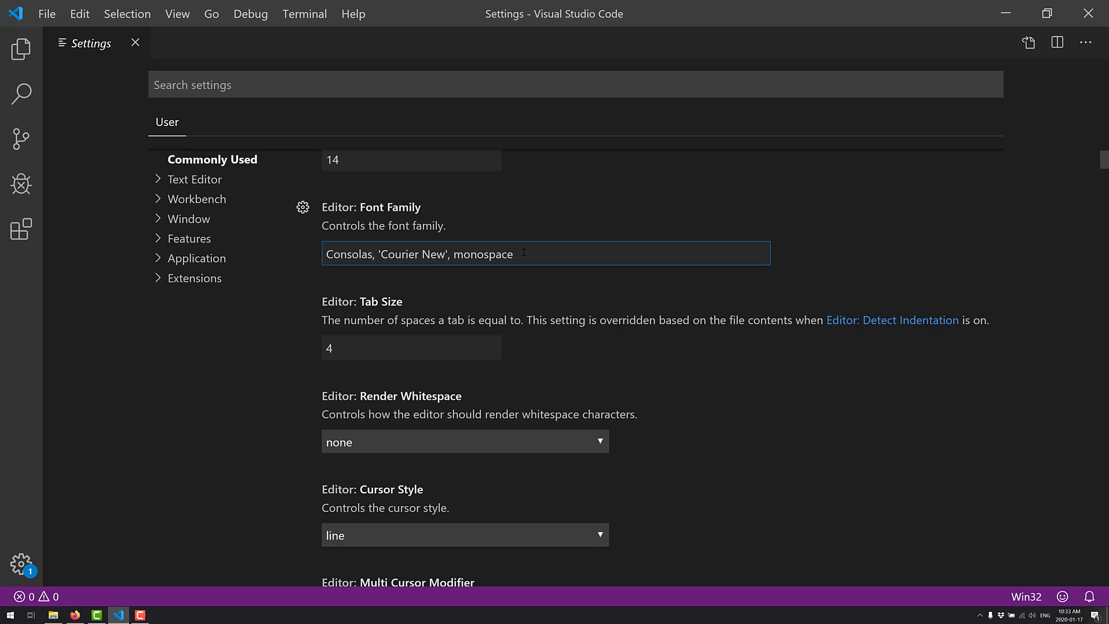
mouse_move(243, 257)
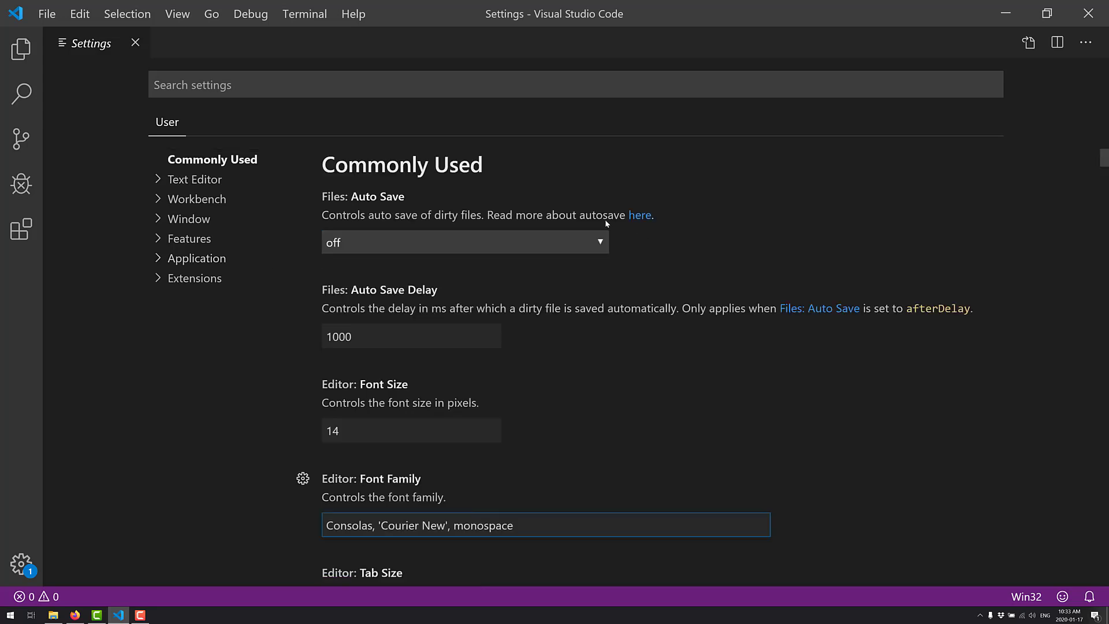
Under Text Editor > Font, set the editor font family to JetBrains Mono
left_click(213, 158)
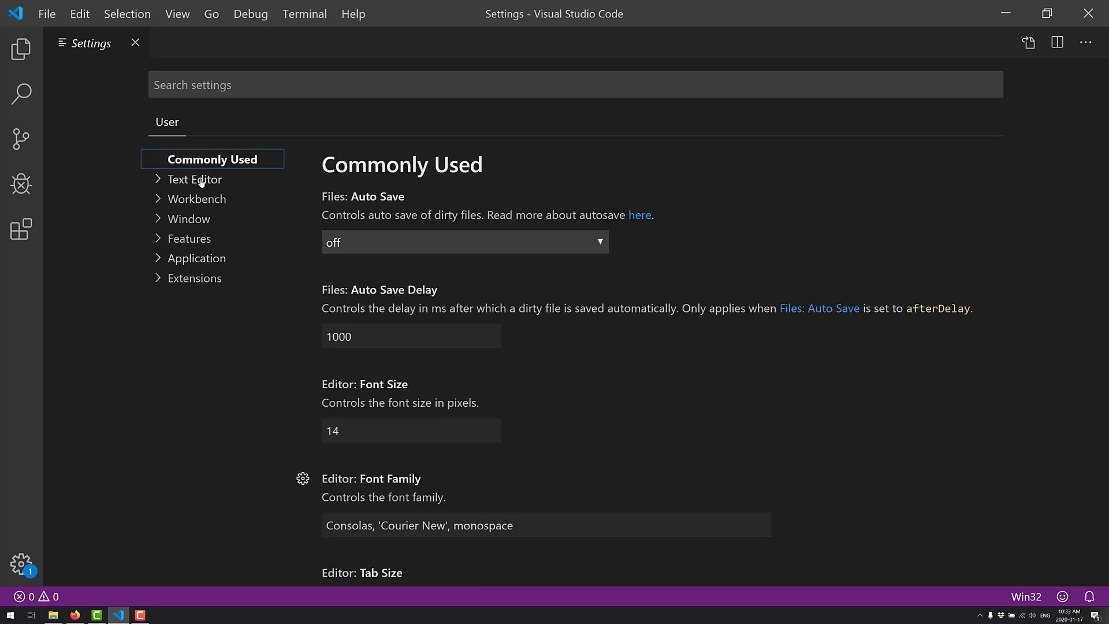
left_click(195, 179)
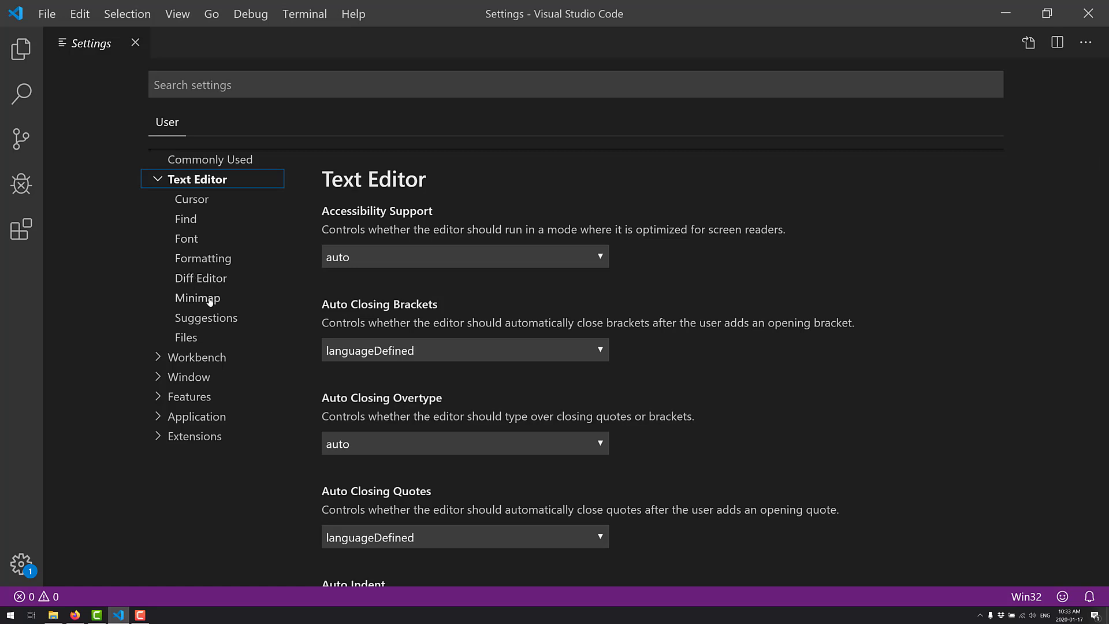
left_click(188, 238)
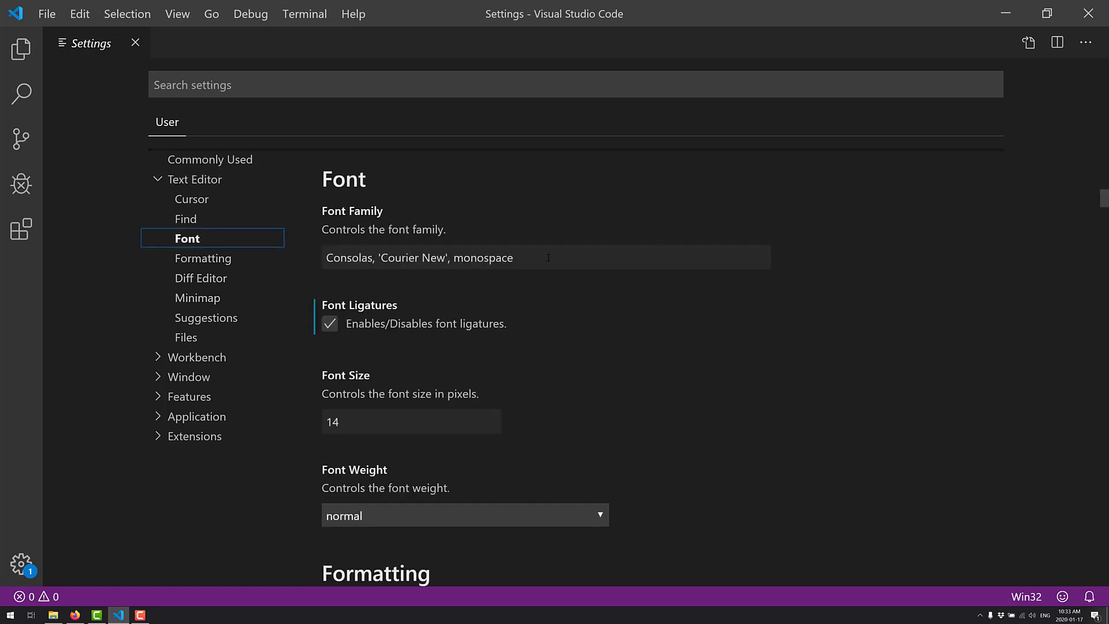
type("j")
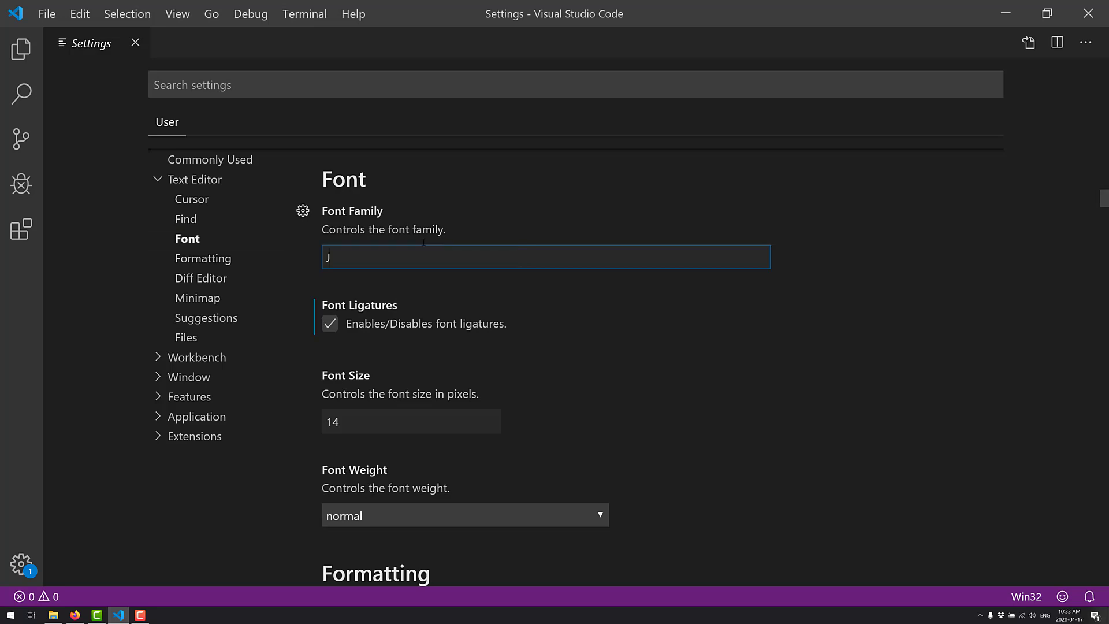
type("etBrains Mono")
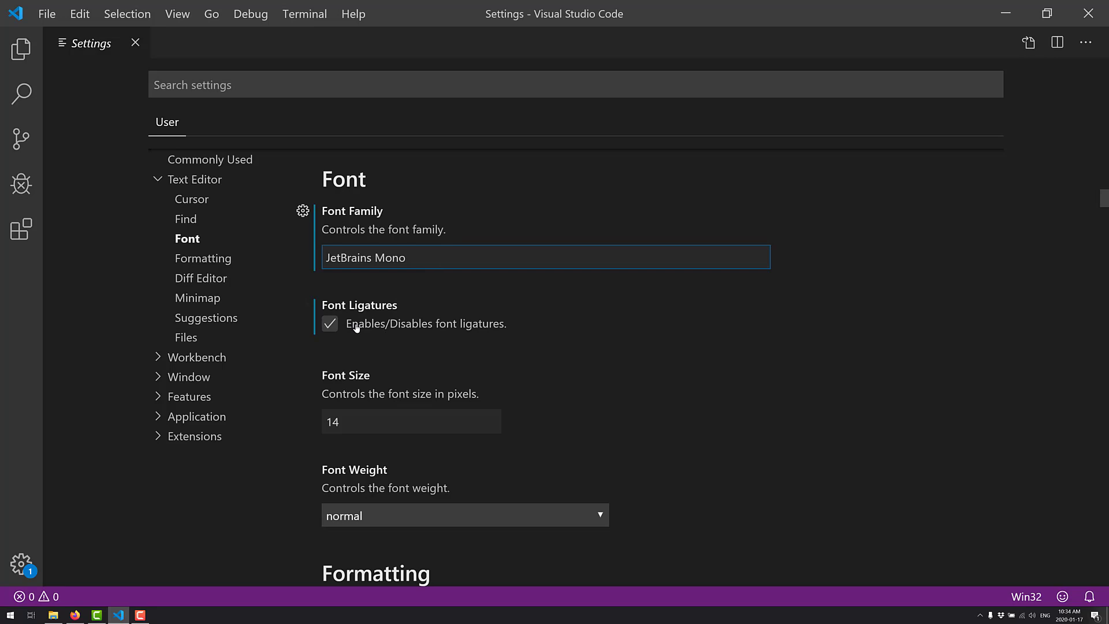
Toggle font ligatures off and back on, leaving them enabled
left_click(330, 323)
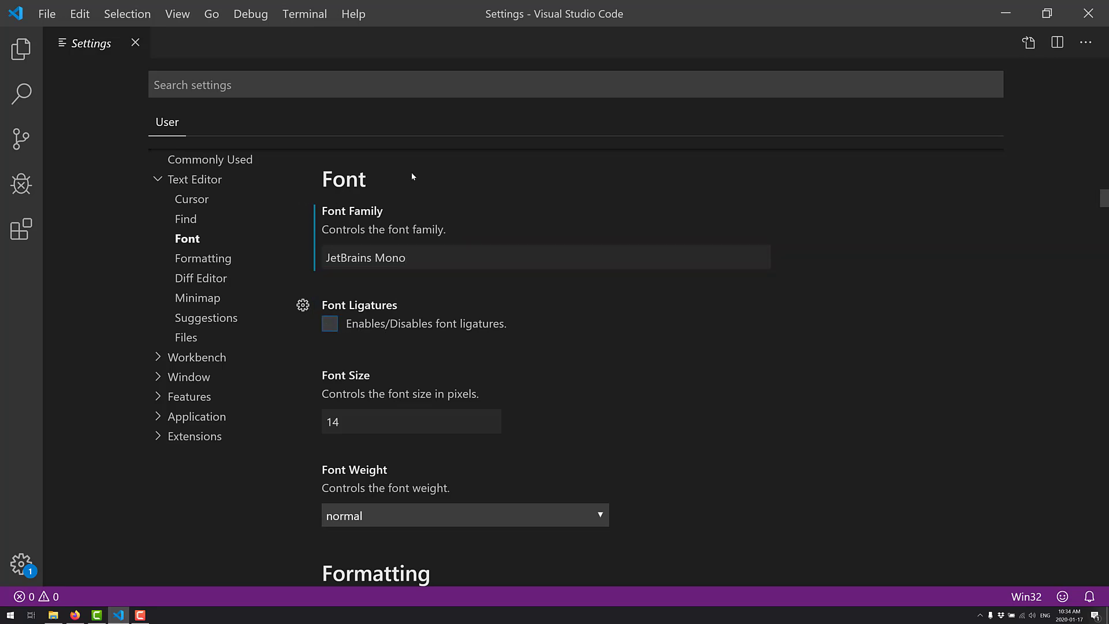
left_click(330, 324)
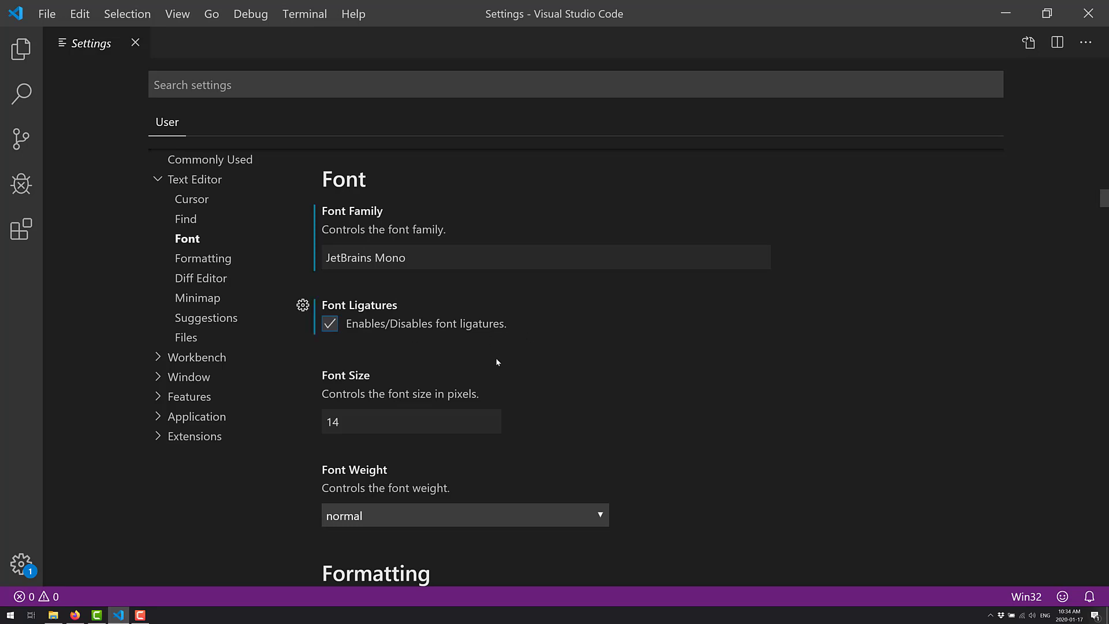
mouse_move(430, 342)
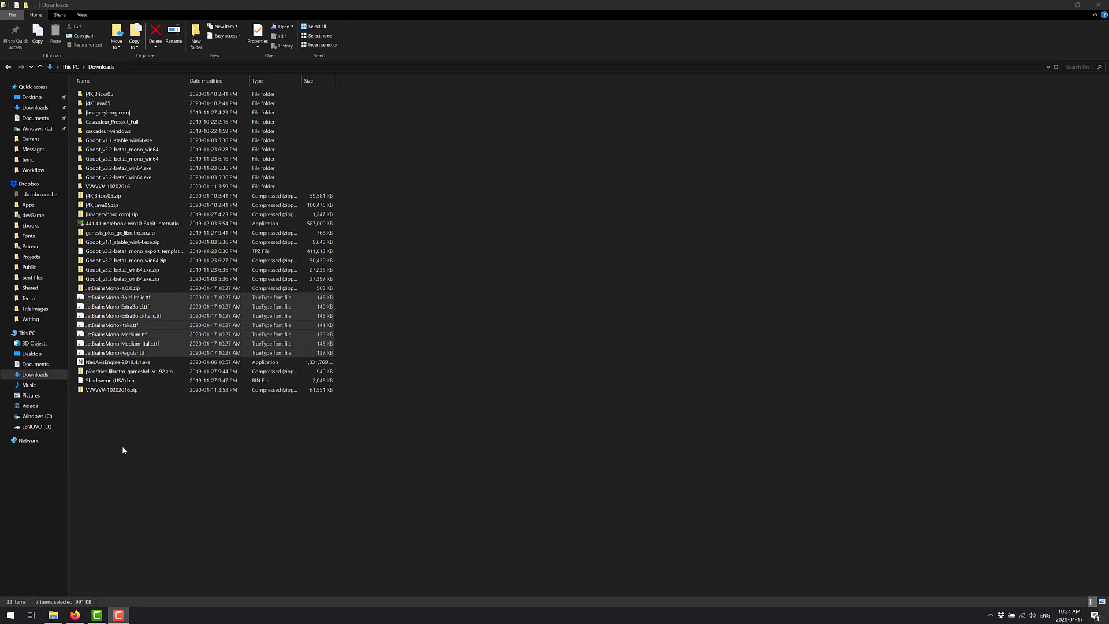
Relaunch Visual Studio Code from the taskbar to its Welcome page
left_click(10, 614)
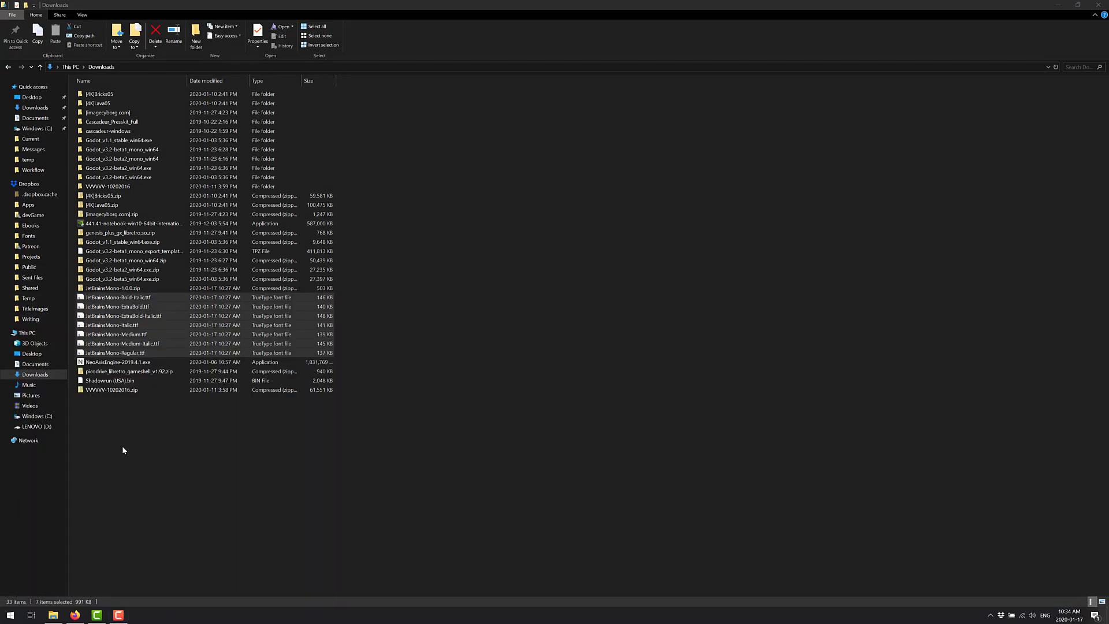
left_click(140, 614)
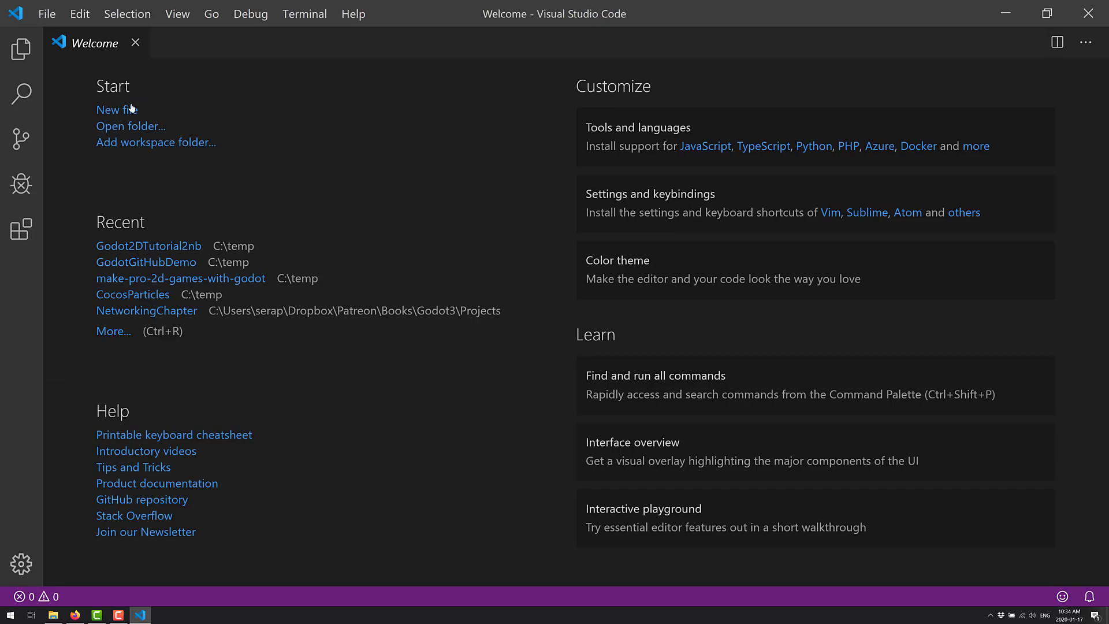
Create a new untitled file and set its language mode to C++
left_click(107, 110)
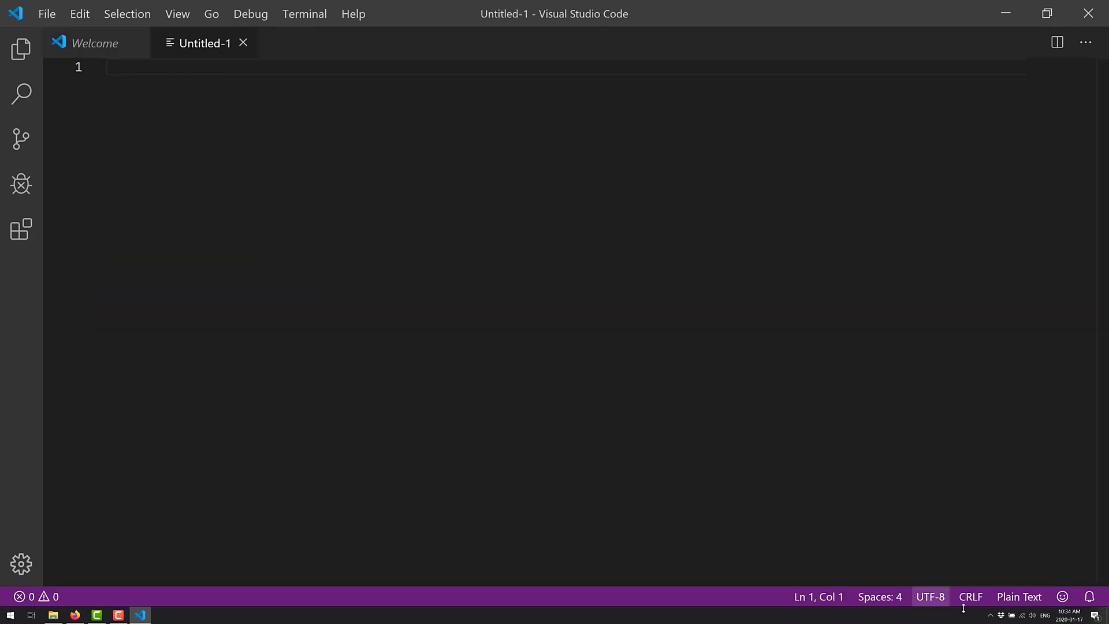
left_click(1019, 596)
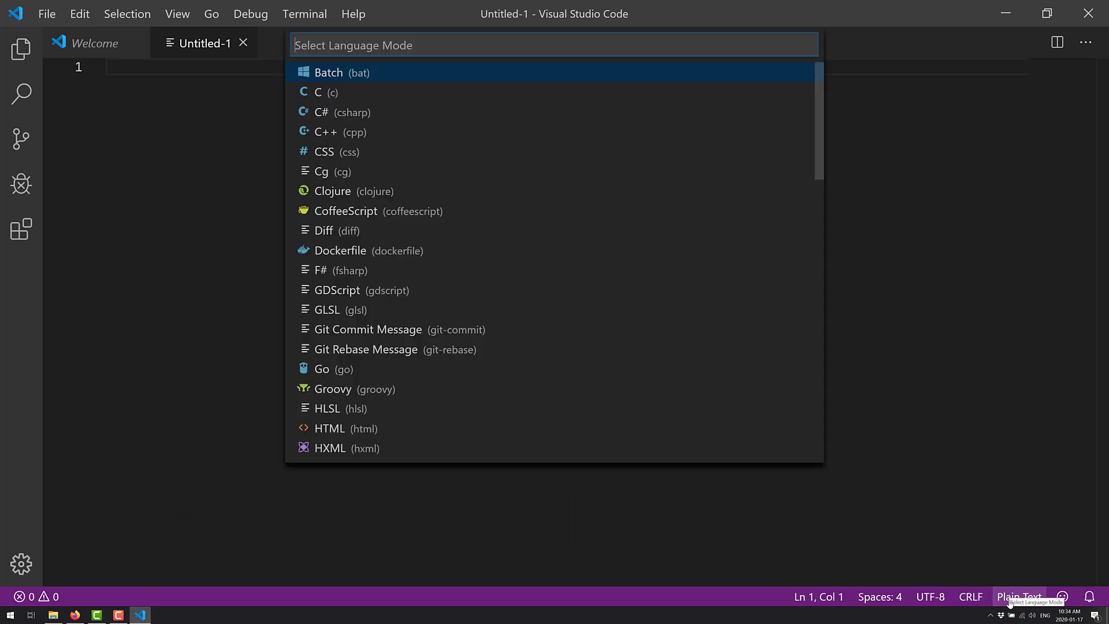
left_click(326, 132)
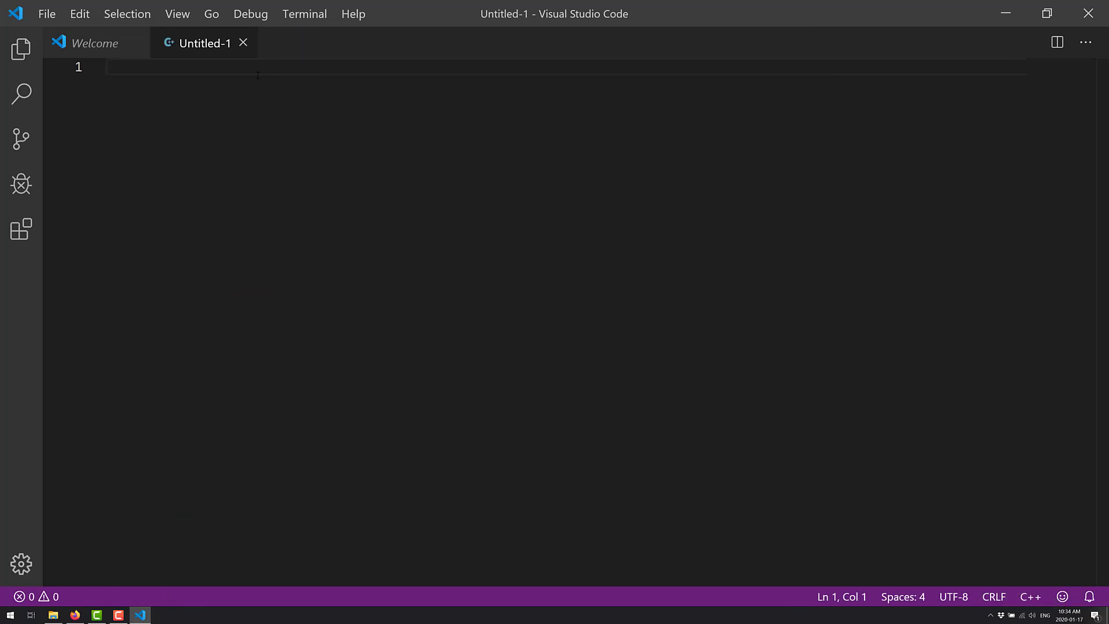
Write 'this->that()' on the first line so the arrow renders as a ligature
type("this→")
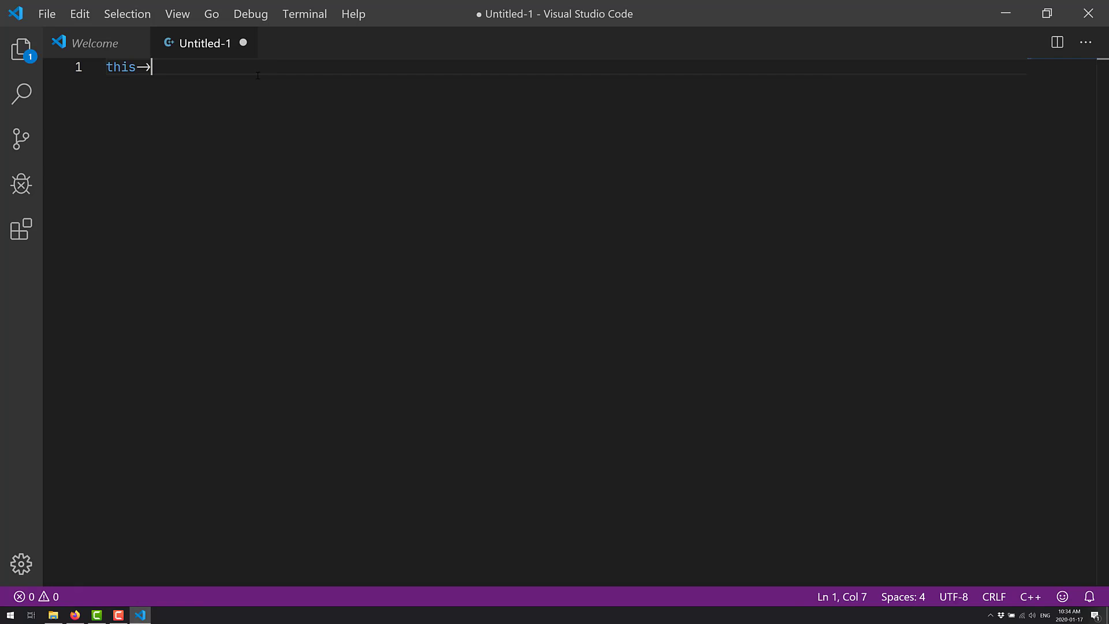
type("that()")
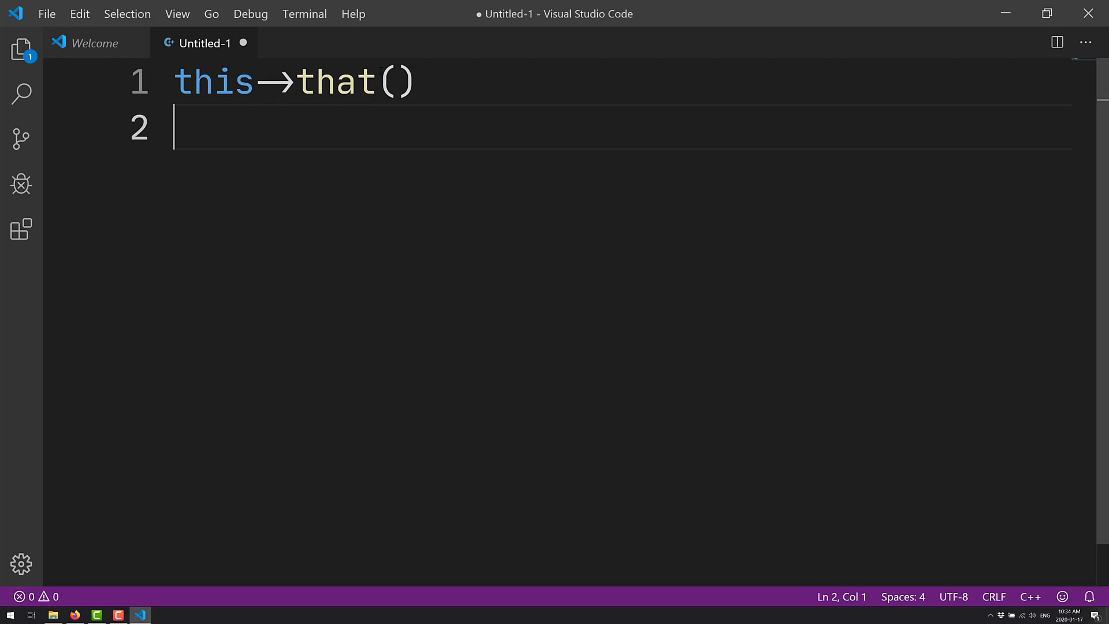
type("-")
type("The quick brown")
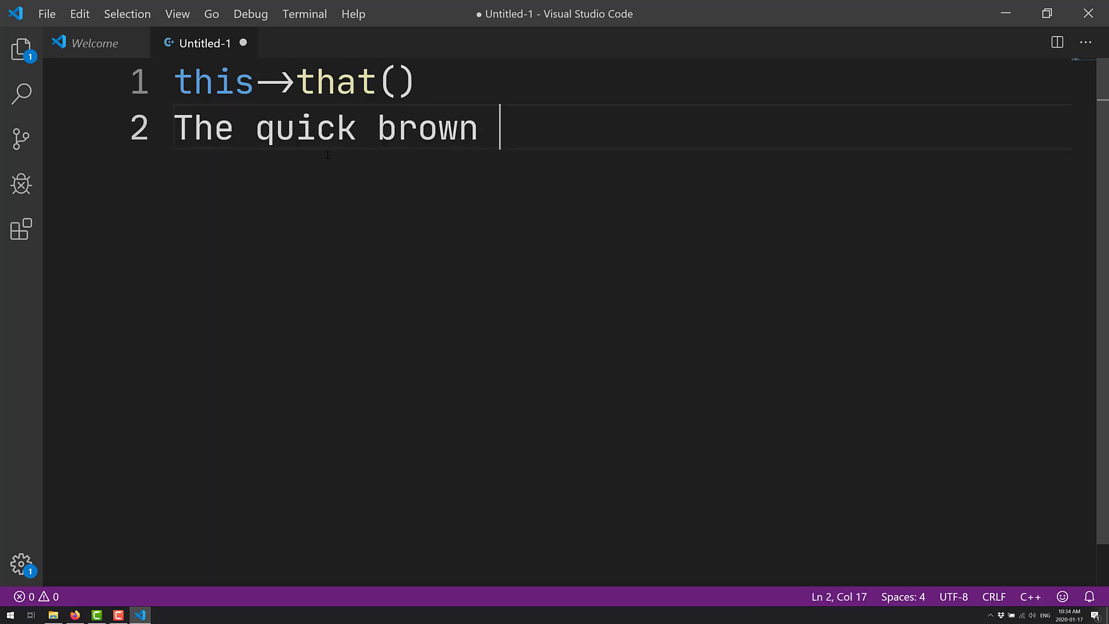
Finish the quick-brown-fox sentence and add 'myVar[0];' on the next line
type("fox jumped over the lazy brow")
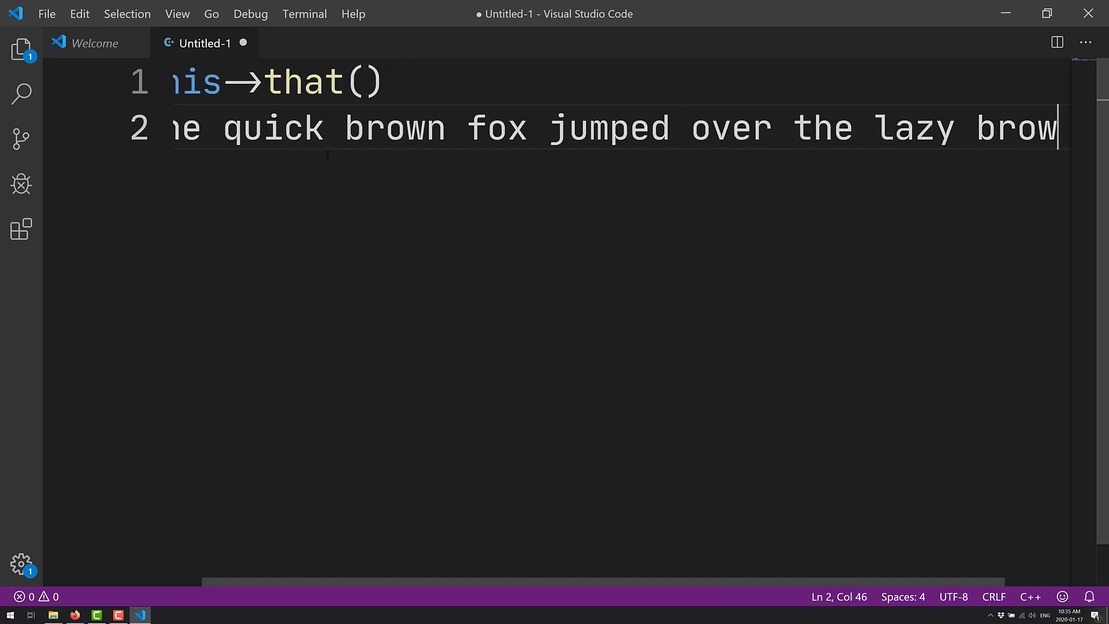
key("enter")
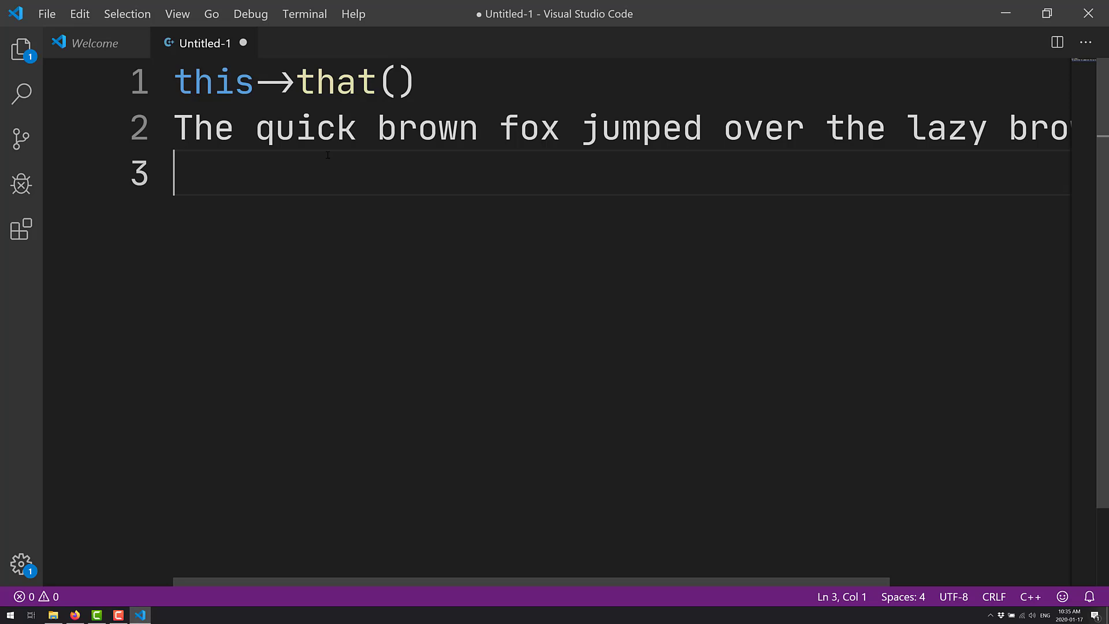
mouse_move(380, 131)
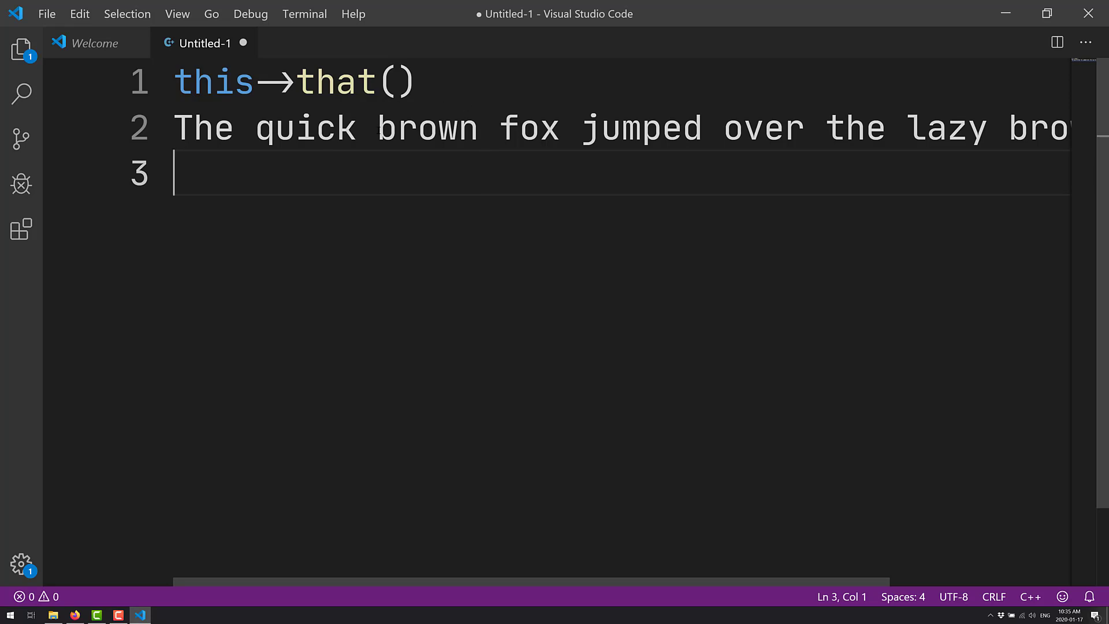
type("myVar[")
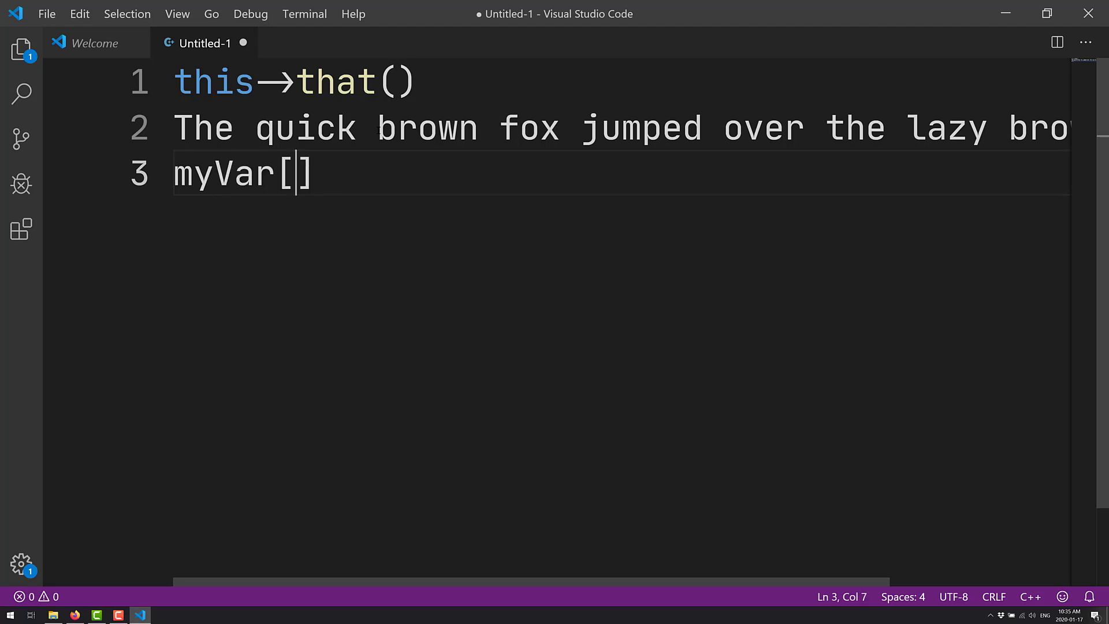
type("0")
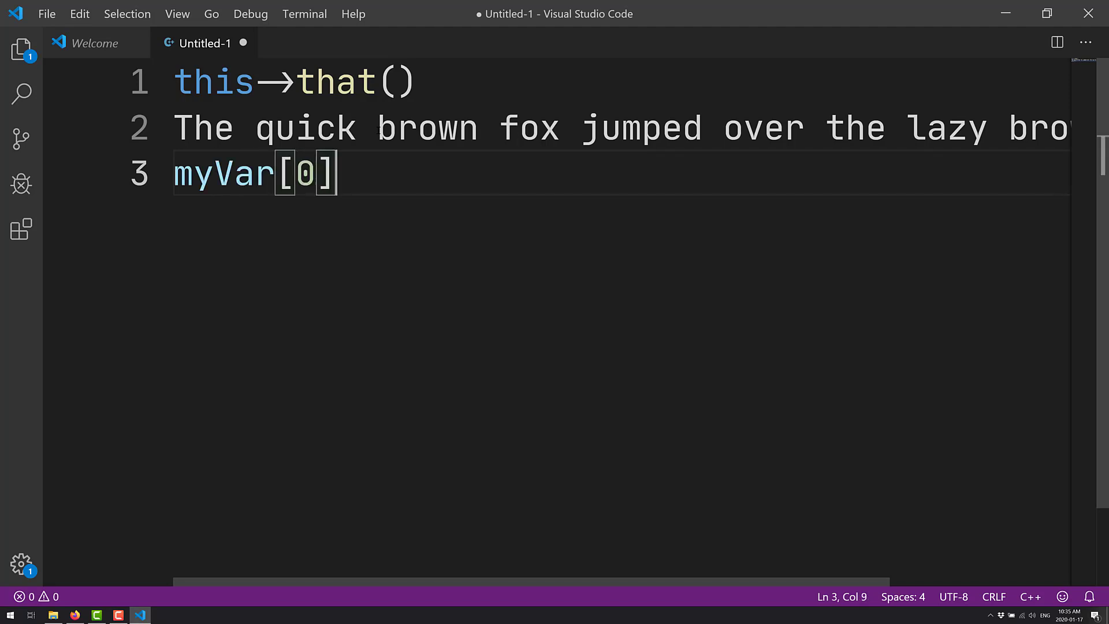
type(";")
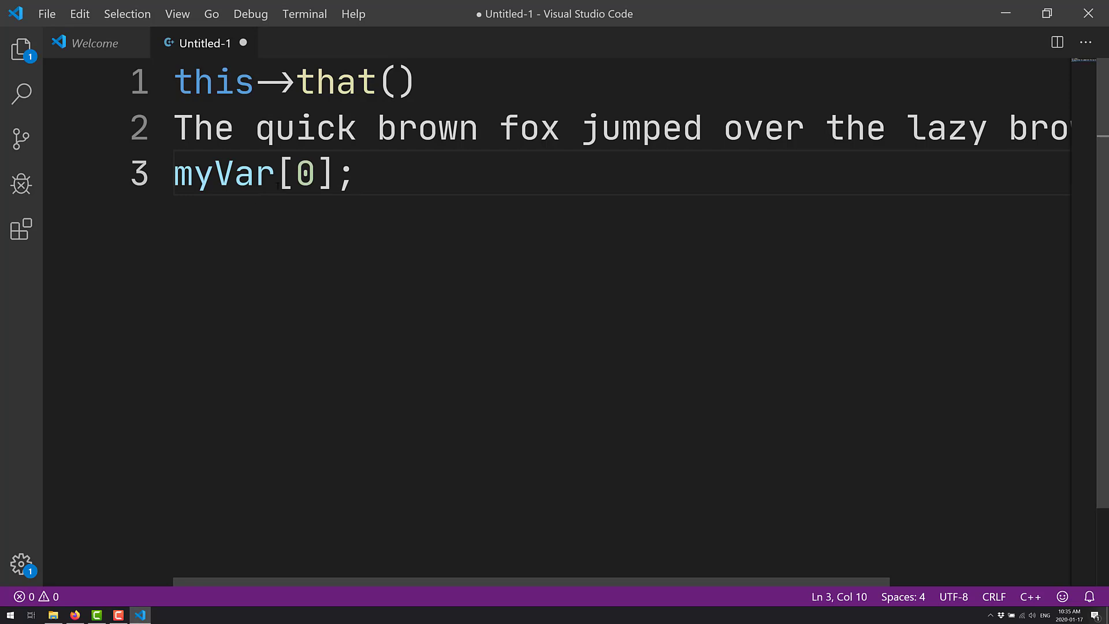
Leave a blank line and add '1IlL' to compare similar glyphs
key("Enter")
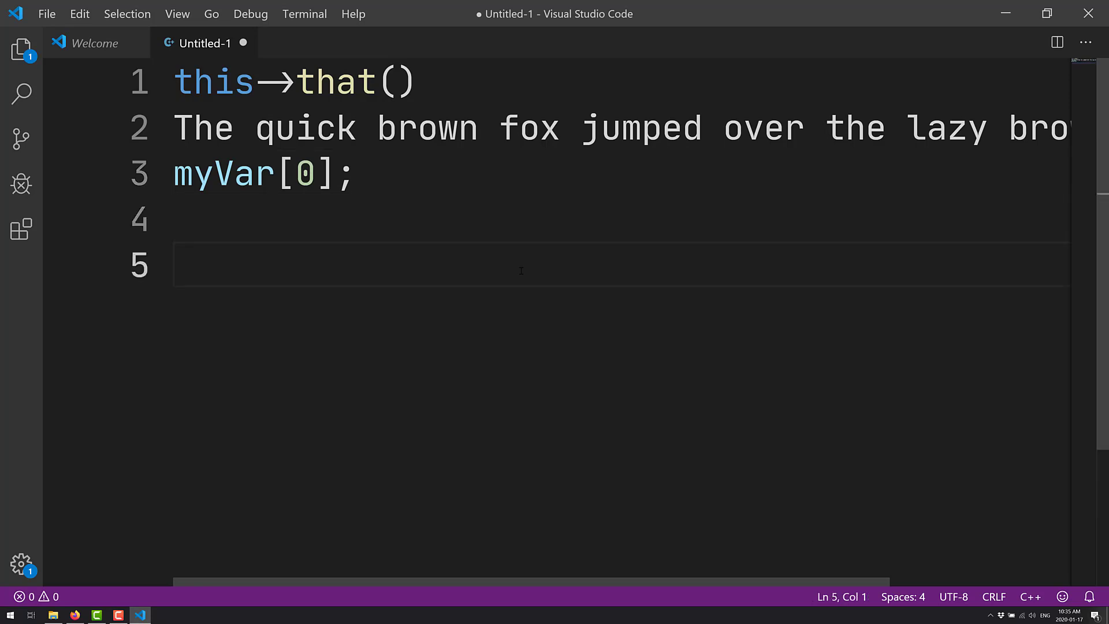
type("1I")
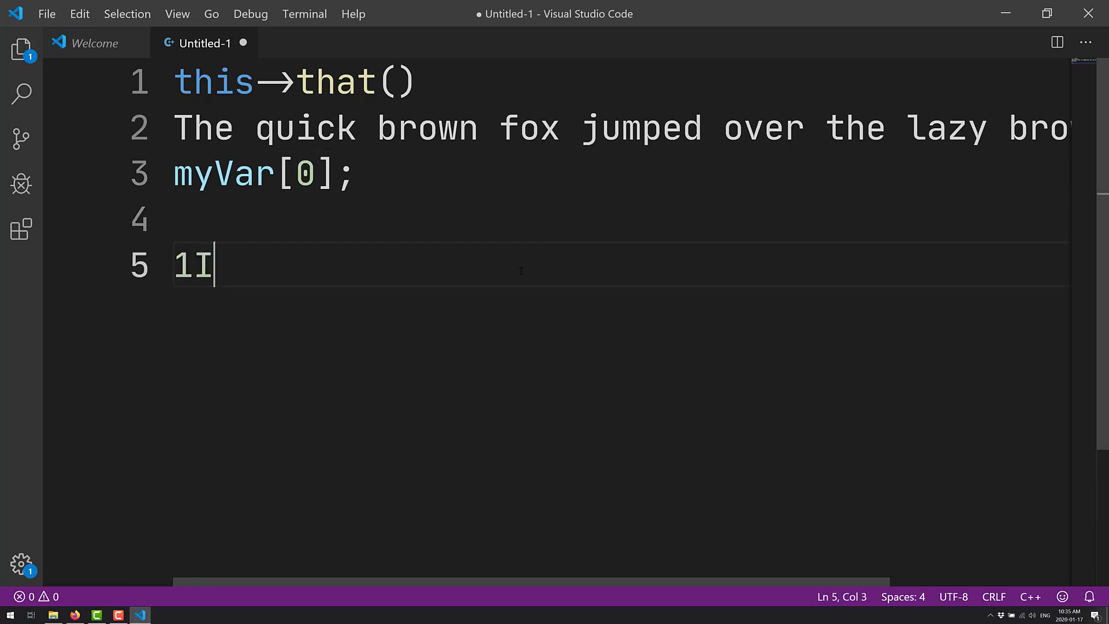
type("lL")
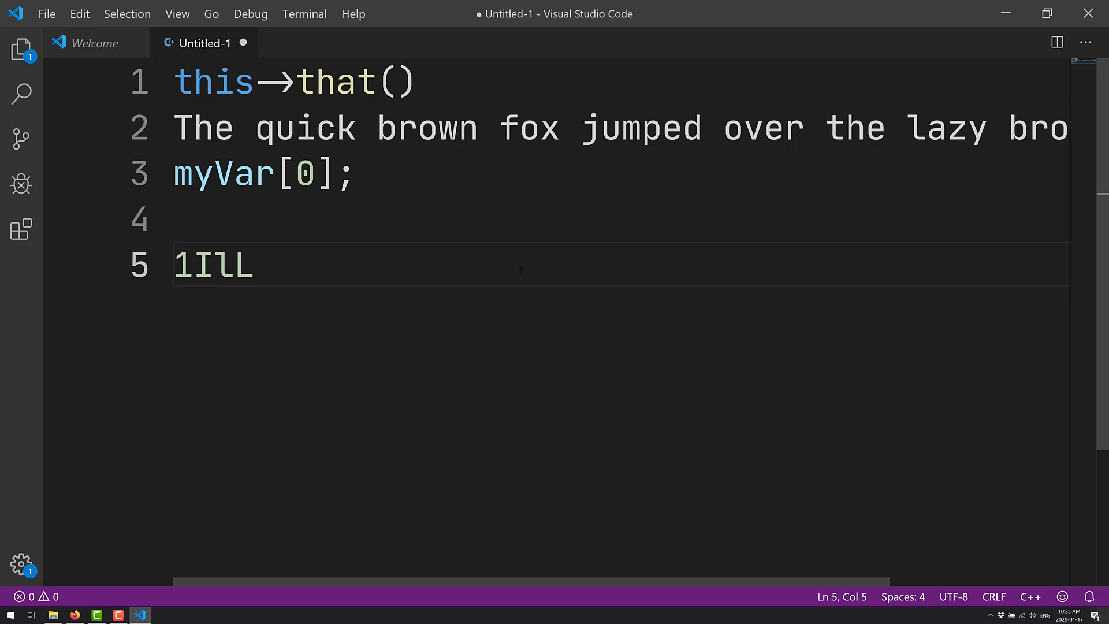